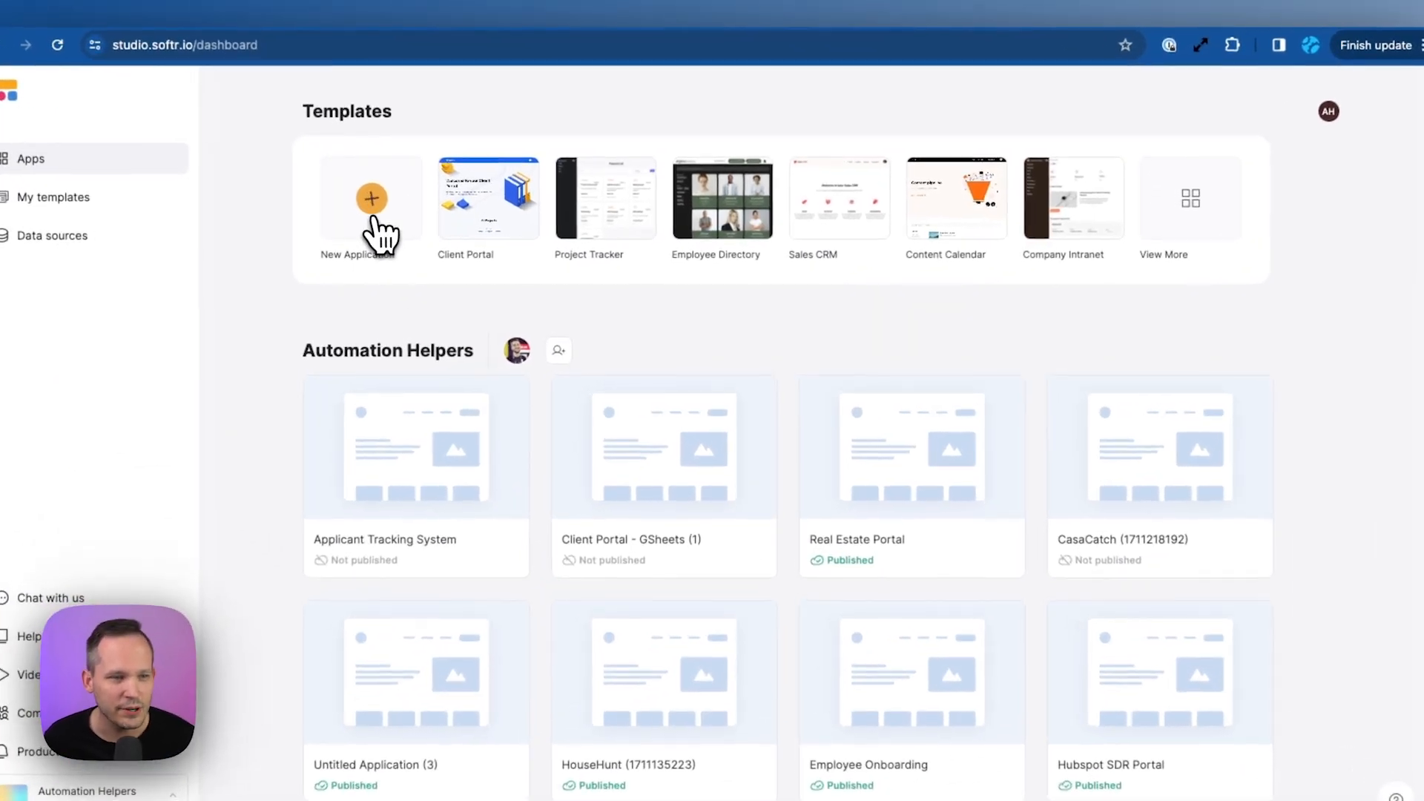
# Build an app from the Legal Case Management template on Airtable and copy its base.
pyautogui.click(371, 198)
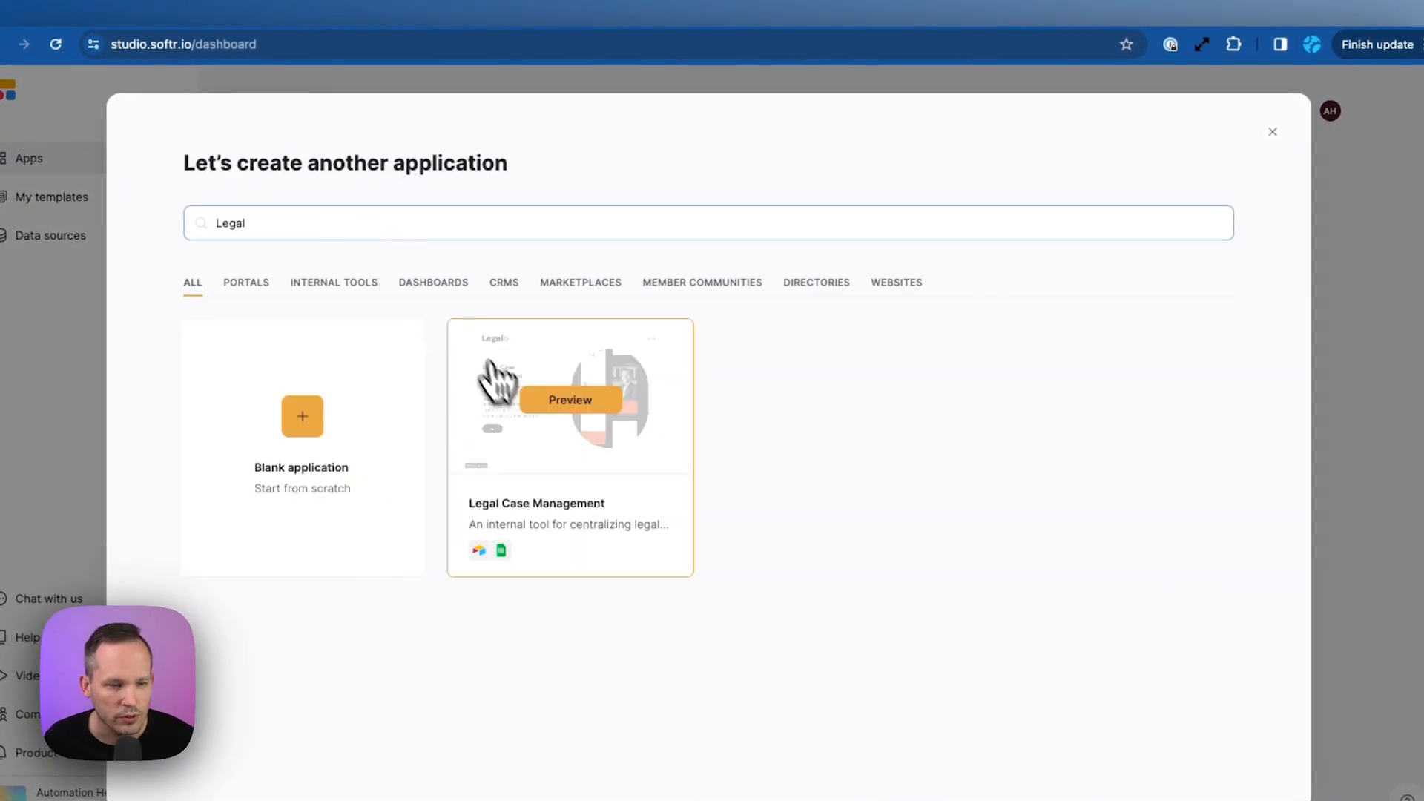
pyautogui.moveTo(562, 541)
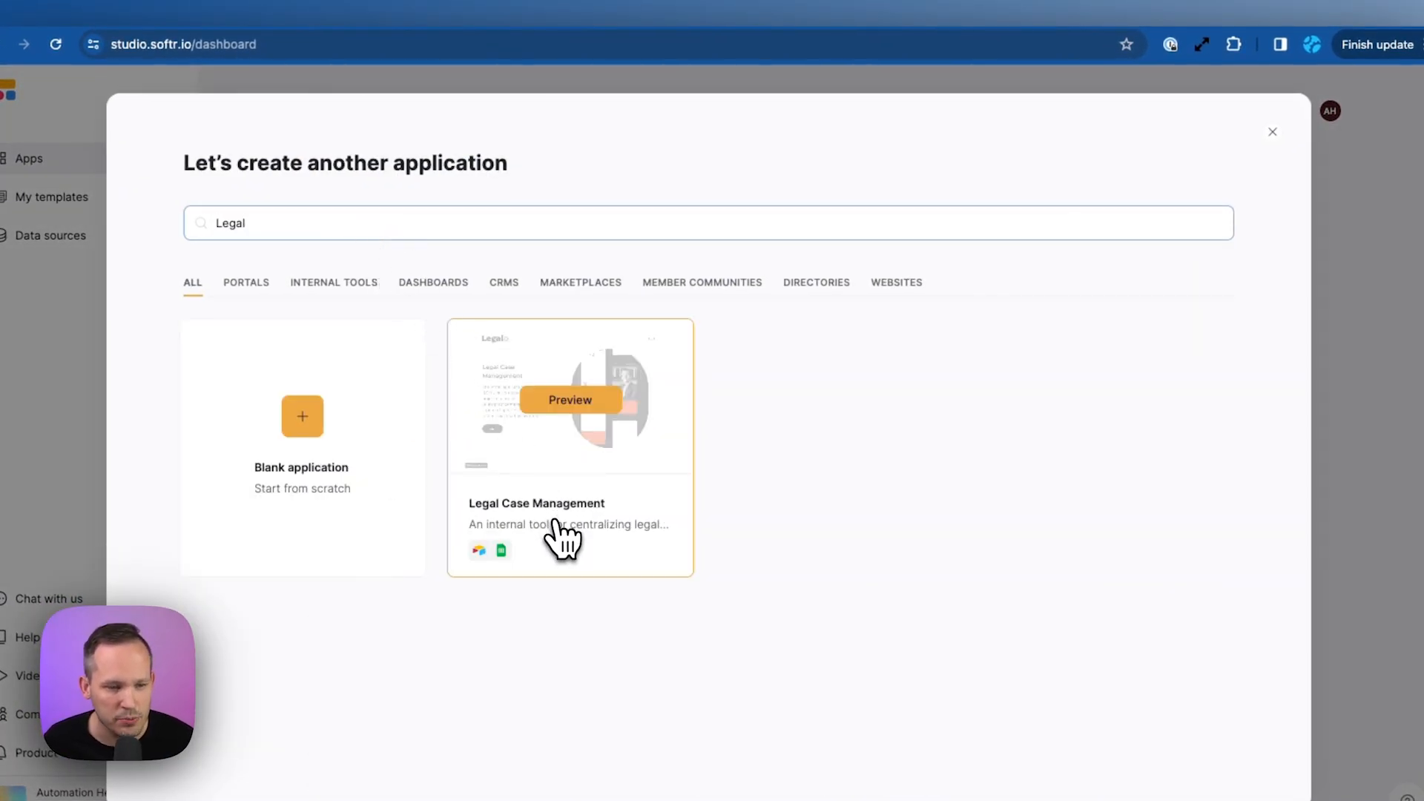
pyautogui.moveTo(478, 551)
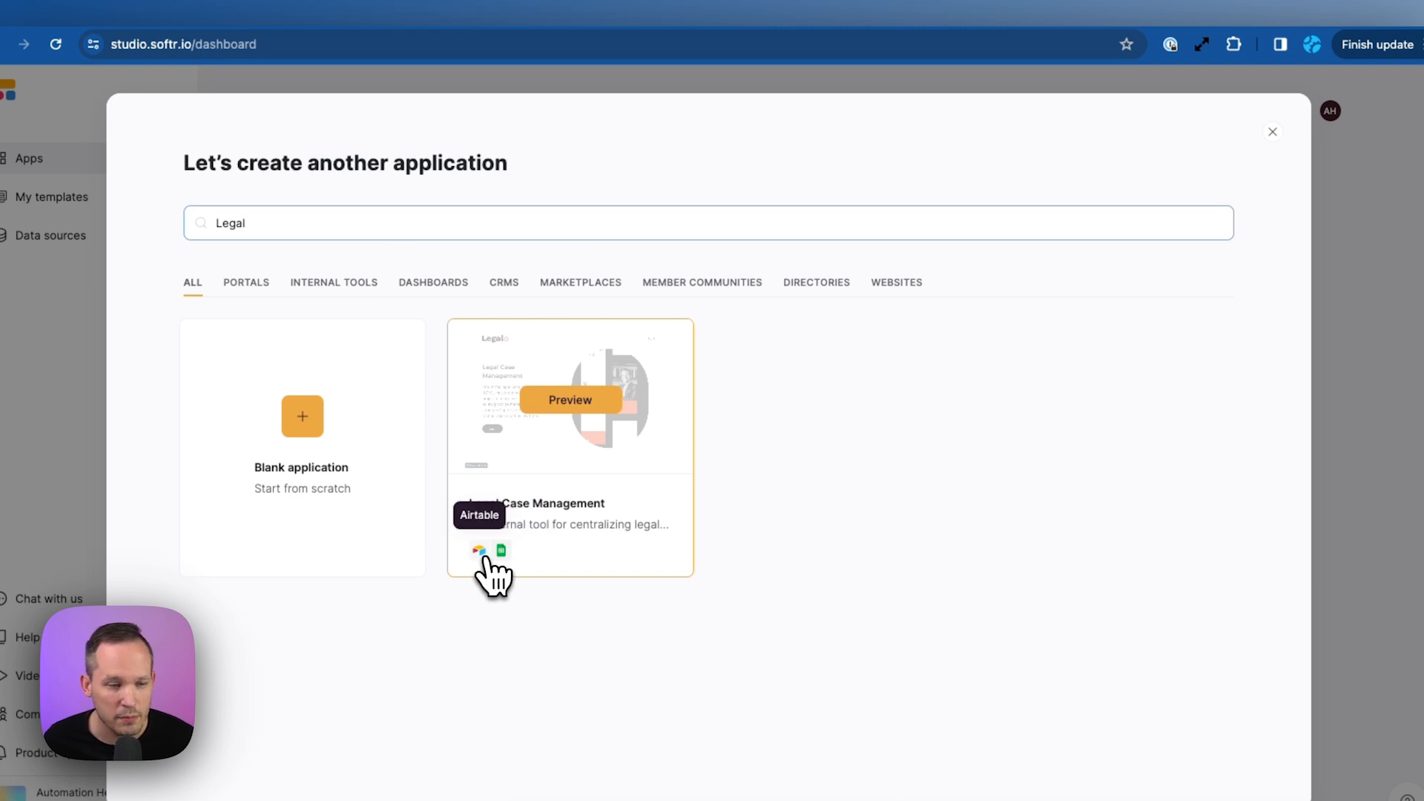
pyautogui.moveTo(604, 481)
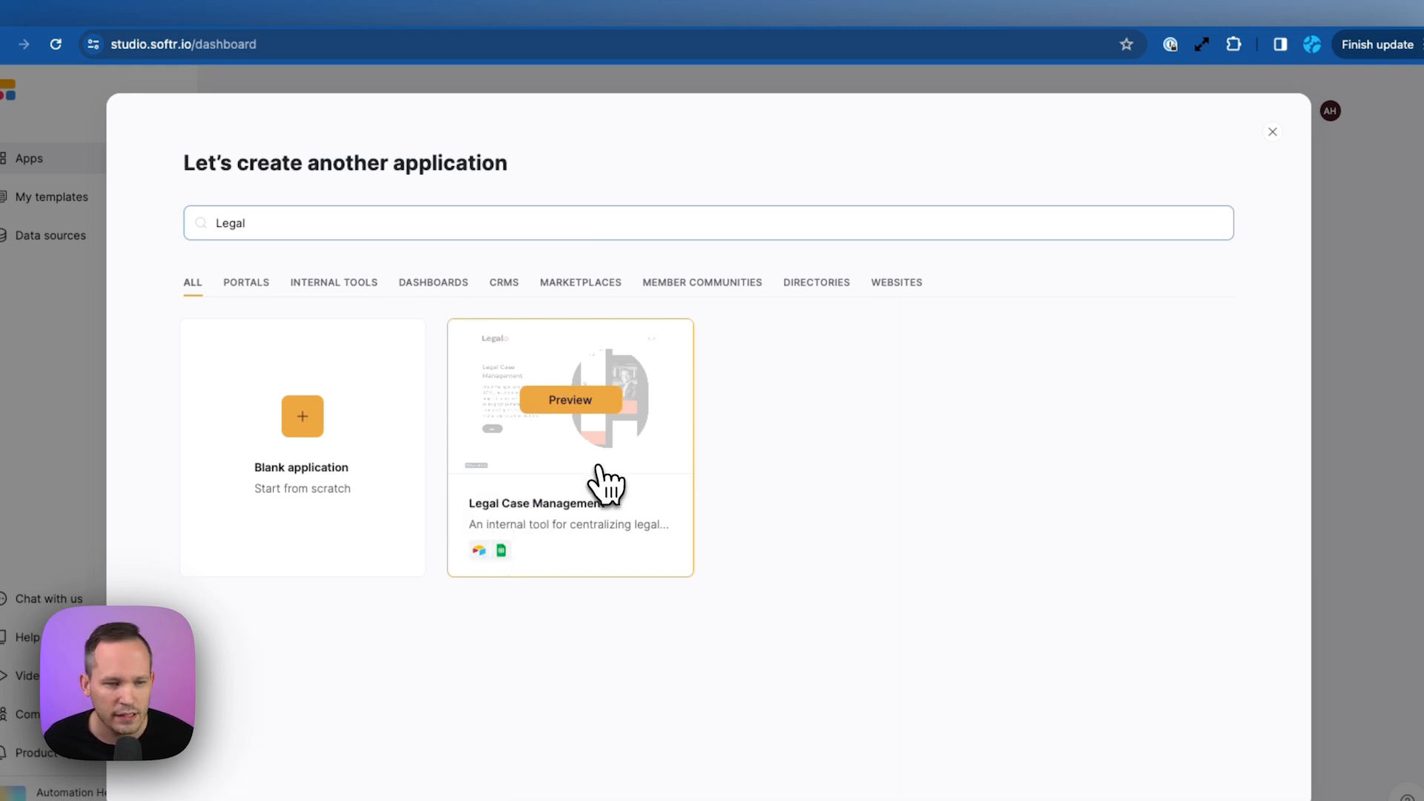
pyautogui.click(570, 400)
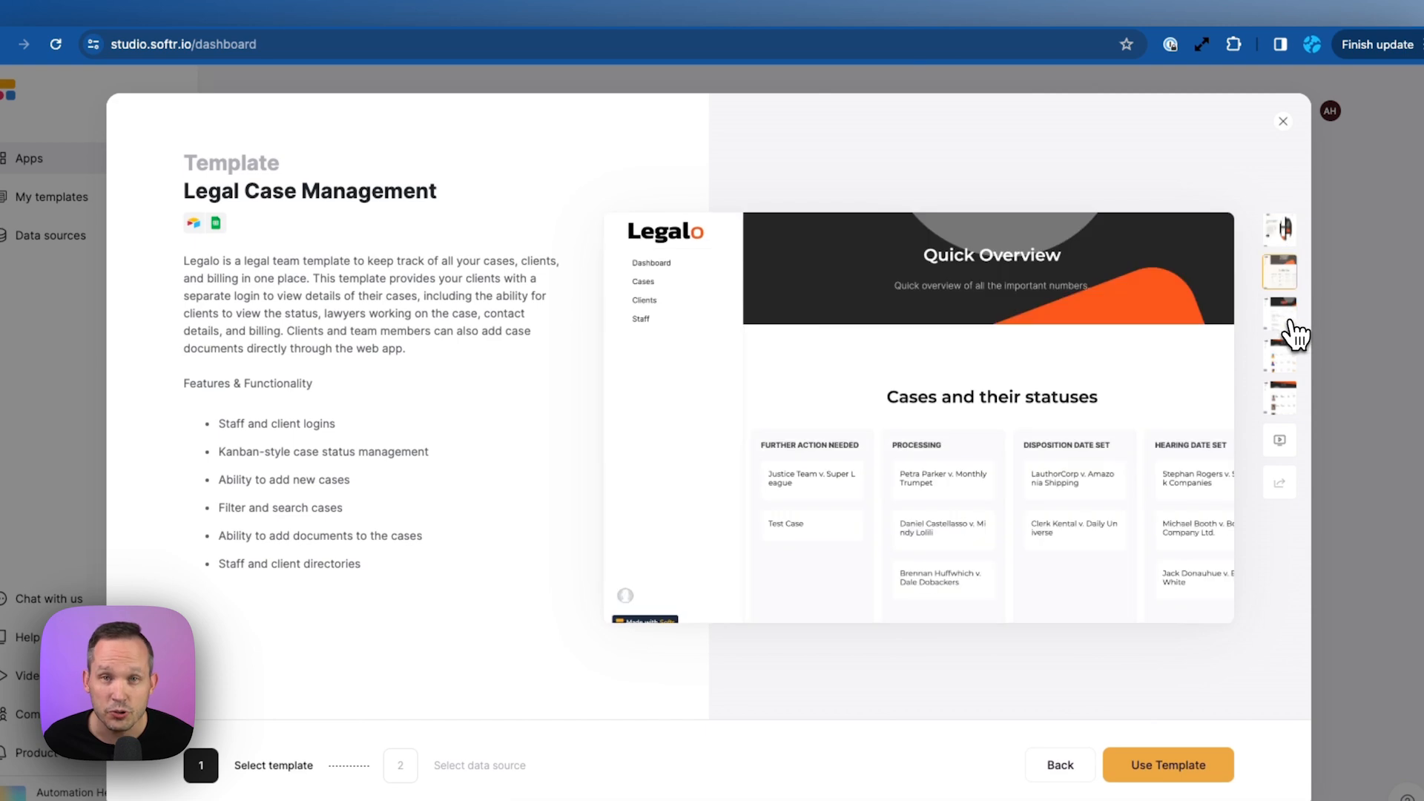
pyautogui.click(1279, 356)
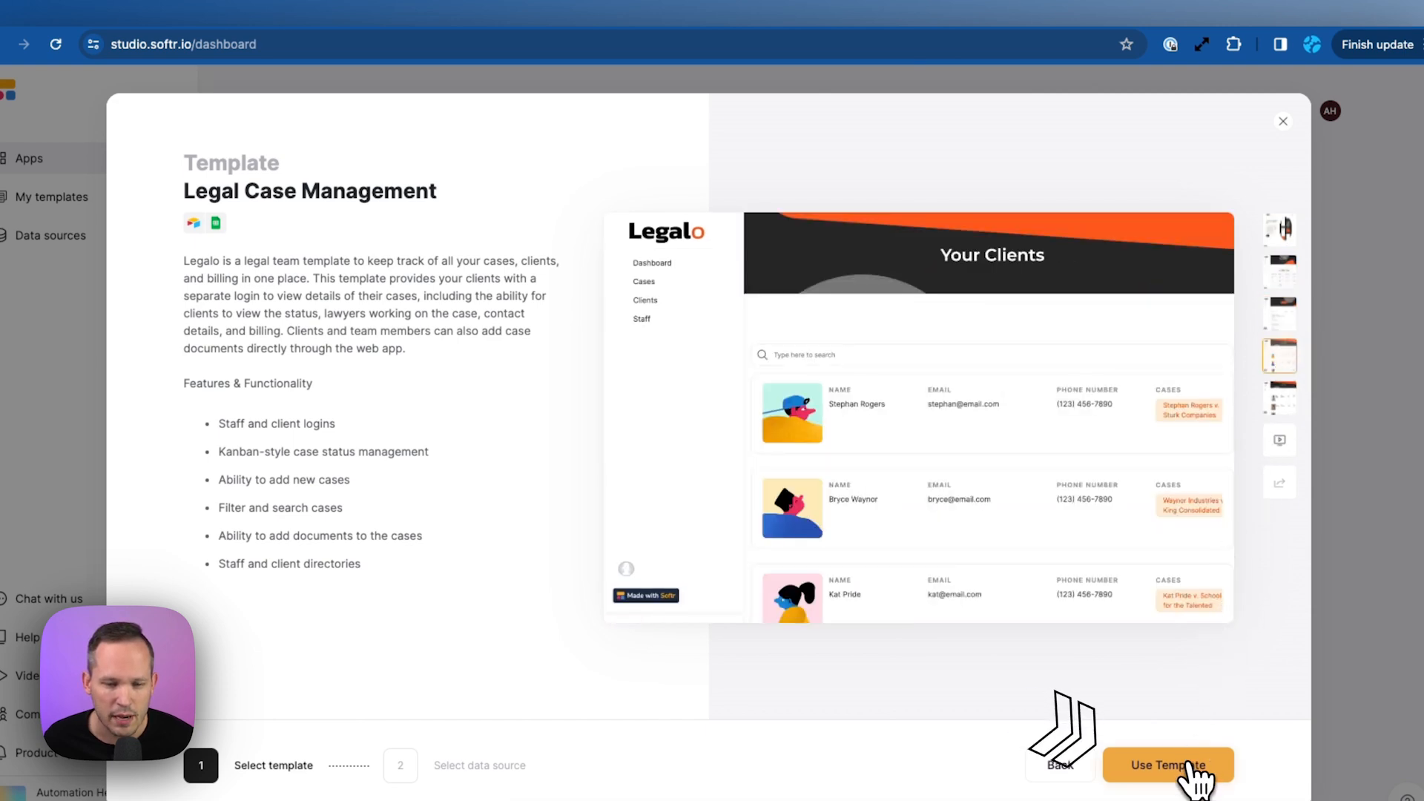
pyautogui.click(1169, 765)
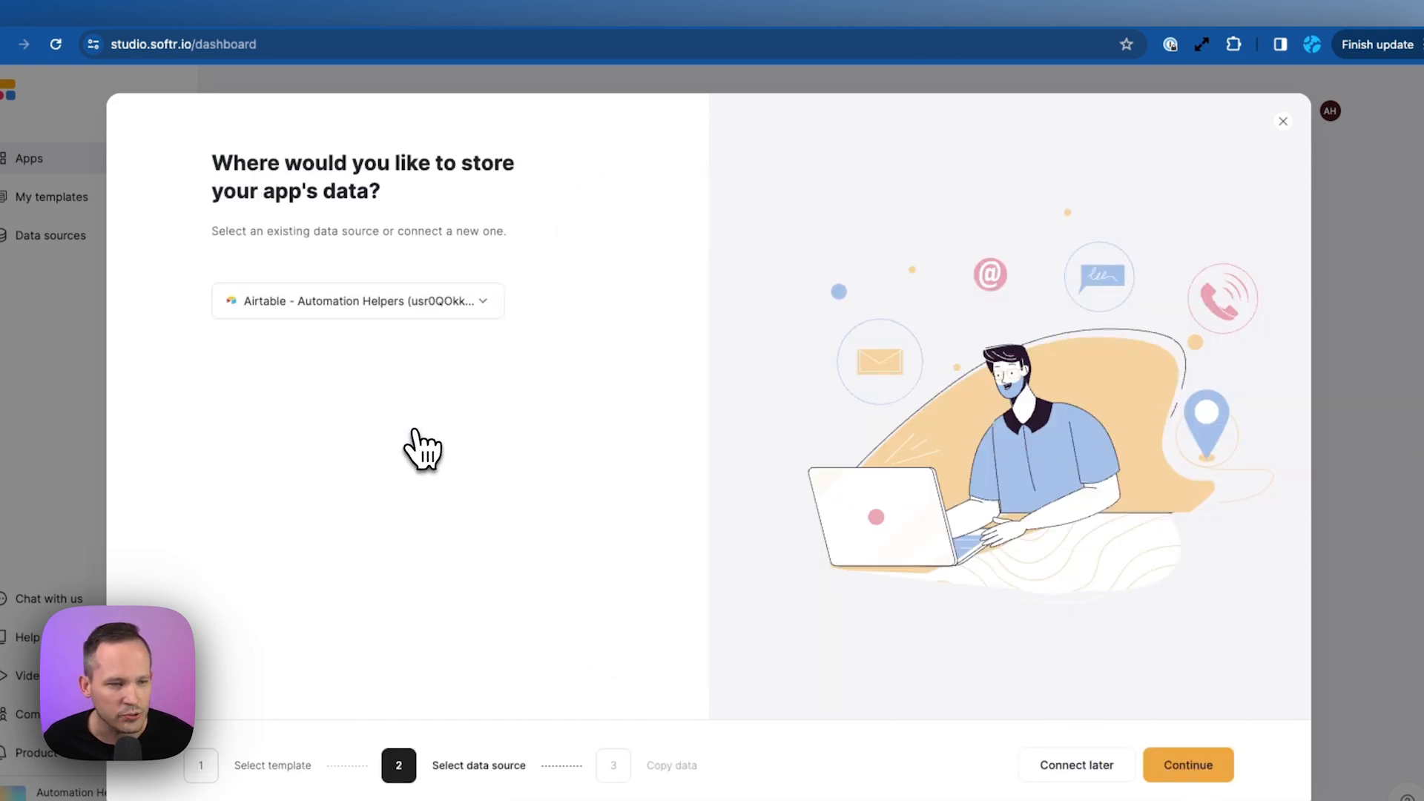
pyautogui.moveTo(608, 441)
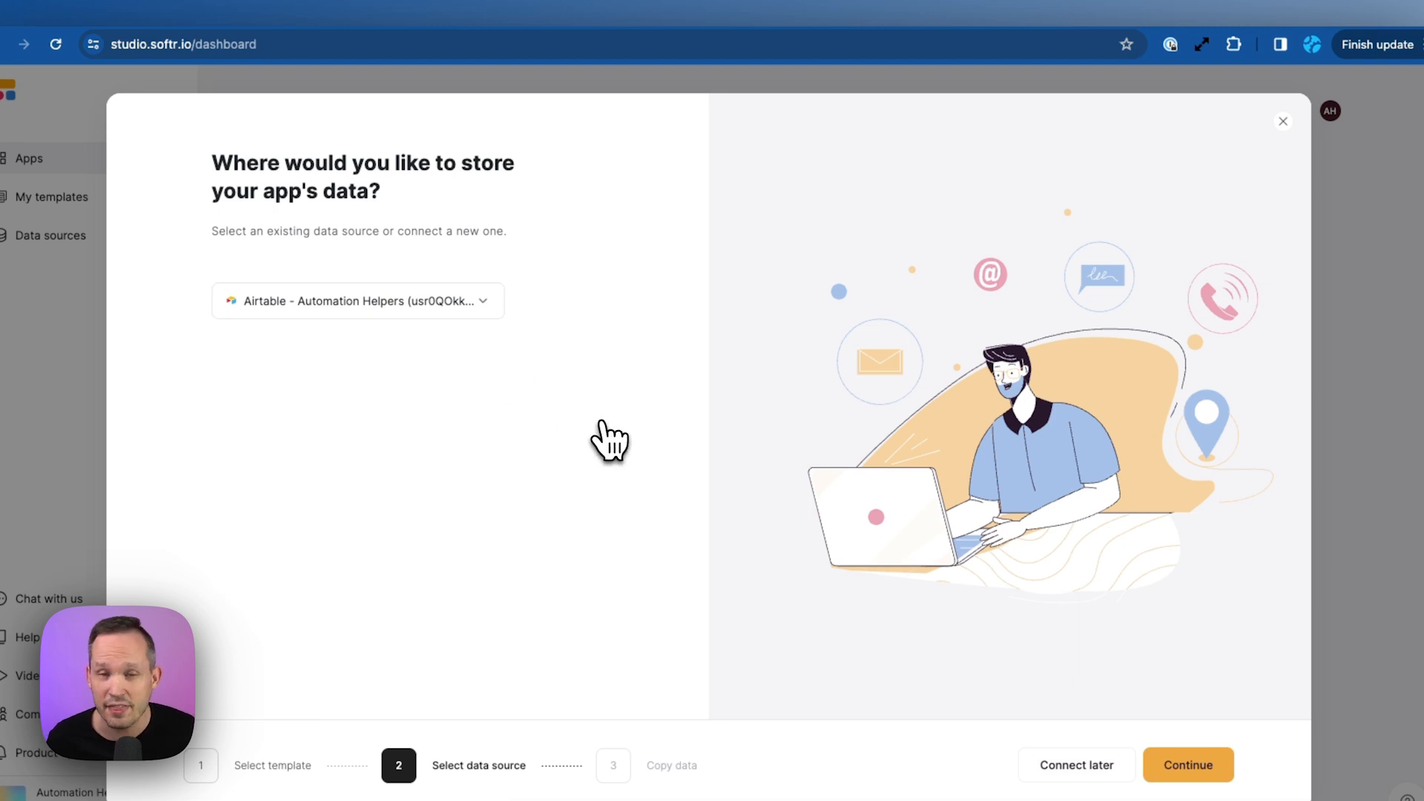
pyautogui.click(1188, 765)
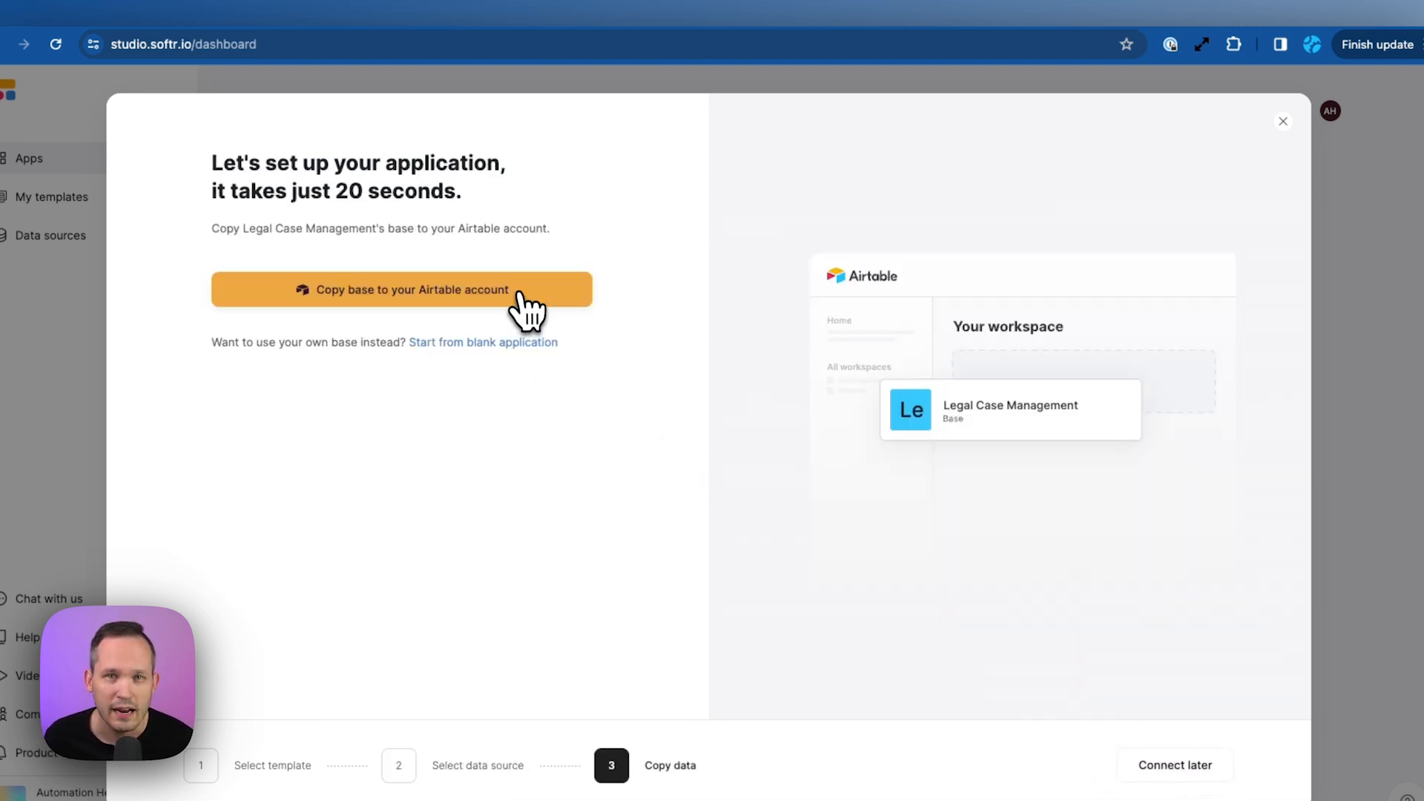
pyautogui.click(401, 289)
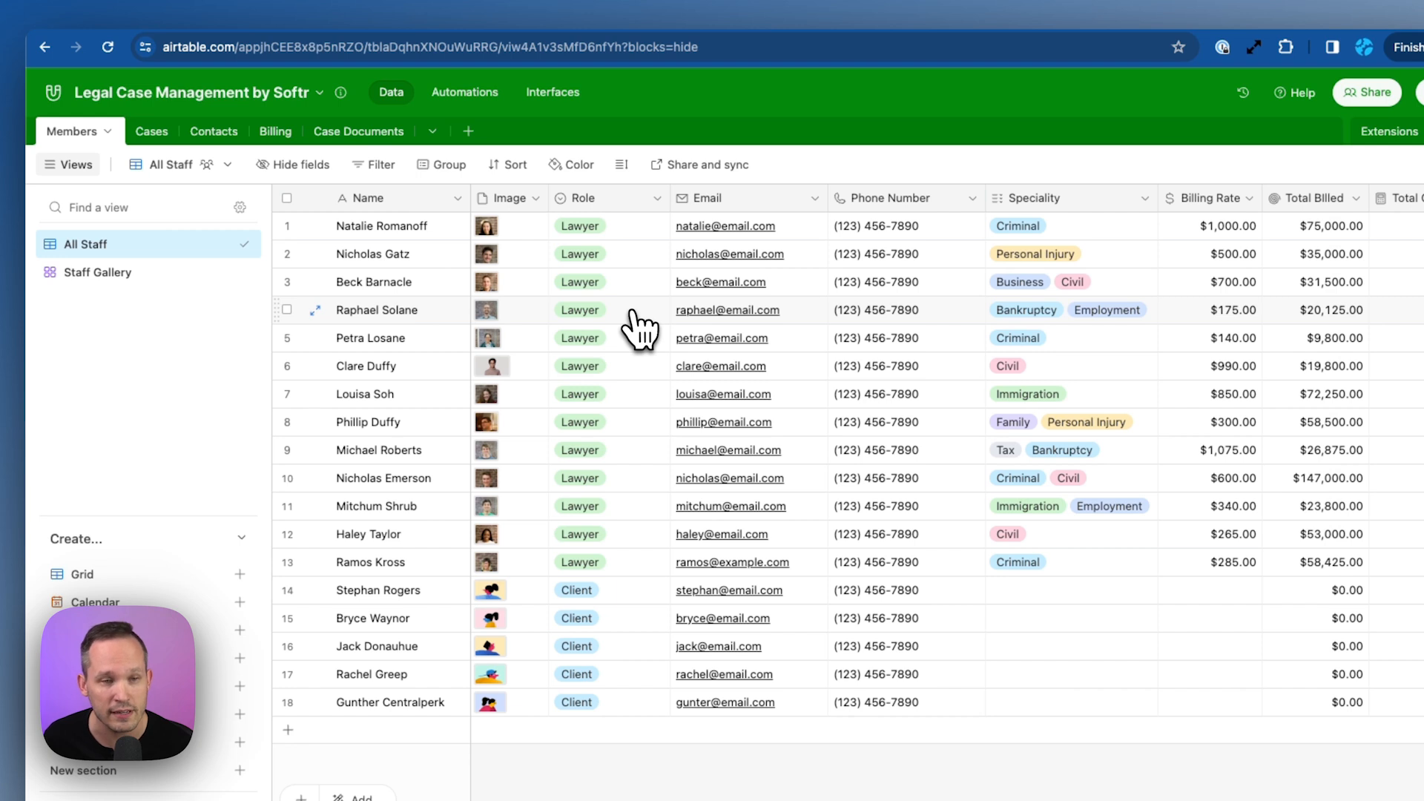
pyautogui.moveTo(595, 264)
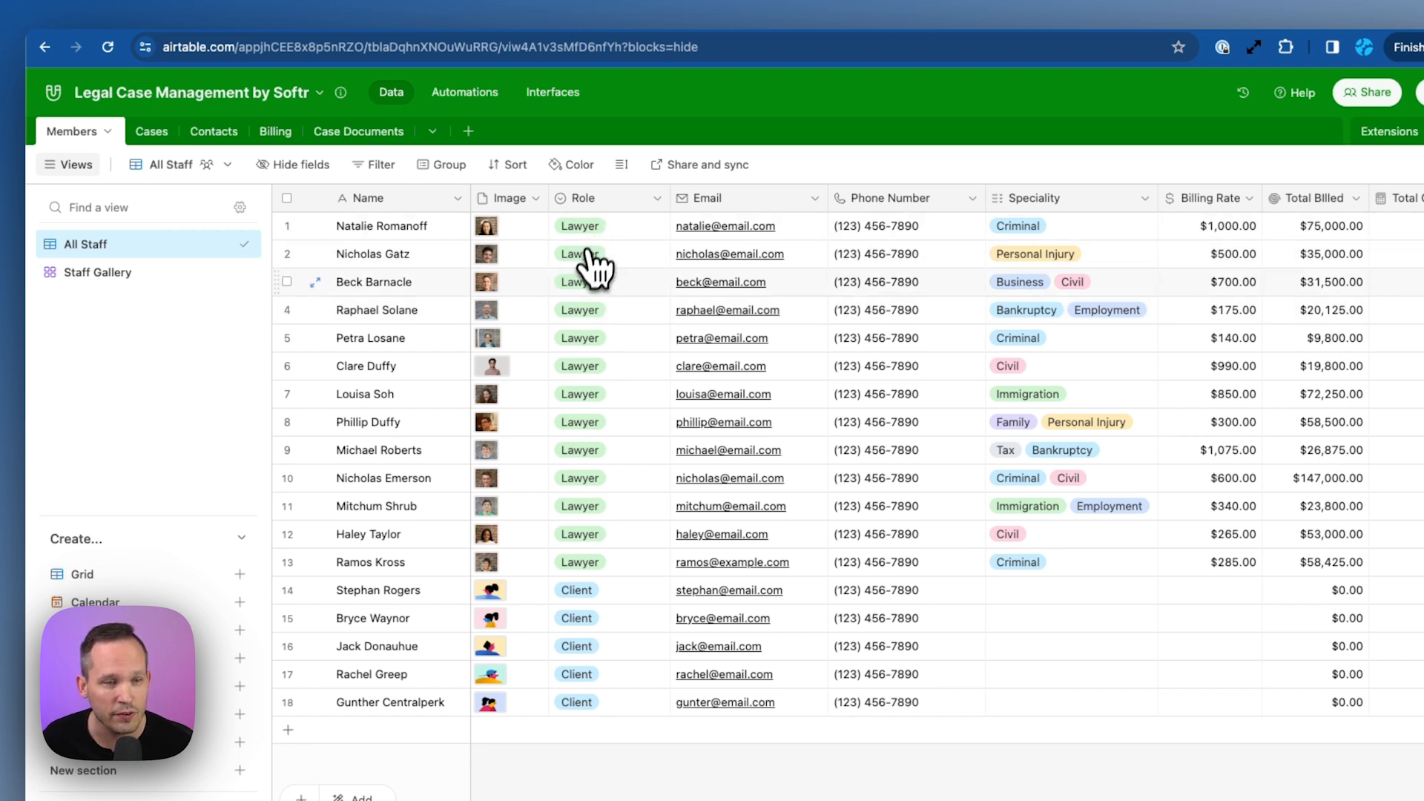
pyautogui.moveTo(603, 344)
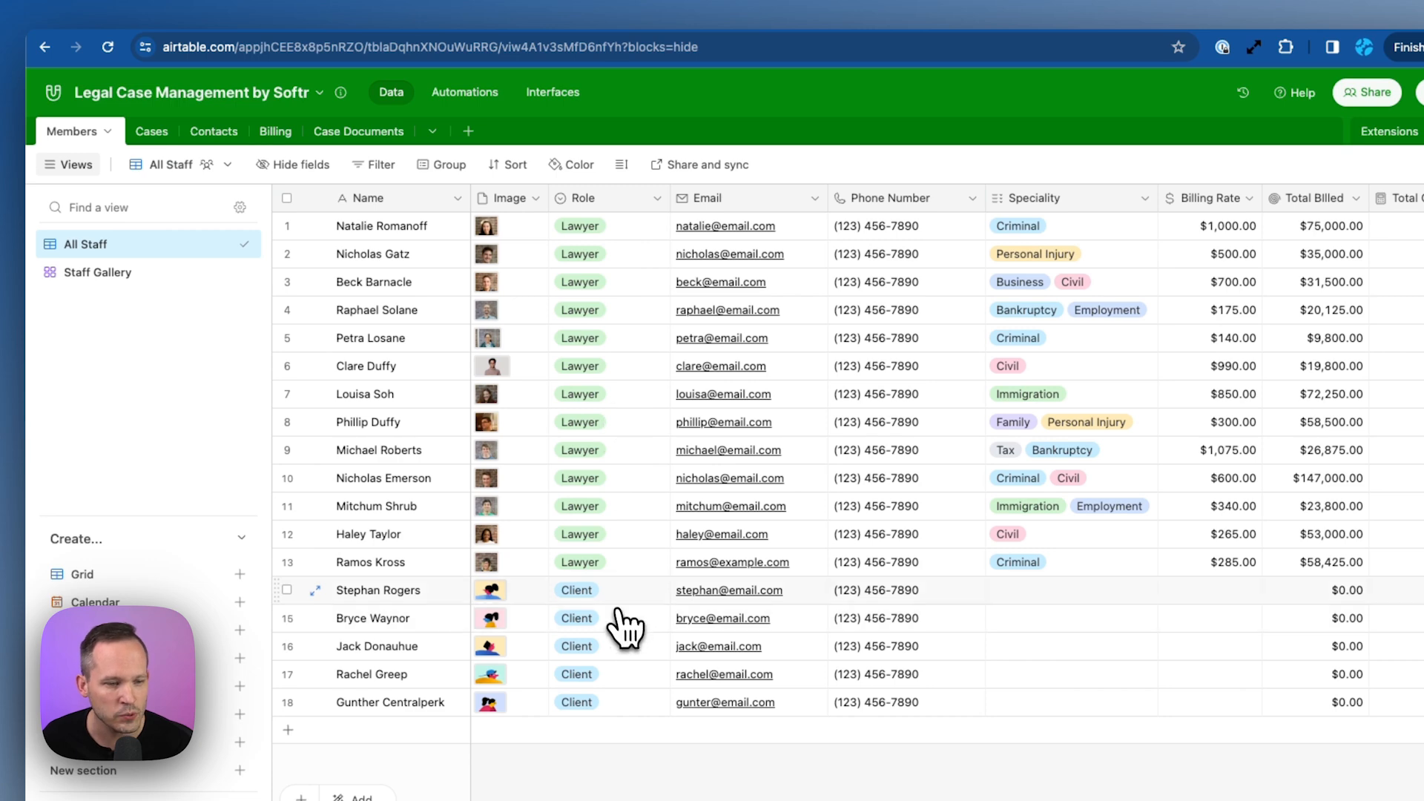
# Inspect the copied base's Cases, Contacts and Billing tables, then return to Softr setup.
pyautogui.click(129, 130)
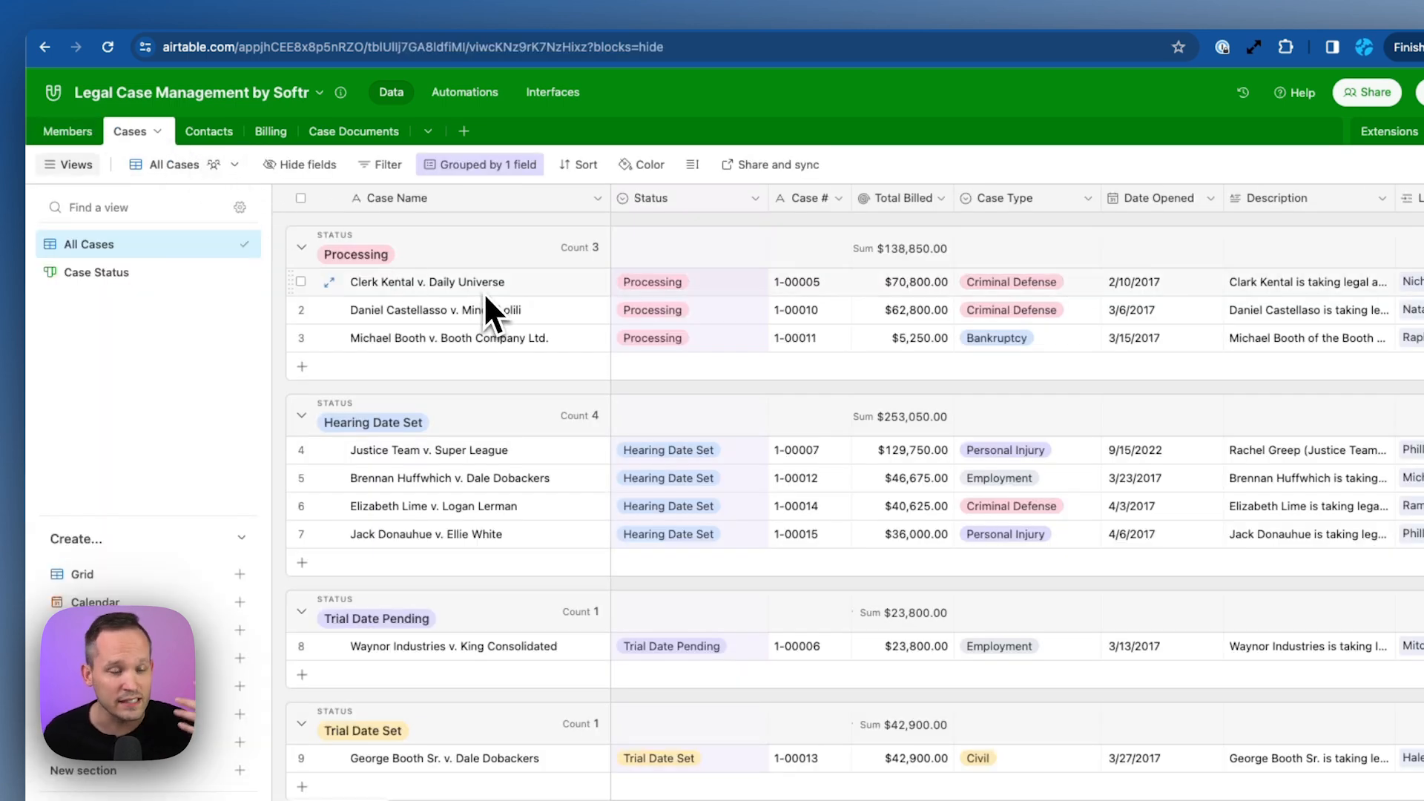
pyautogui.moveTo(783, 336)
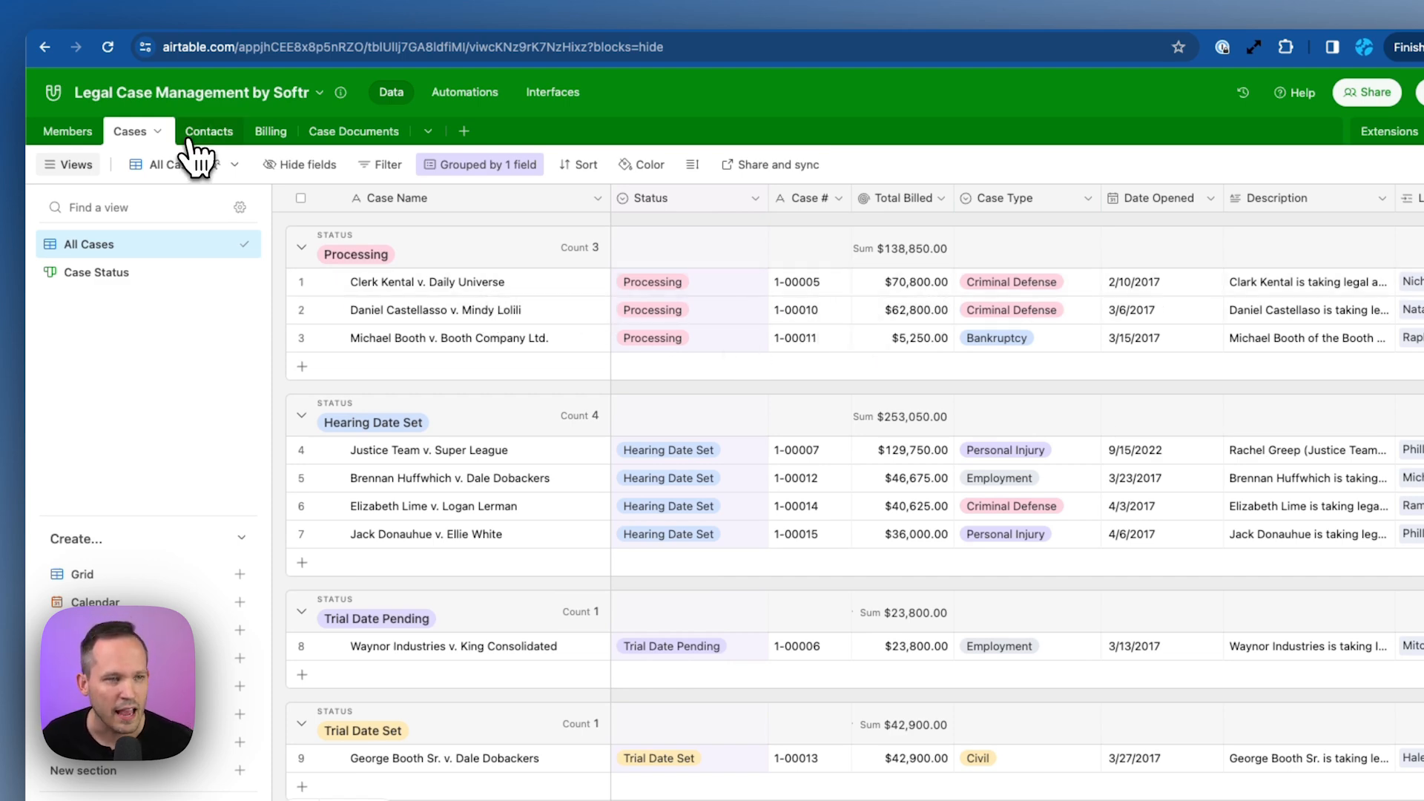
pyautogui.click(209, 132)
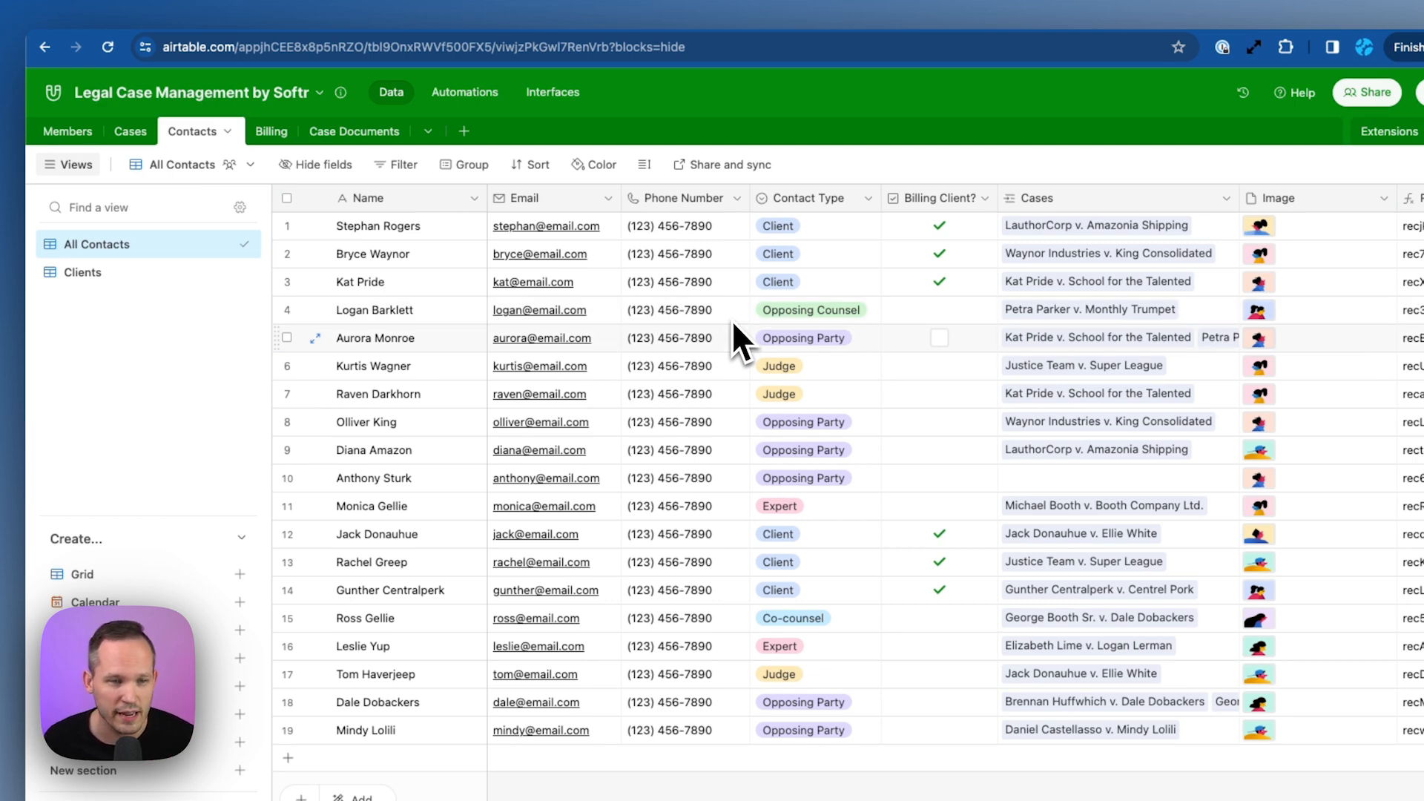
pyautogui.moveTo(826, 349)
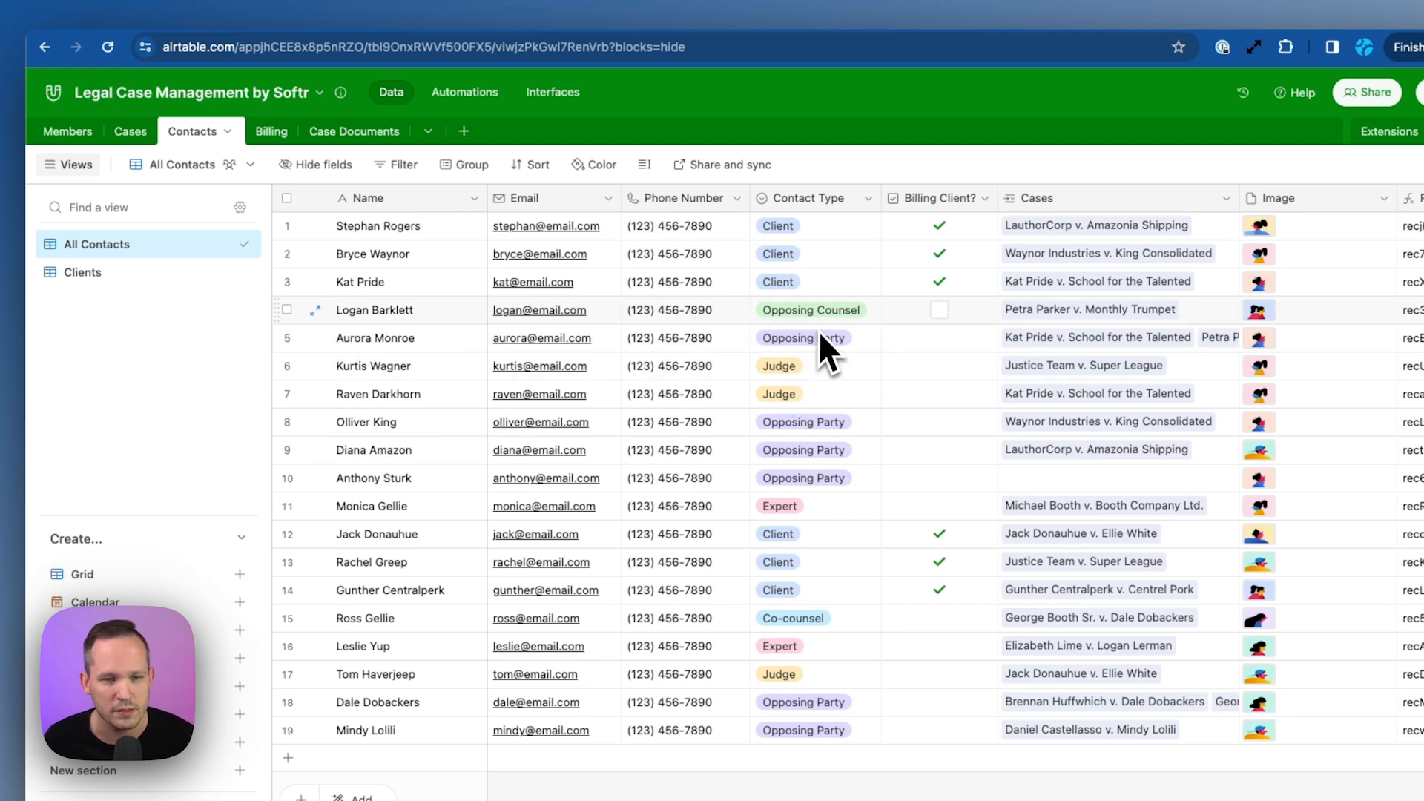
pyautogui.click(270, 131)
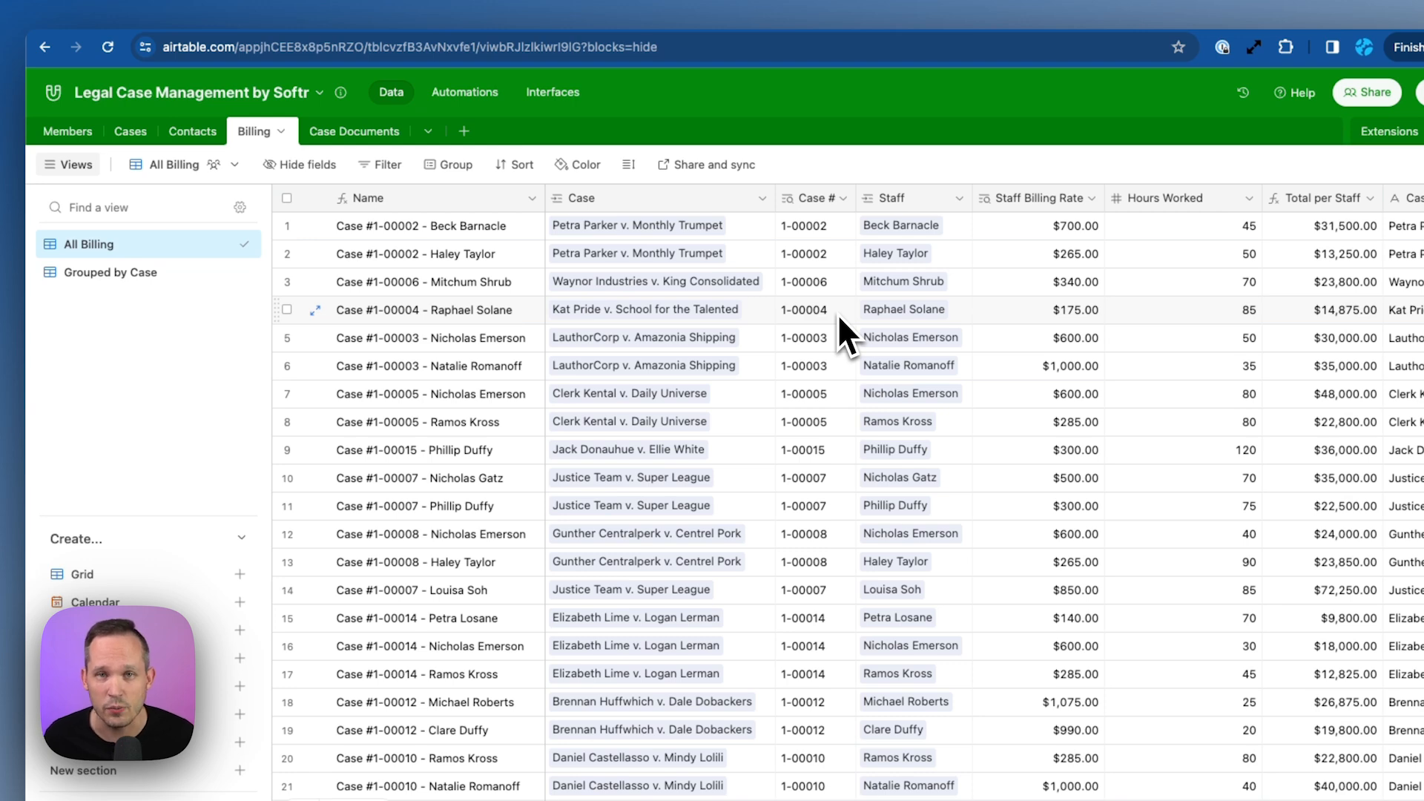
pyautogui.click(354, 130)
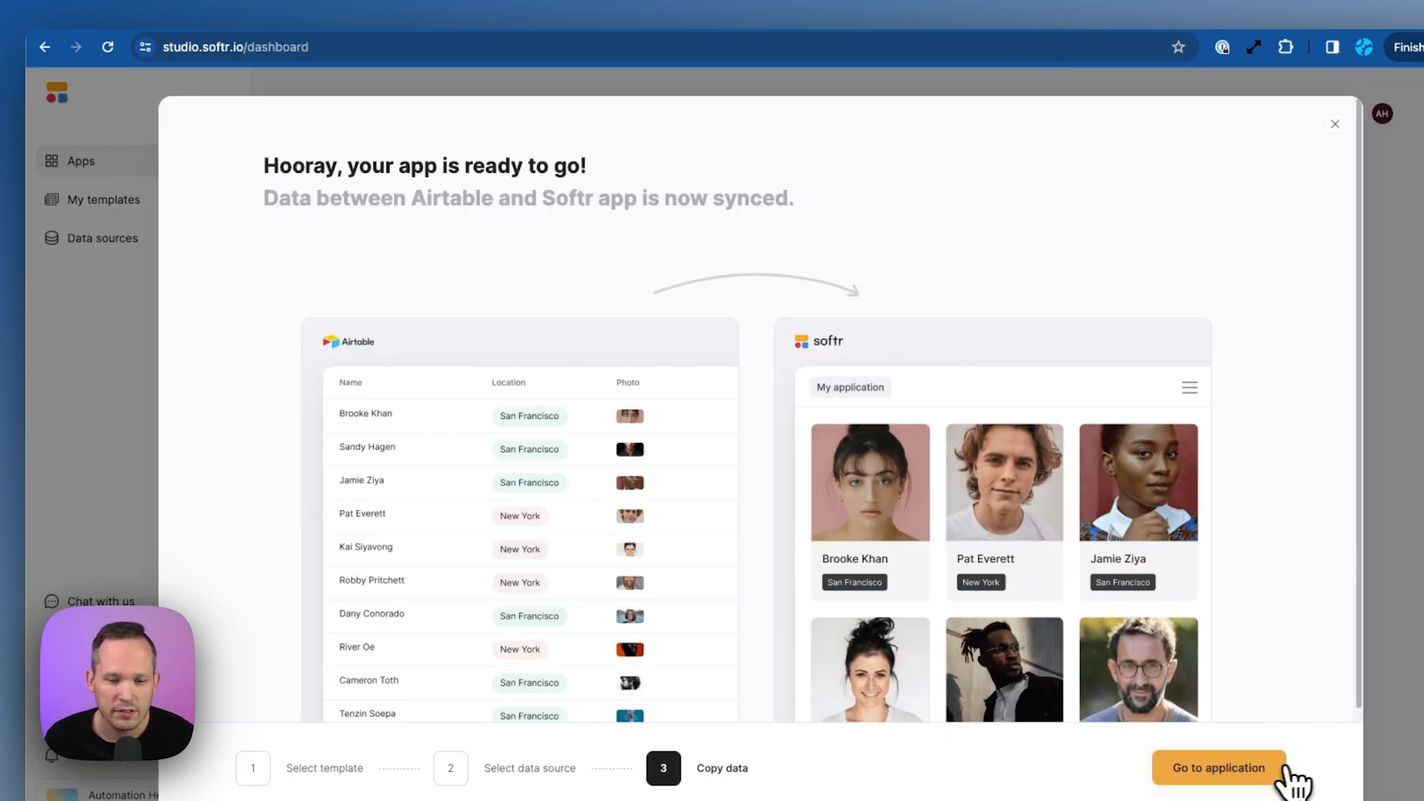
# Open the Legal Case Management app, dismiss the blocks library, and preview as a visitor.
pyautogui.click(1219, 768)
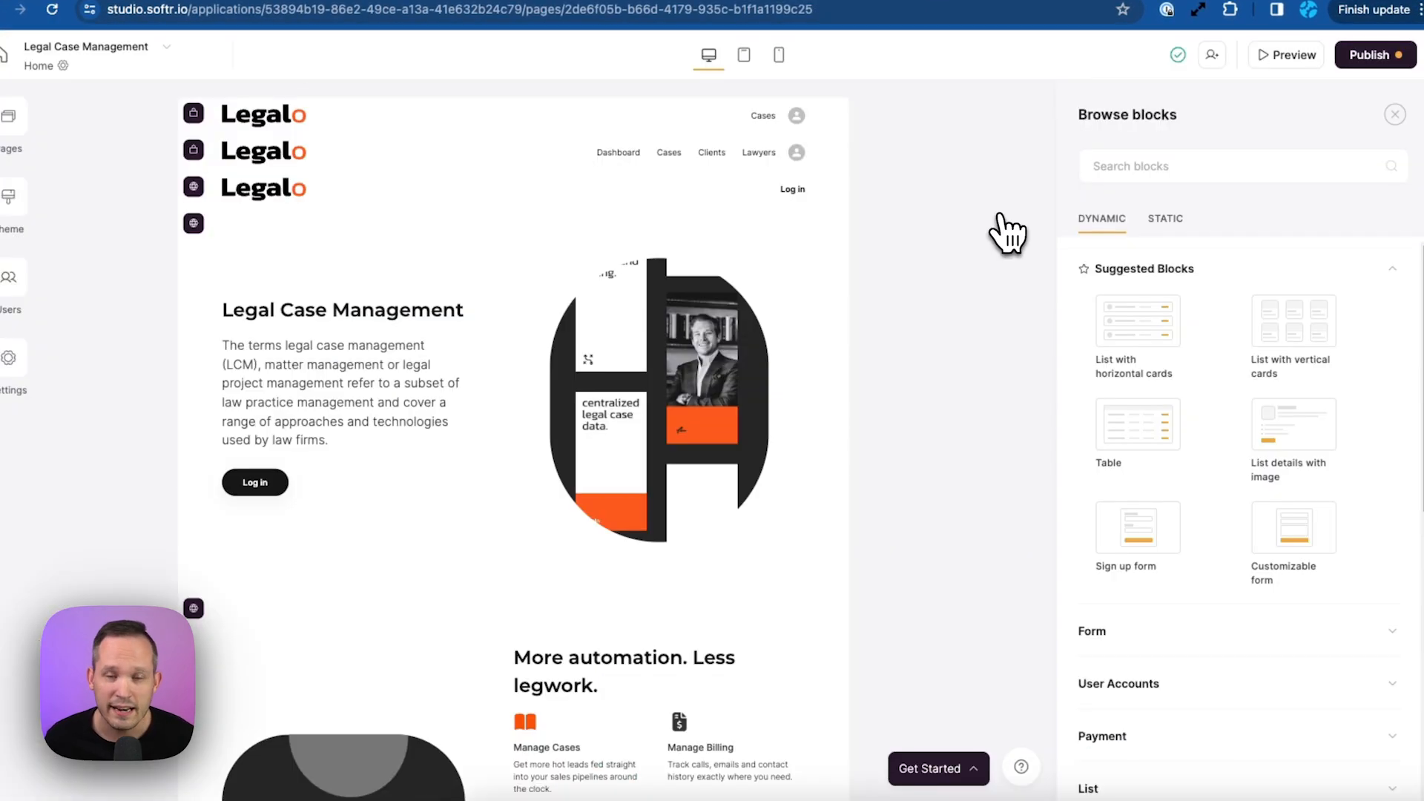
pyautogui.moveTo(946, 205)
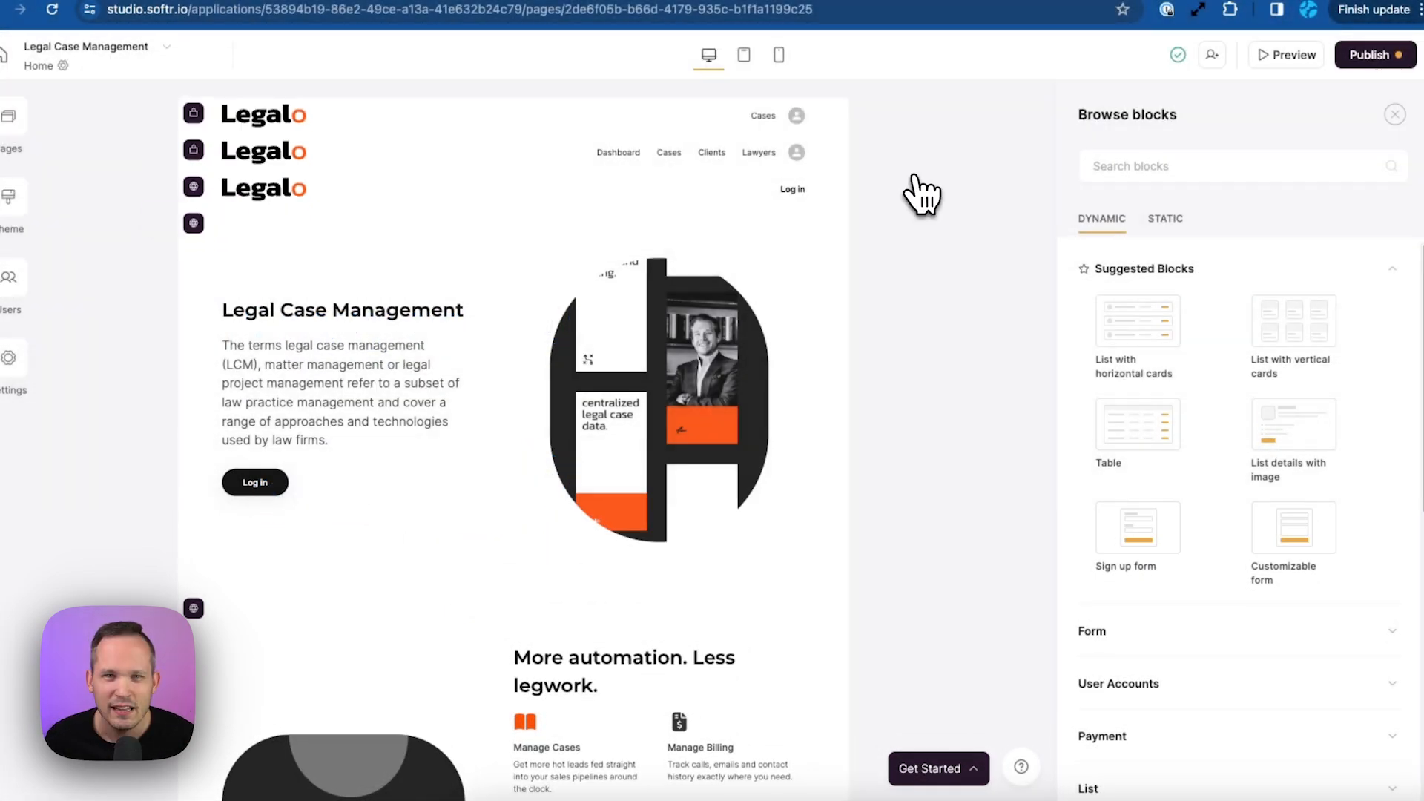
pyautogui.click(1396, 114)
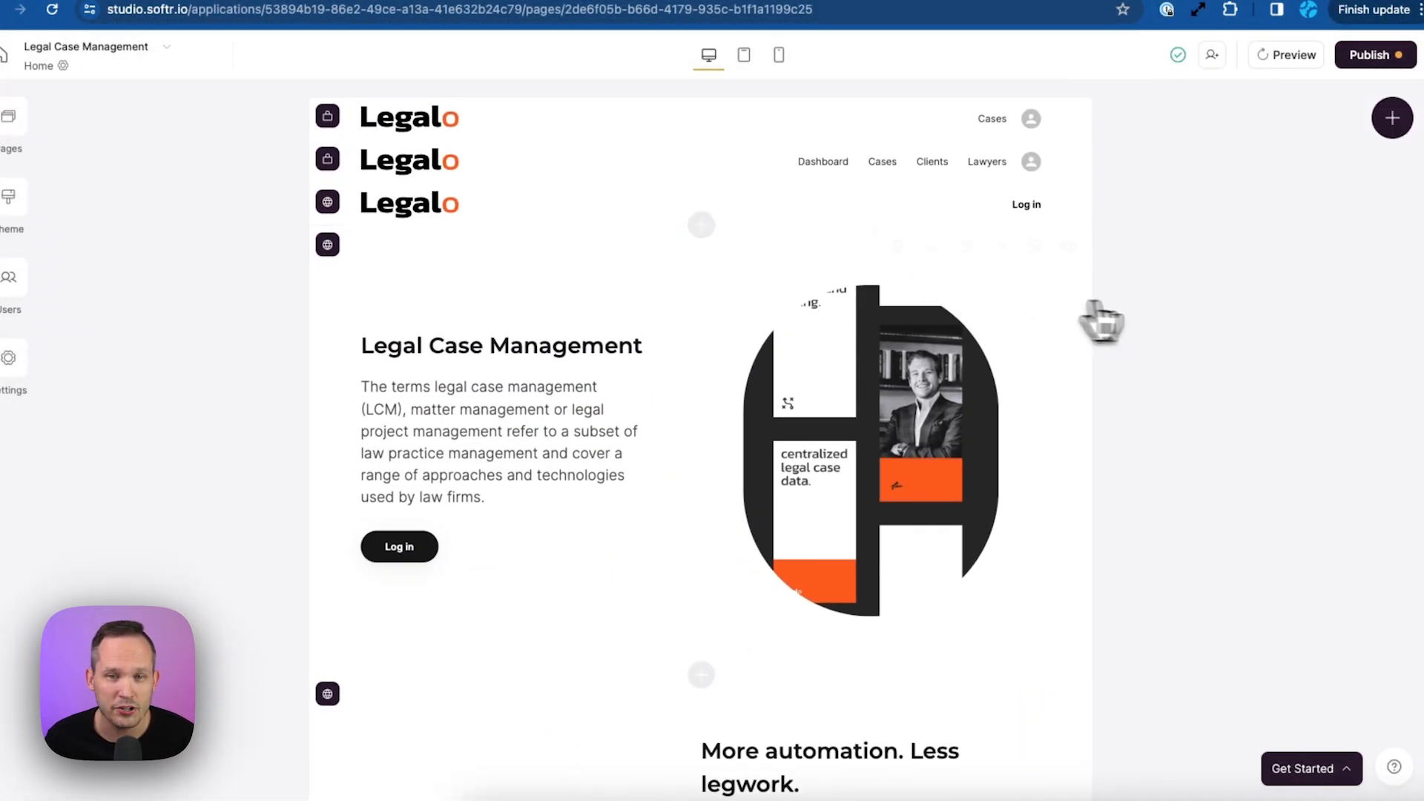
pyautogui.click(1286, 54)
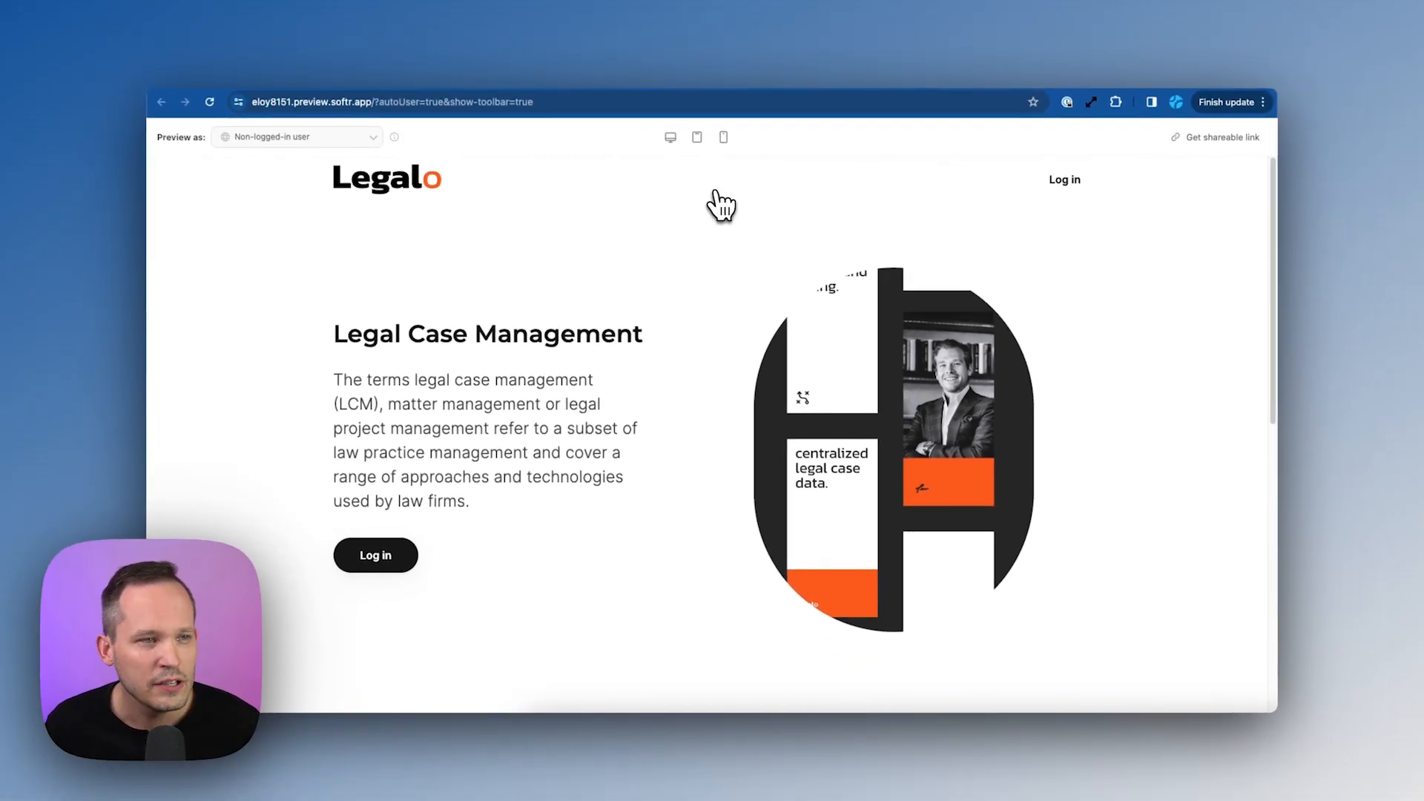
pyautogui.moveTo(659, 287)
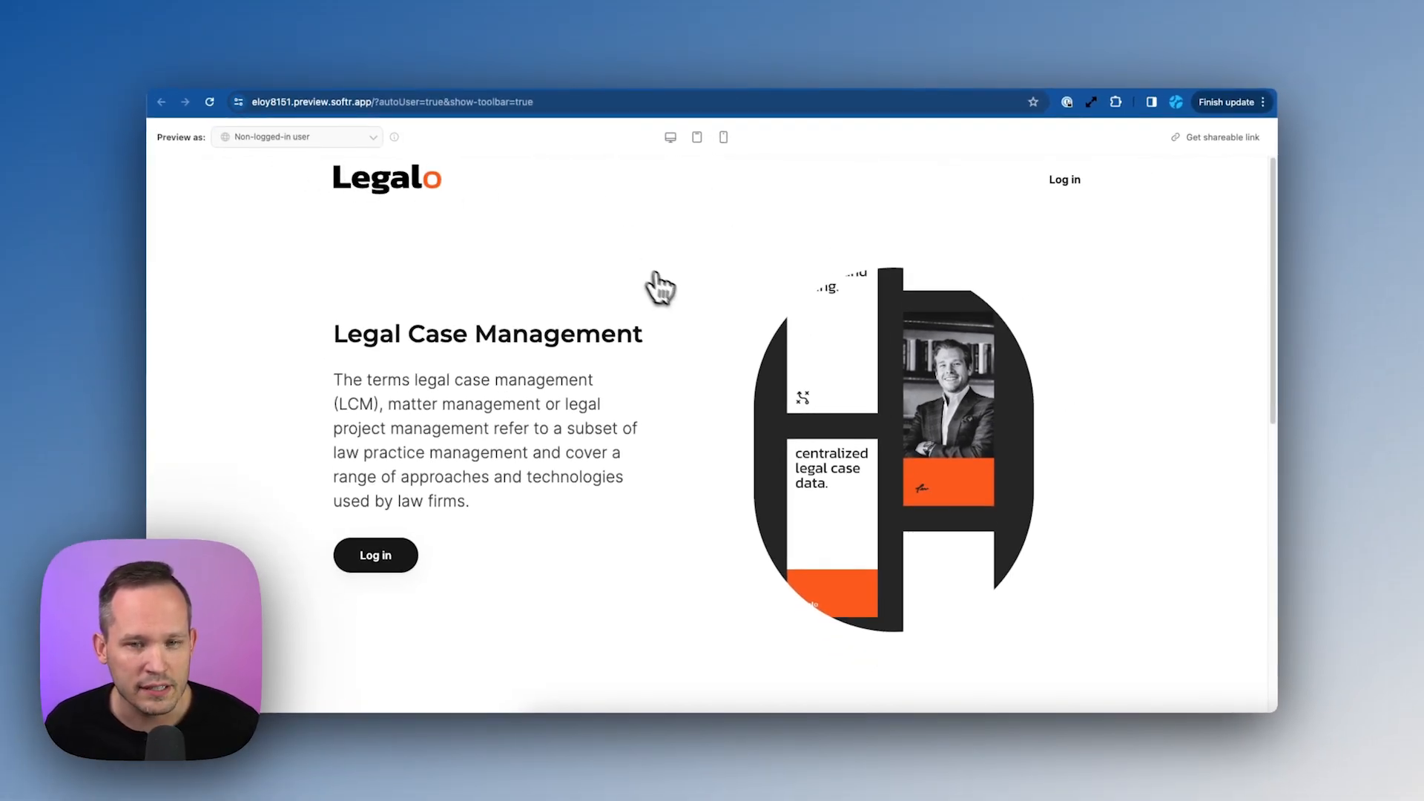
pyautogui.scroll(-3)
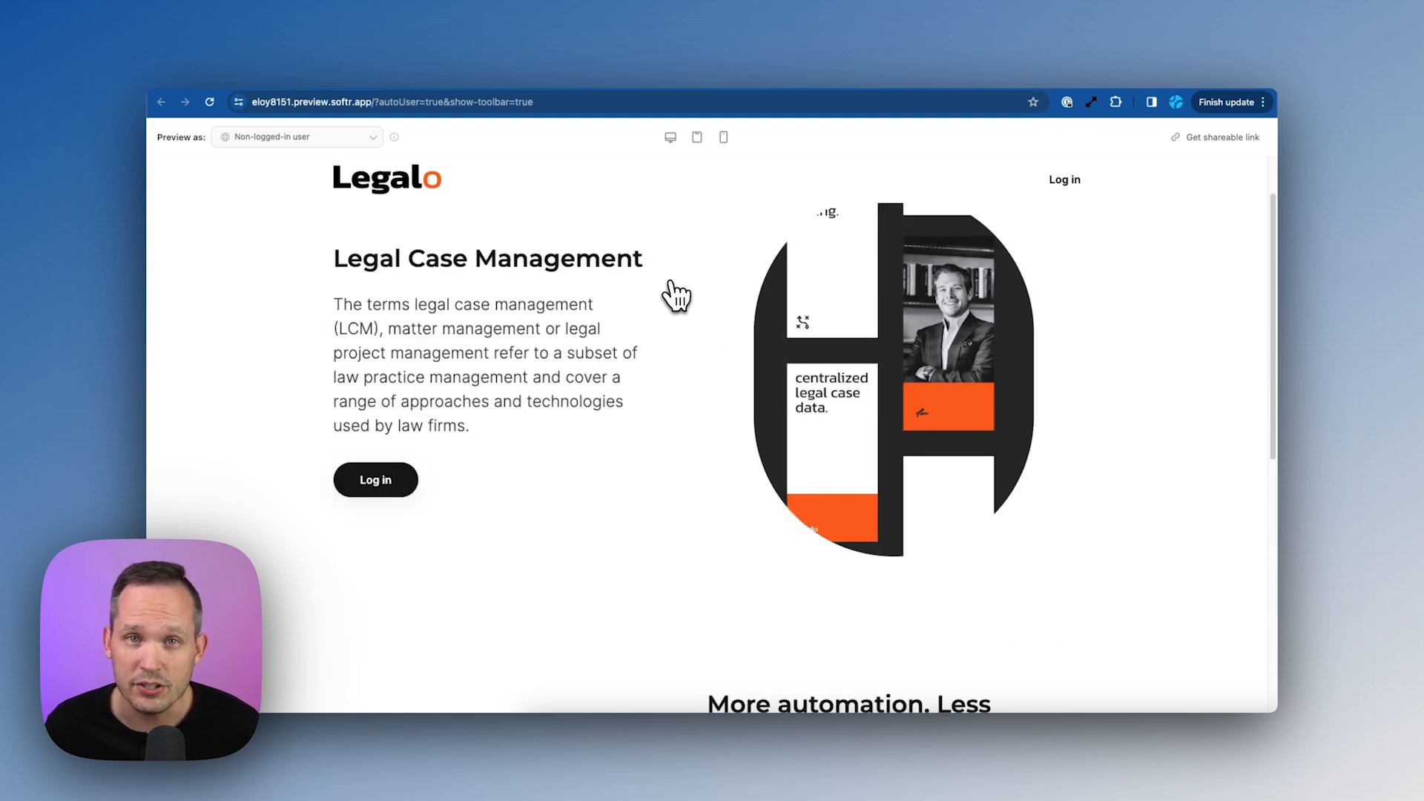
pyautogui.click(295, 137)
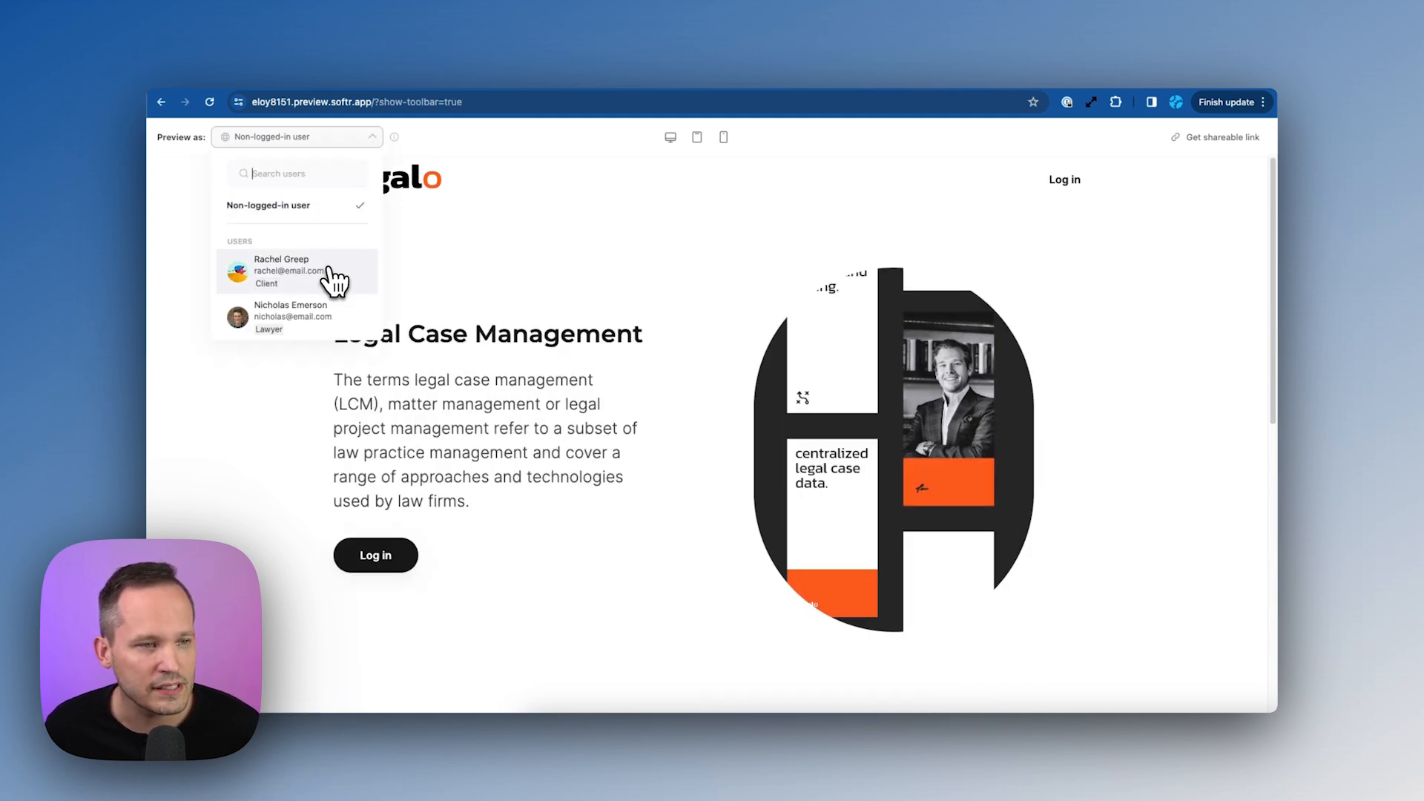
pyautogui.click(282, 271)
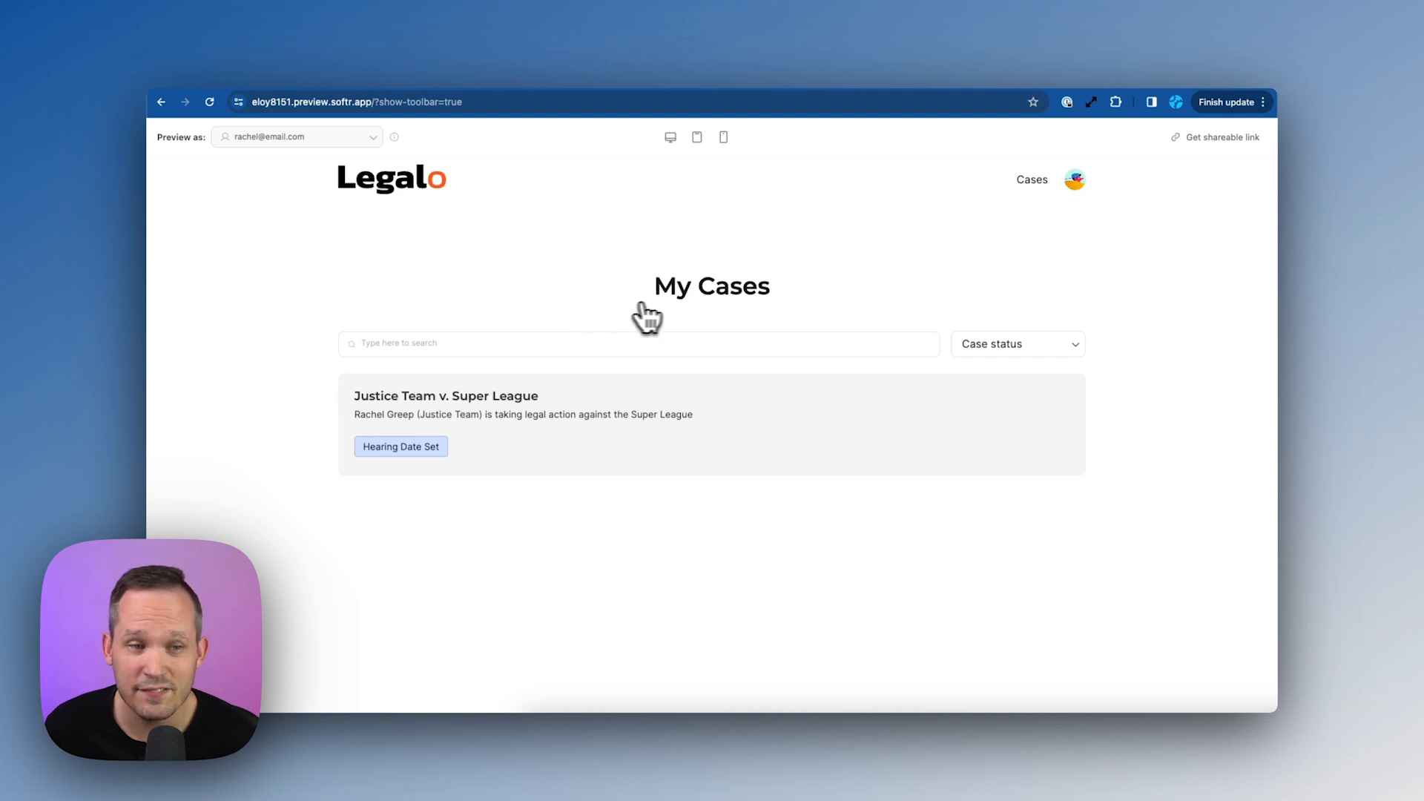
pyautogui.moveTo(1015, 207)
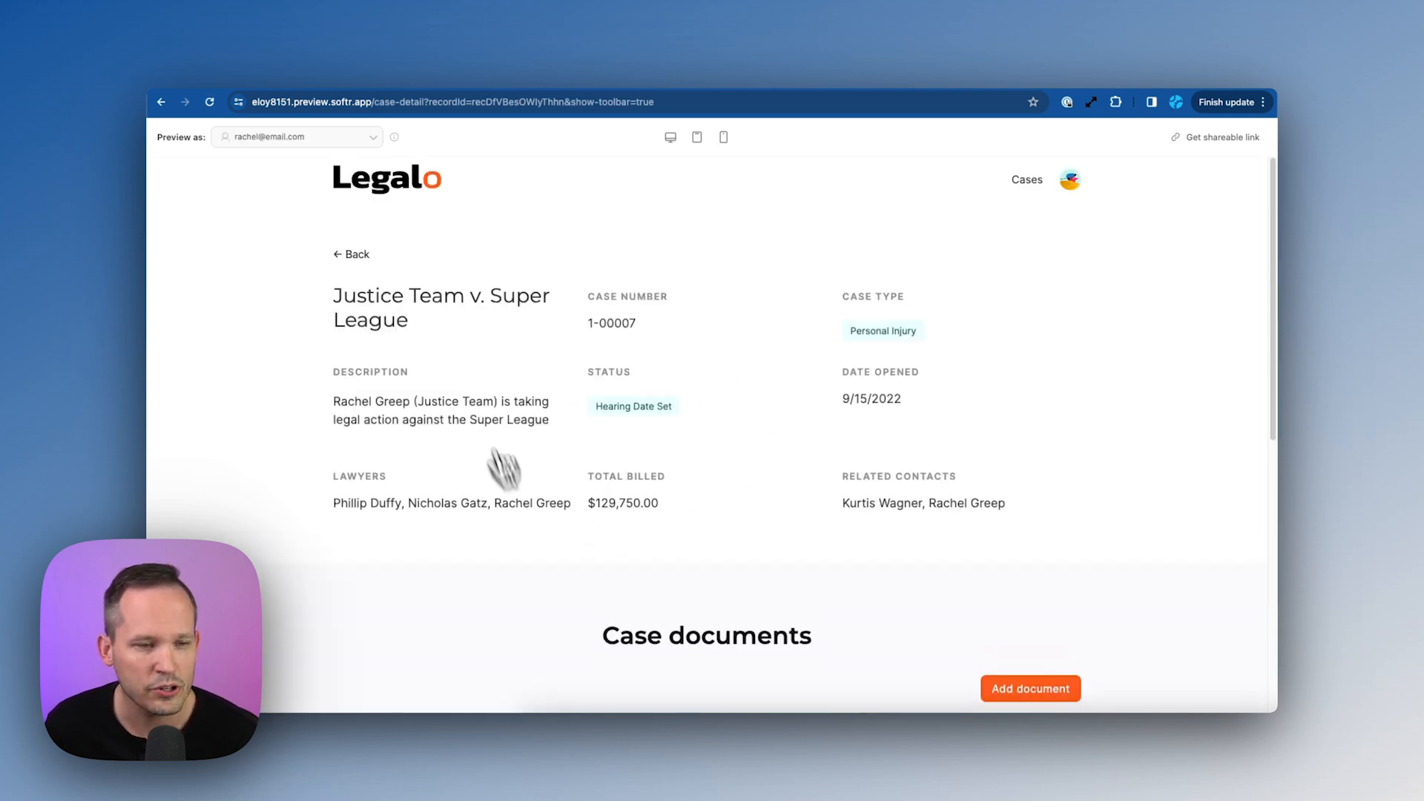
pyautogui.scroll(-3)
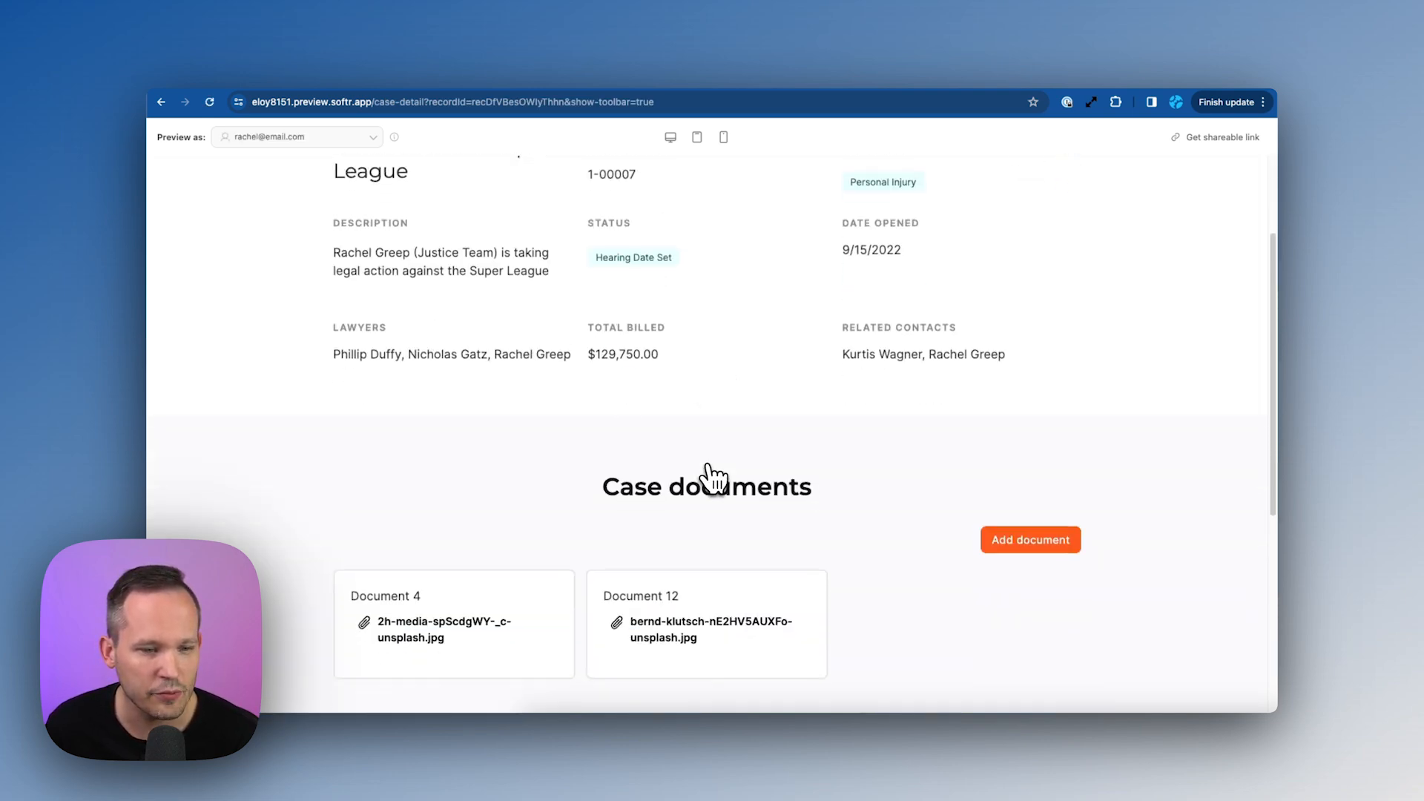
pyautogui.click(1030, 539)
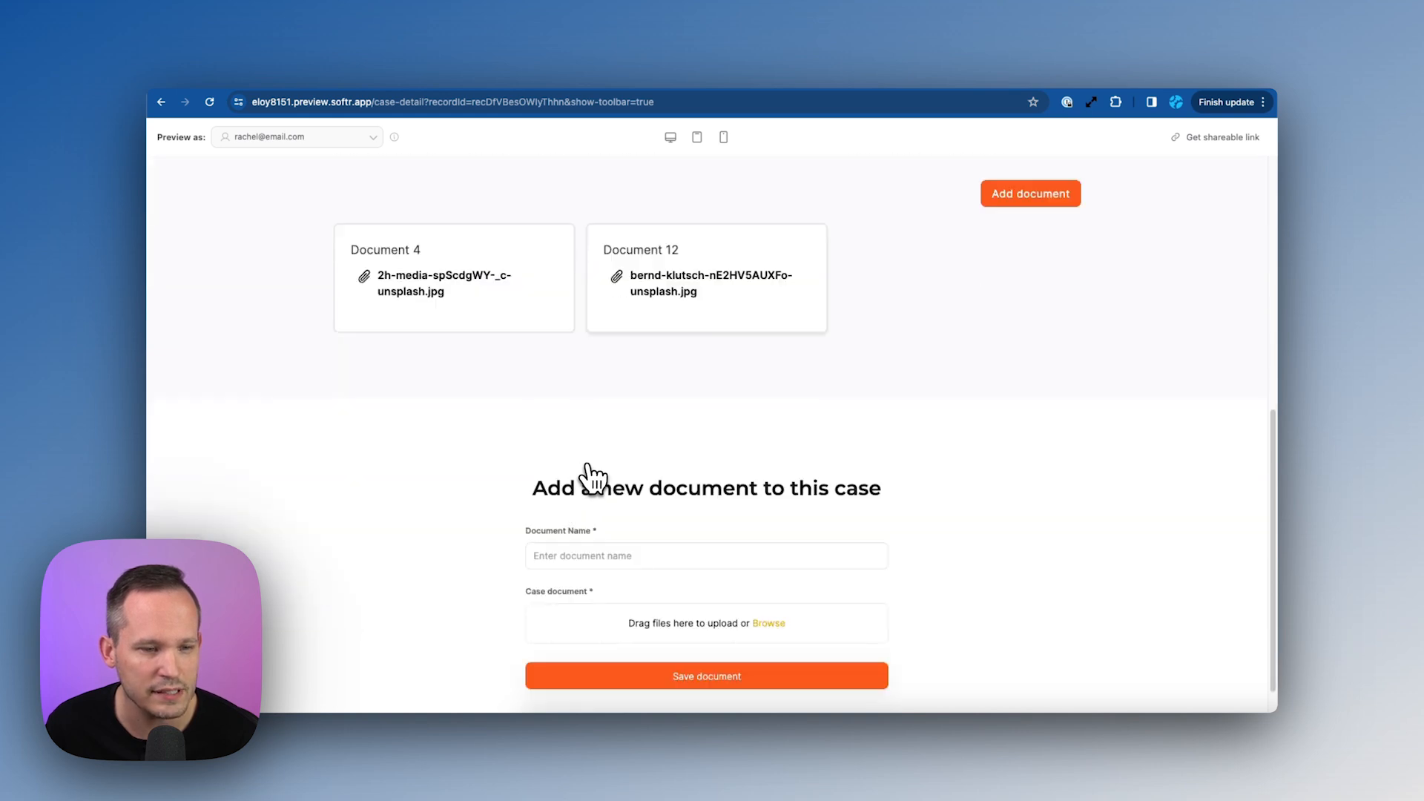
pyautogui.moveTo(797, 505)
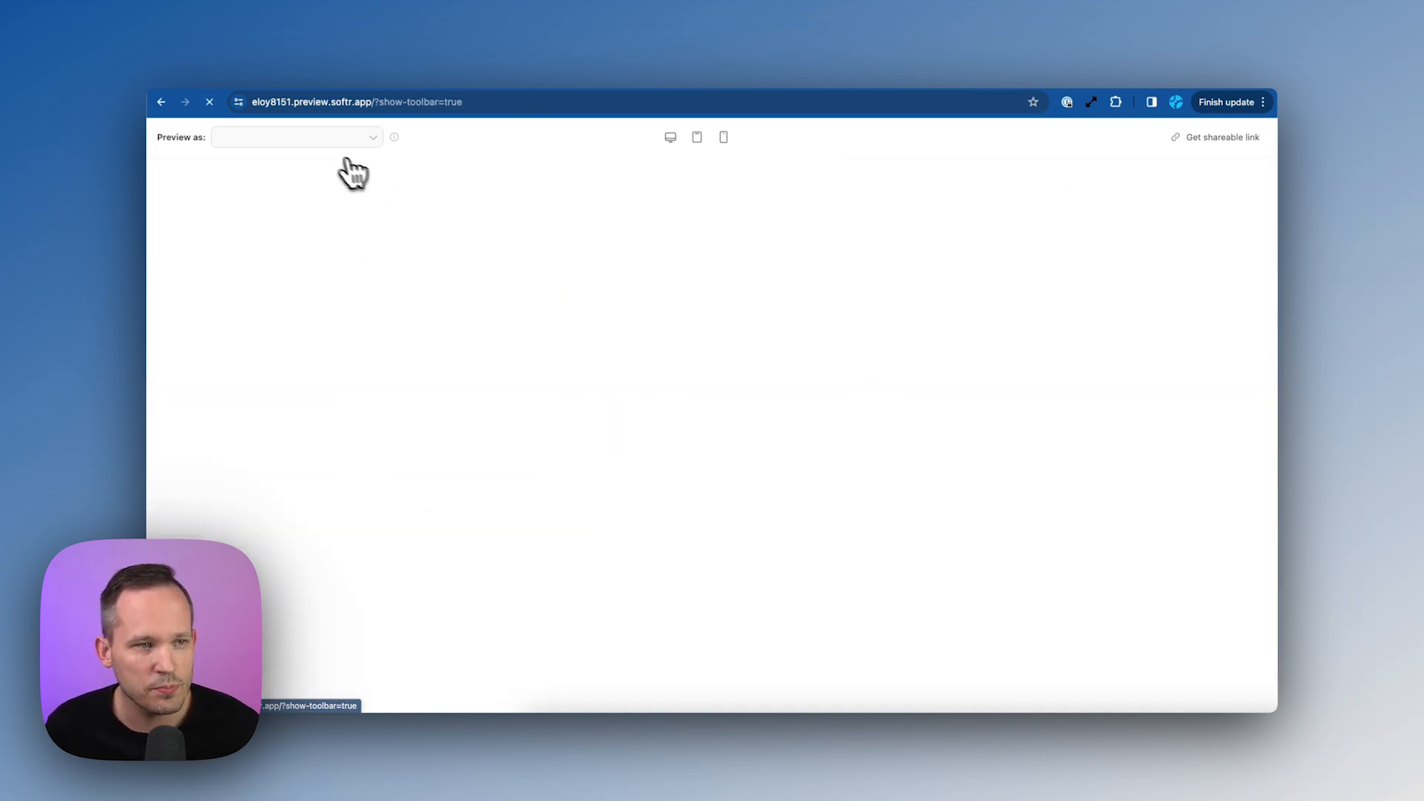
# Preview as lawyer Nicholas, scroll the dashboard, and open the Clerk Kental v. Daily Universe case.
pyautogui.click(295, 137)
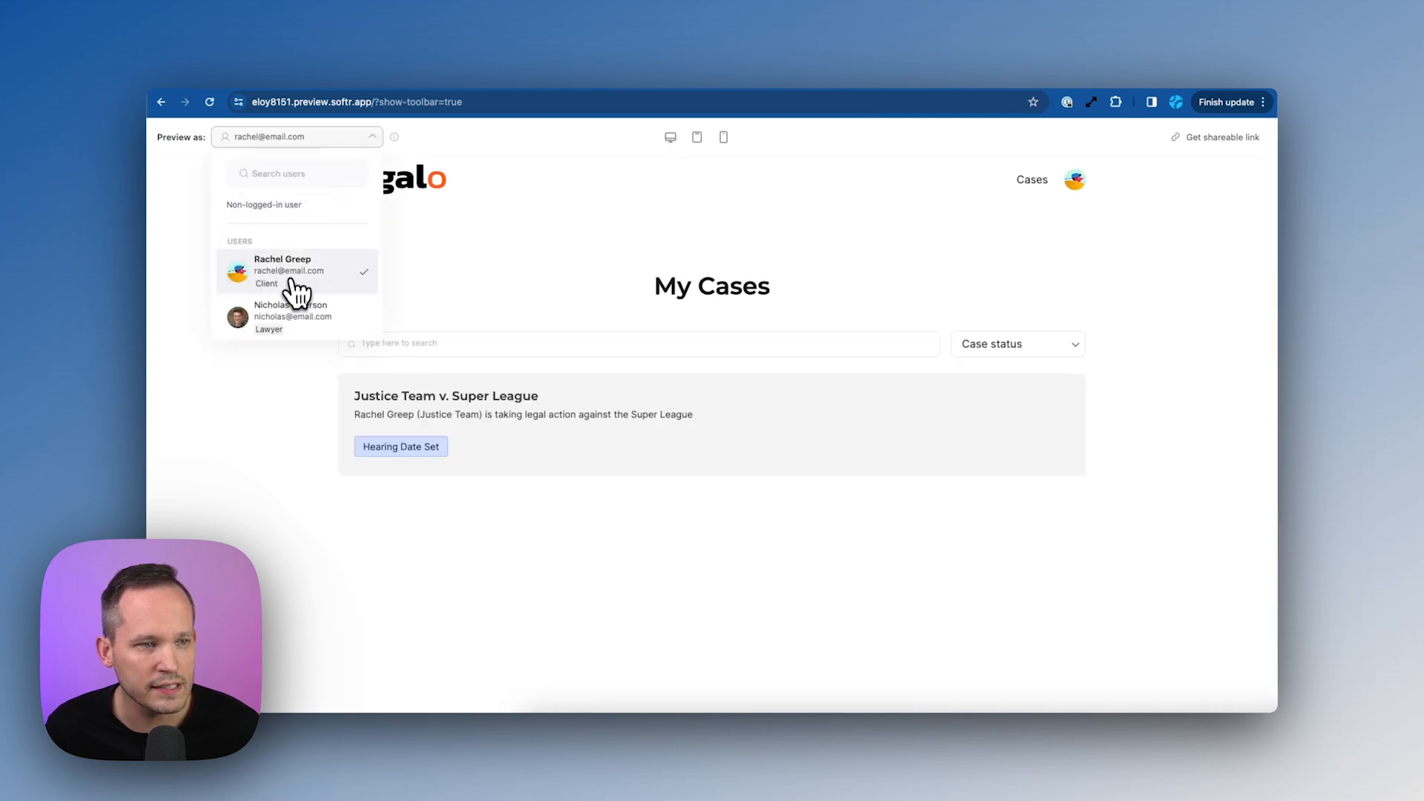
pyautogui.click(293, 316)
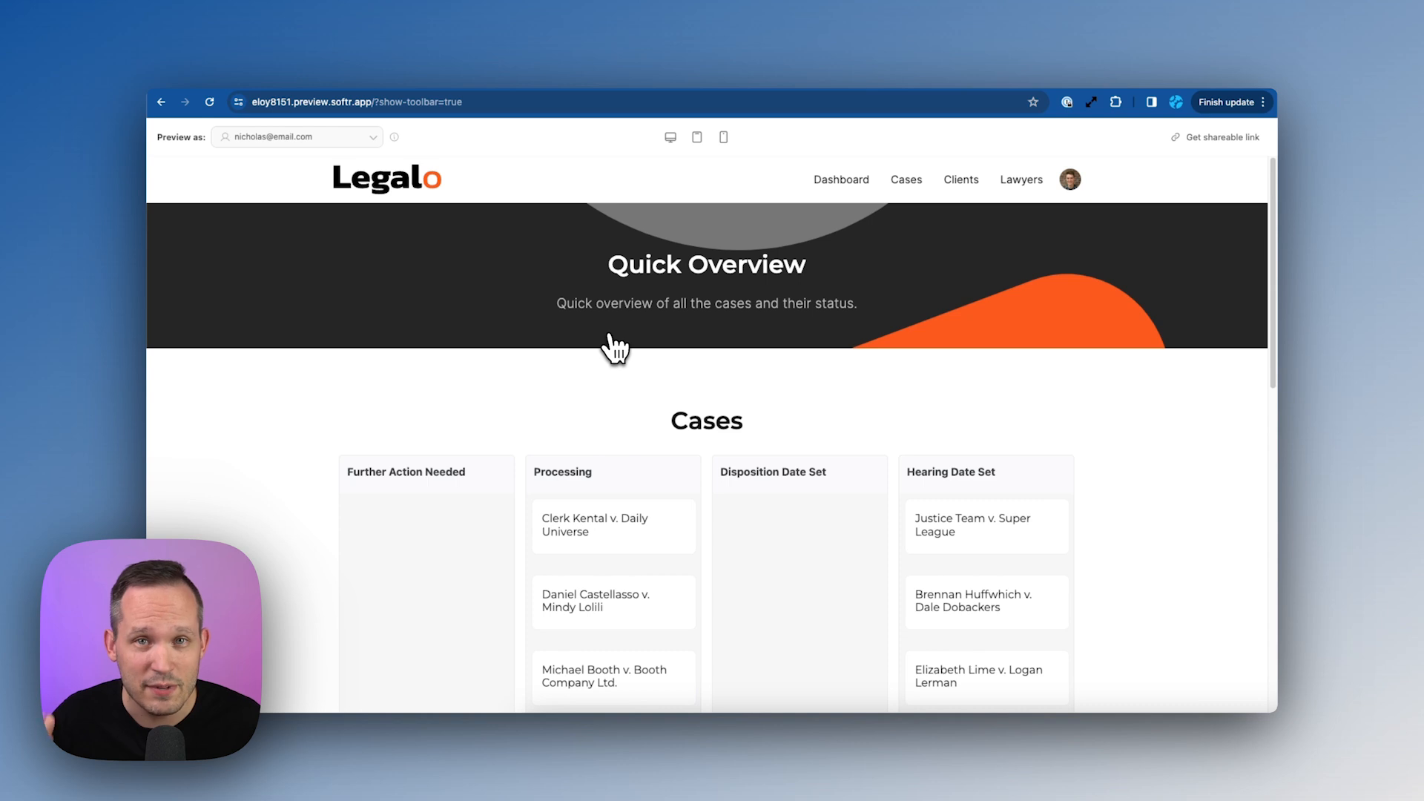
pyautogui.scroll(-3)
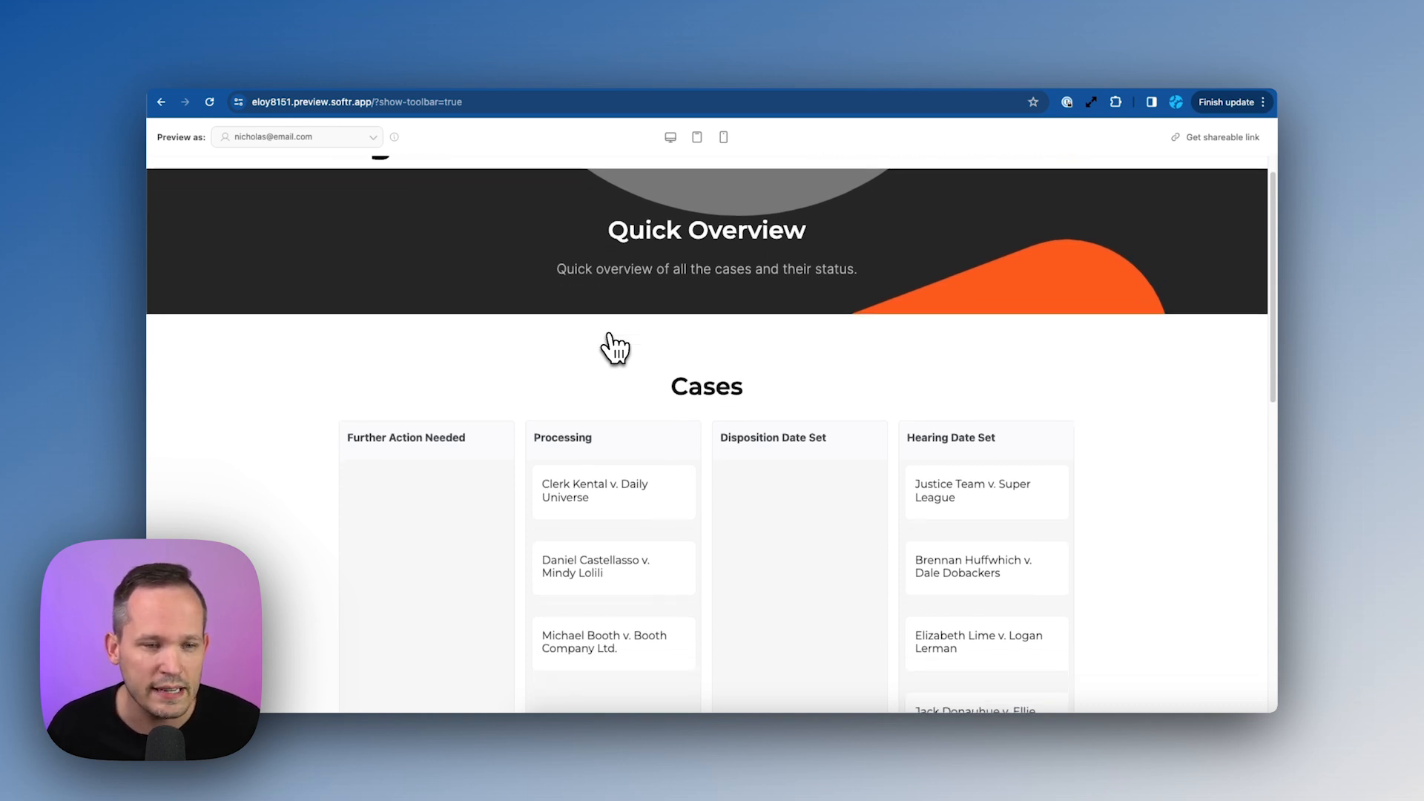
pyautogui.scroll(-3)
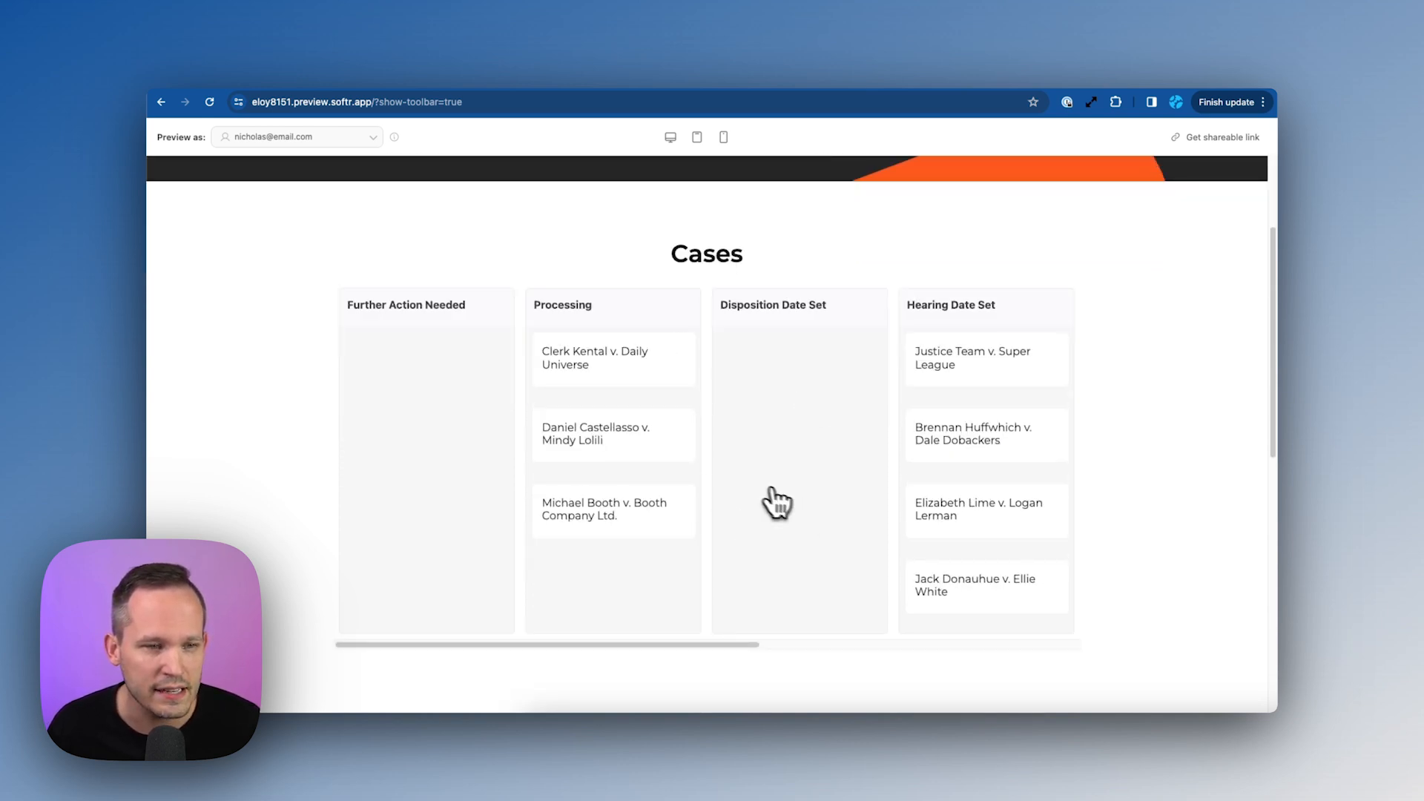
pyautogui.scroll(-3)
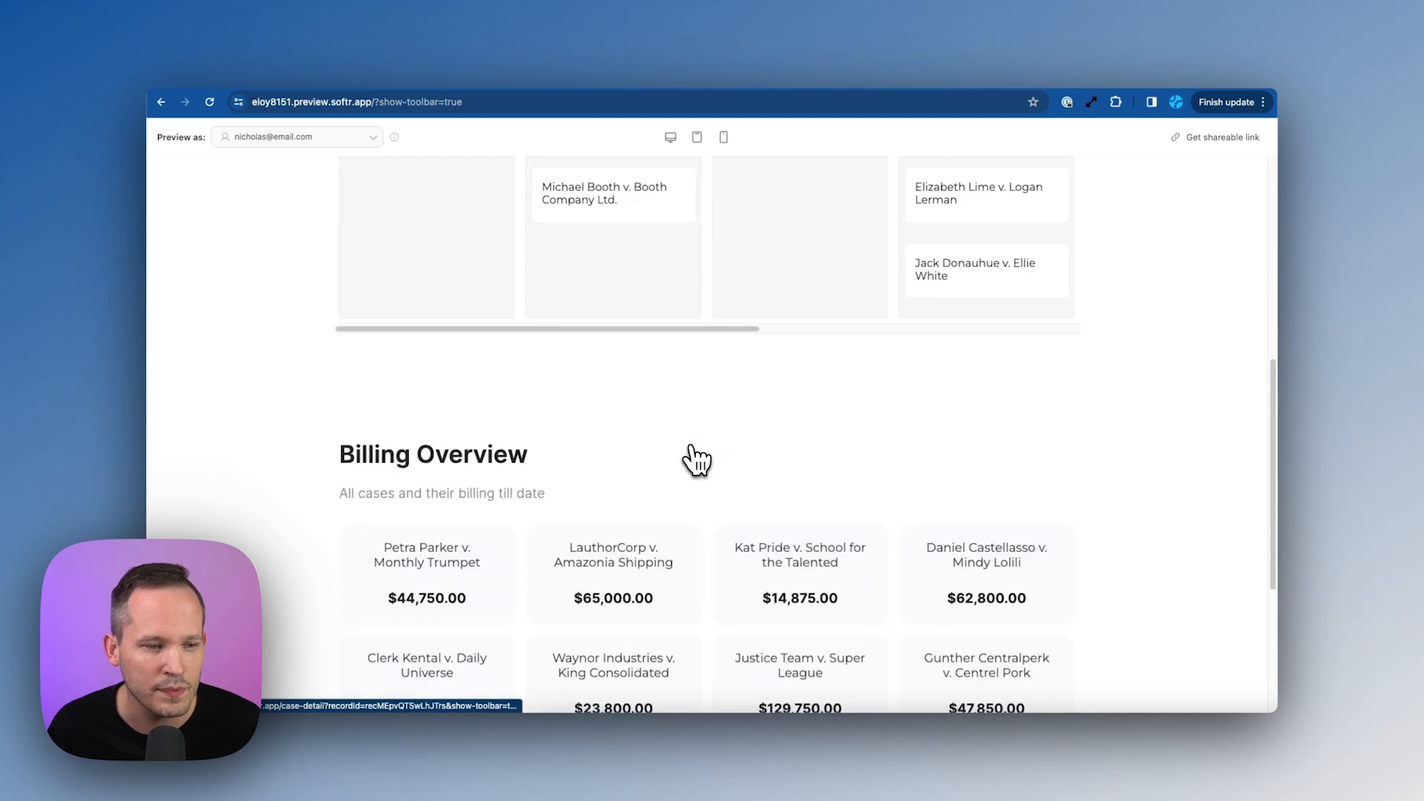
pyautogui.scroll(-3)
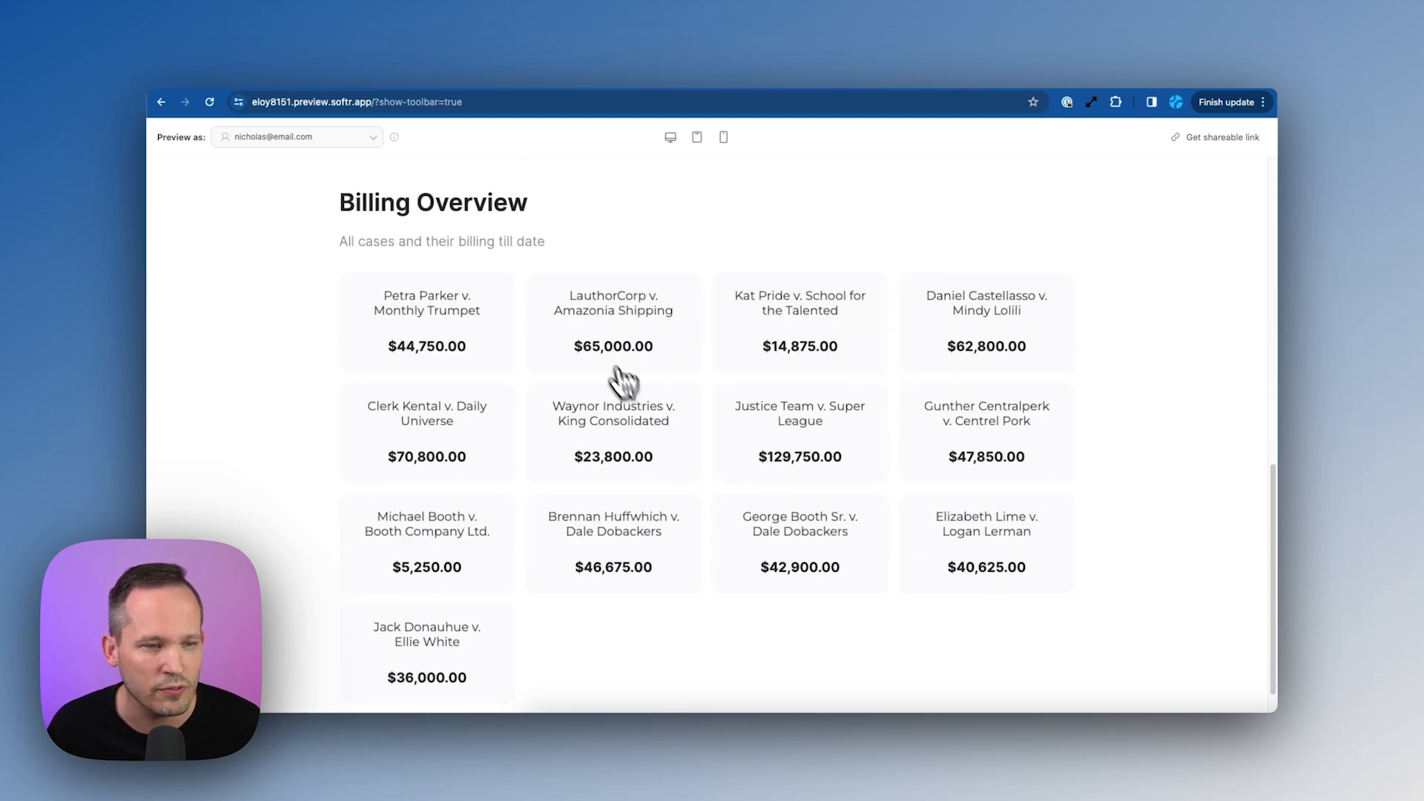
pyautogui.scroll(-3)
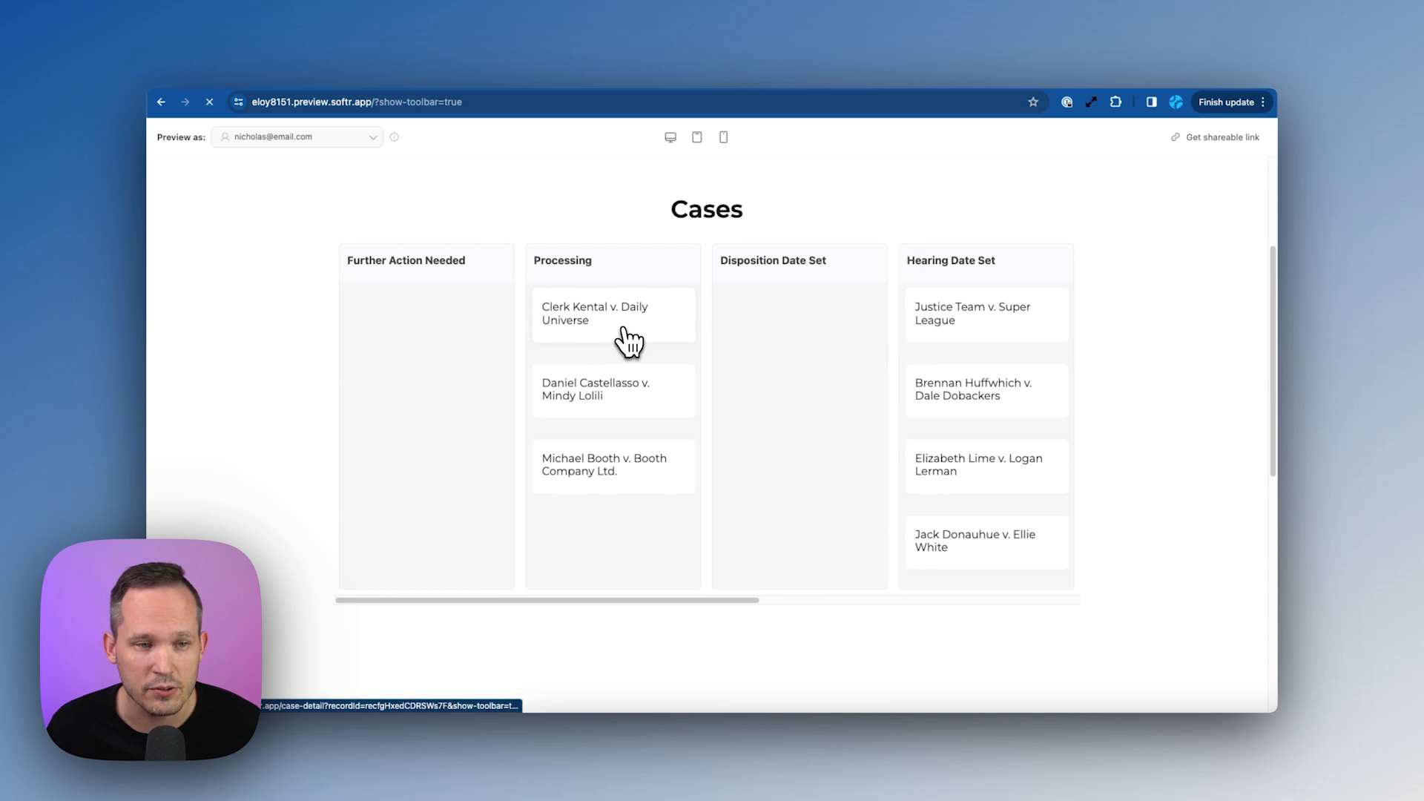
pyautogui.click(595, 313)
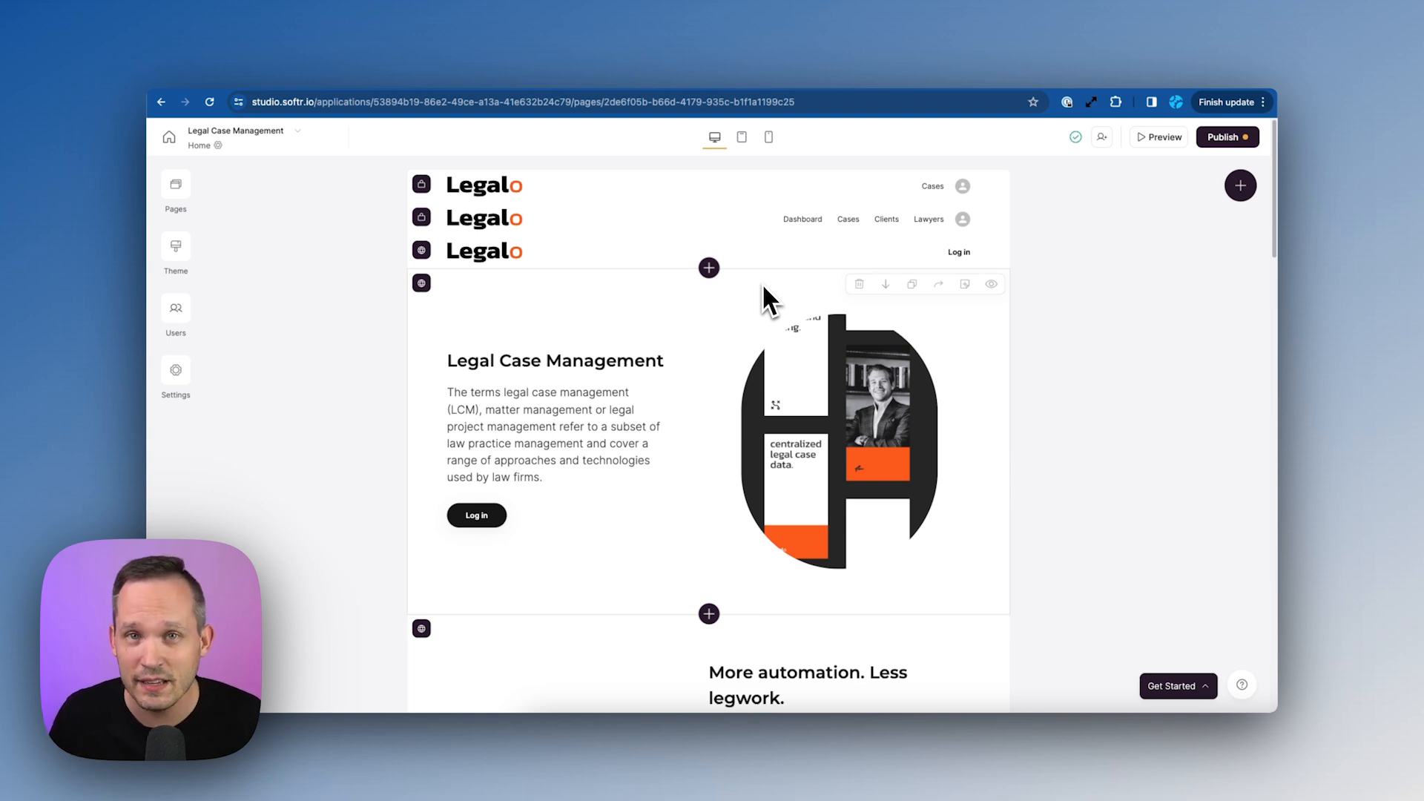
# Select the Home page's hero section and browse the block catalogue.
pyautogui.click(175, 185)
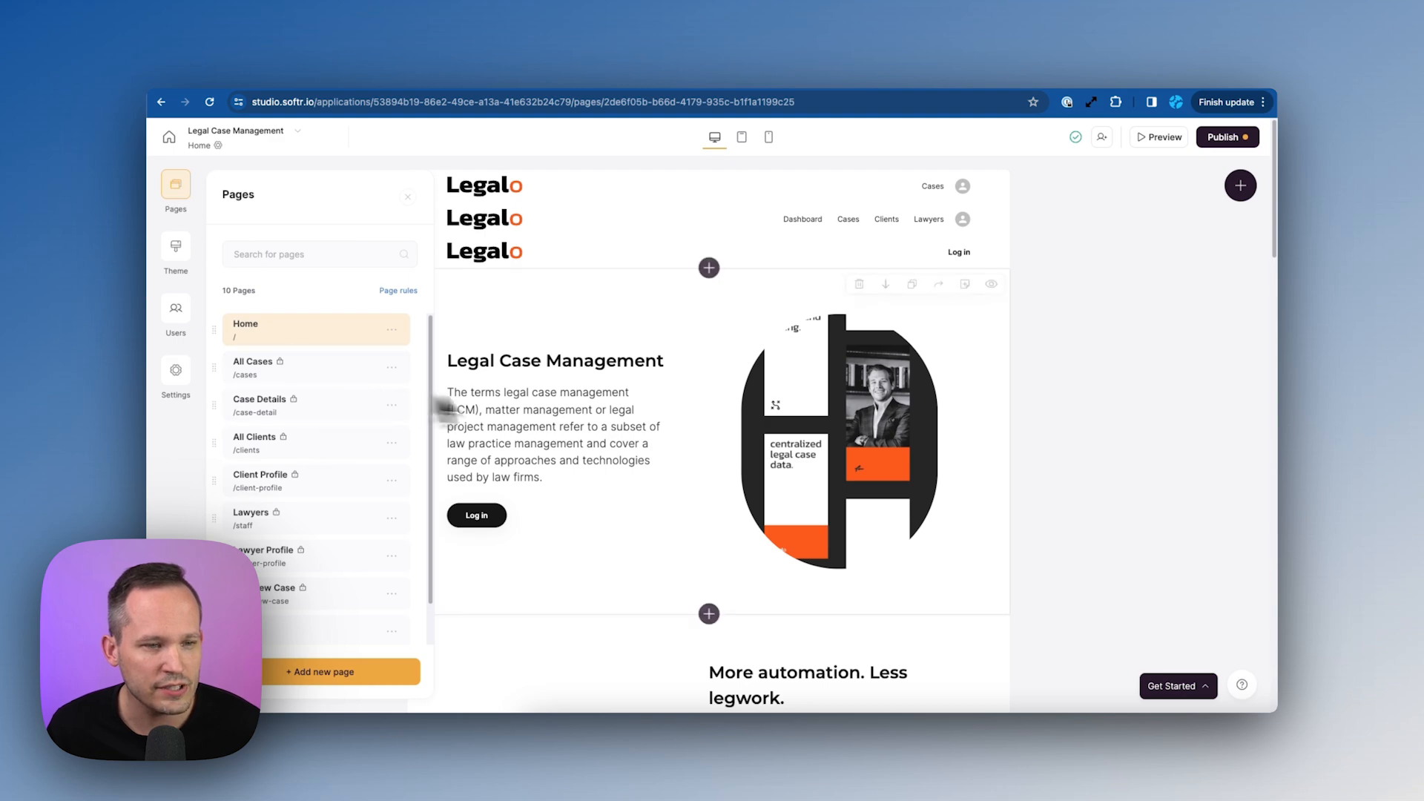
pyautogui.click(555, 360)
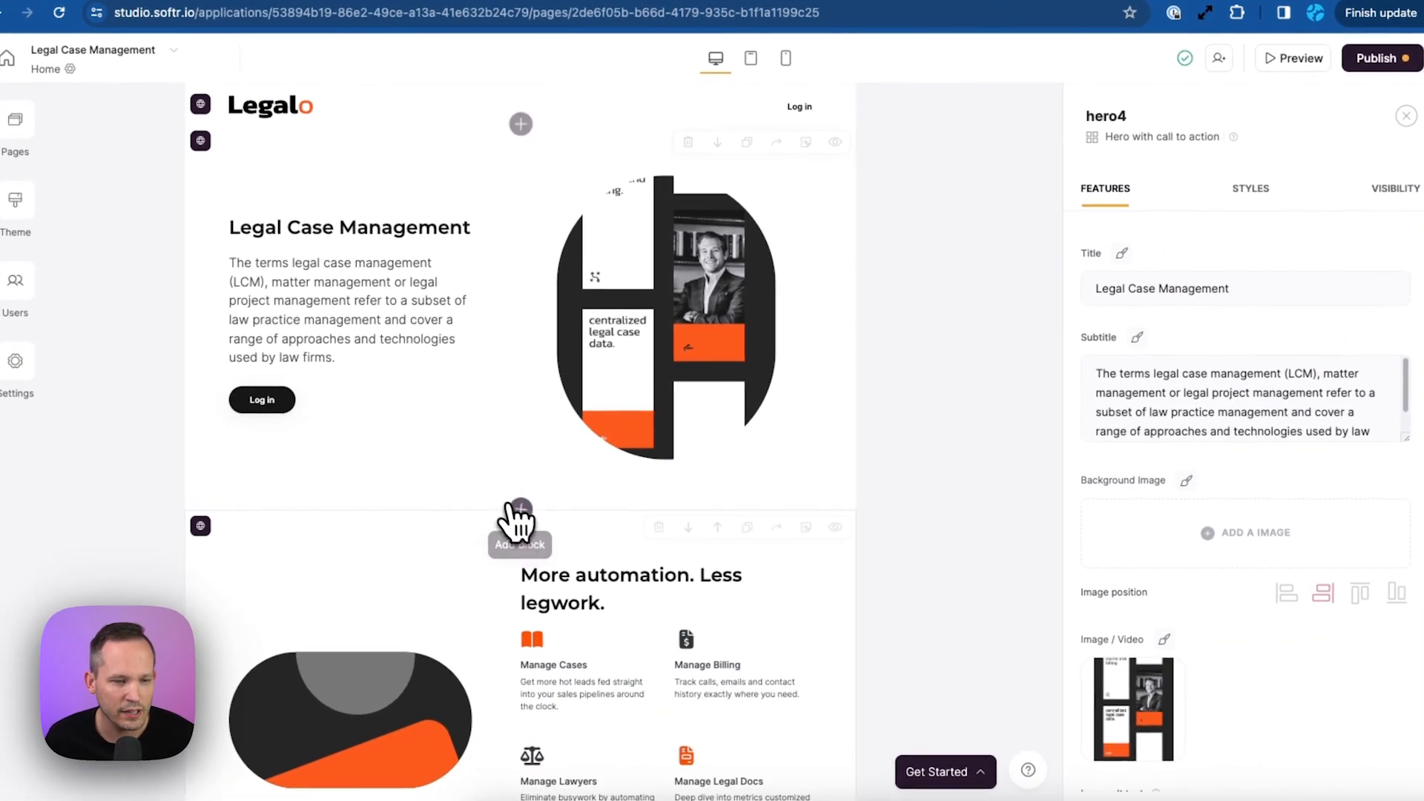
pyautogui.click(519, 124)
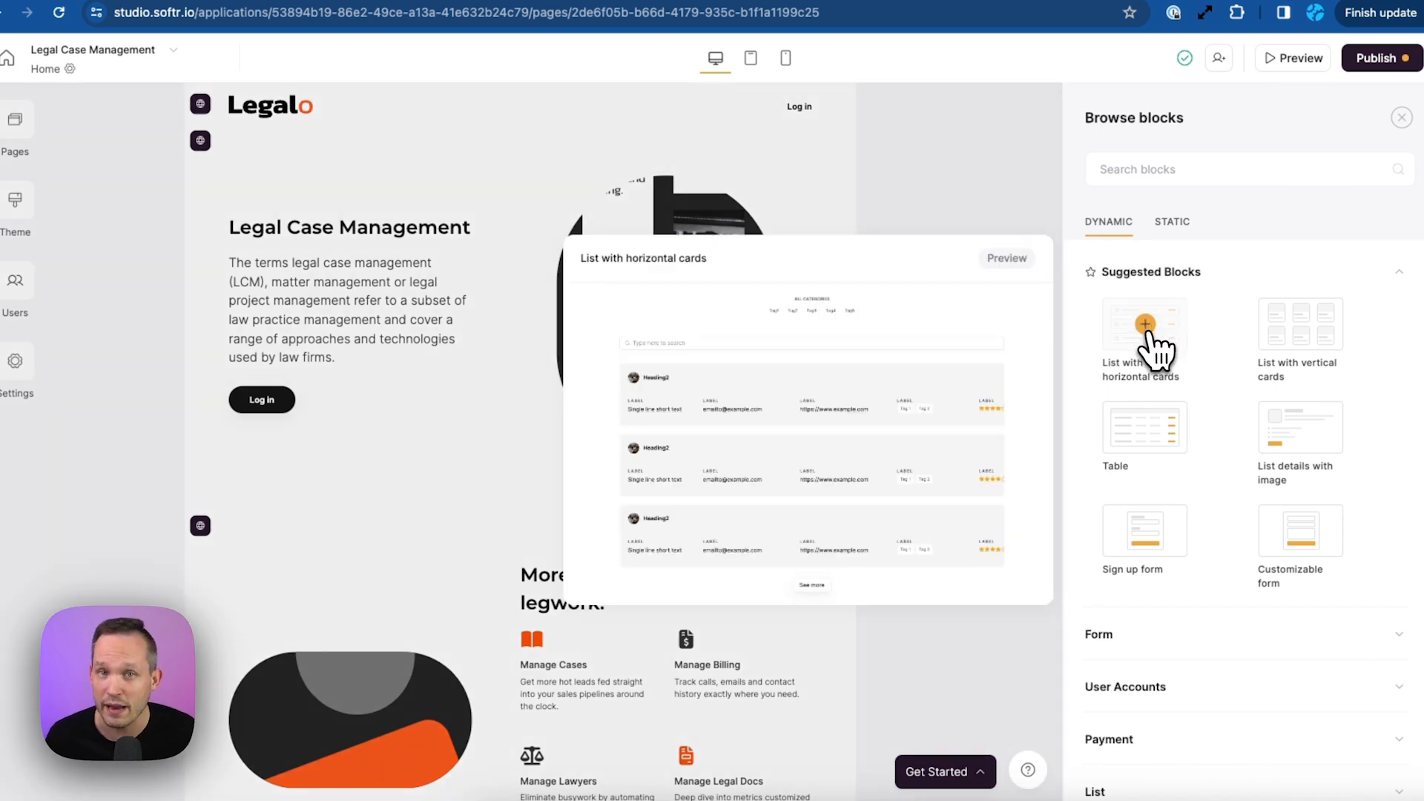
pyautogui.click(1144, 324)
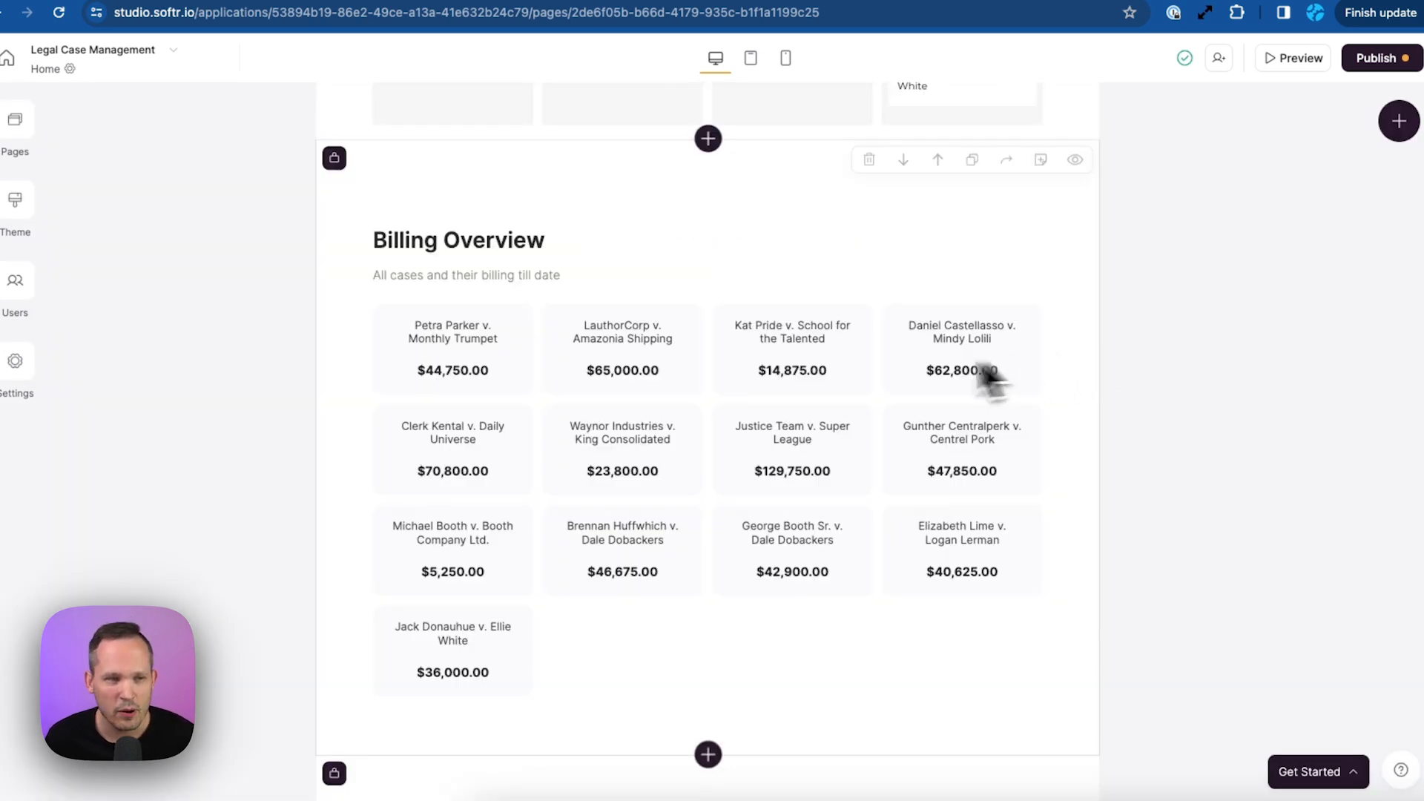
pyautogui.moveTo(571, 335)
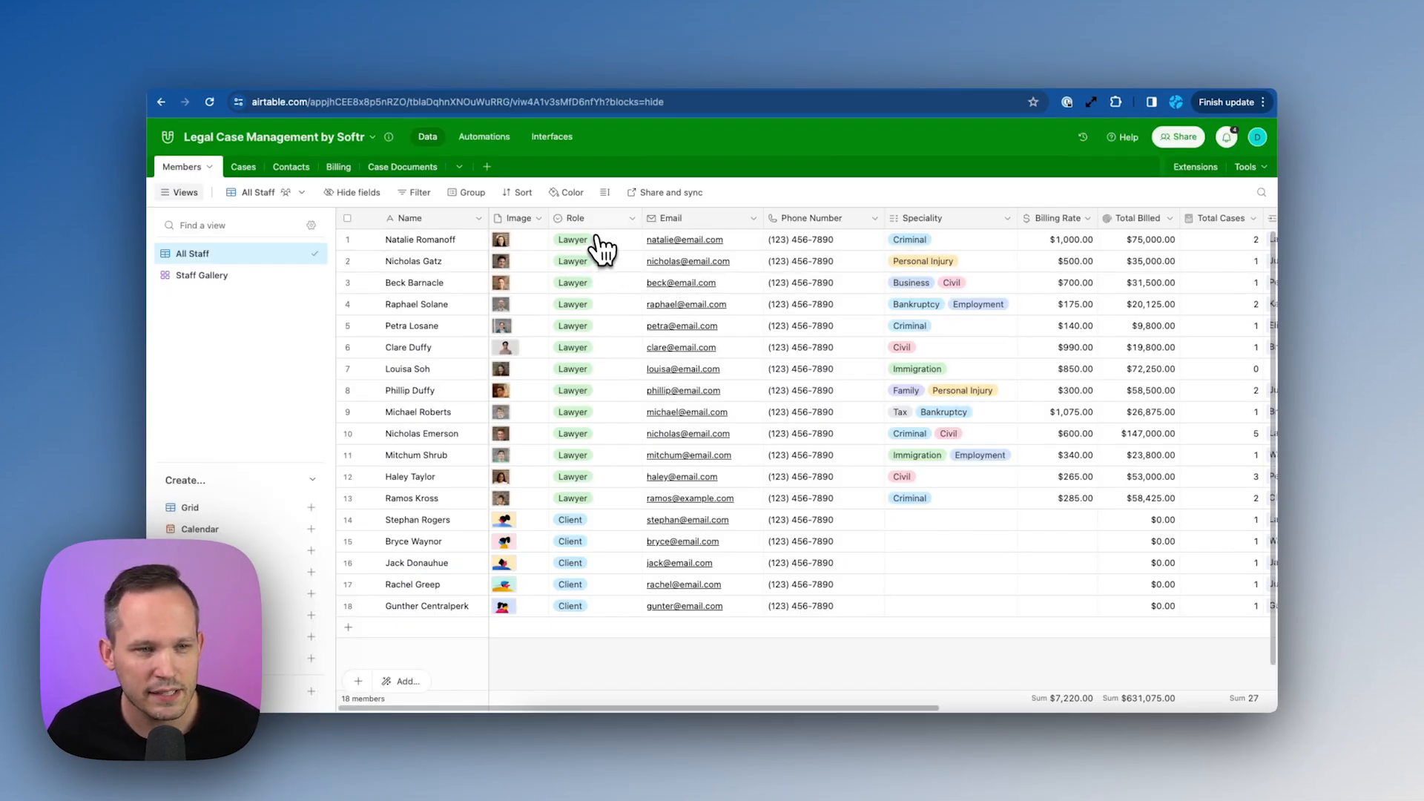
pyautogui.moveTo(615, 254)
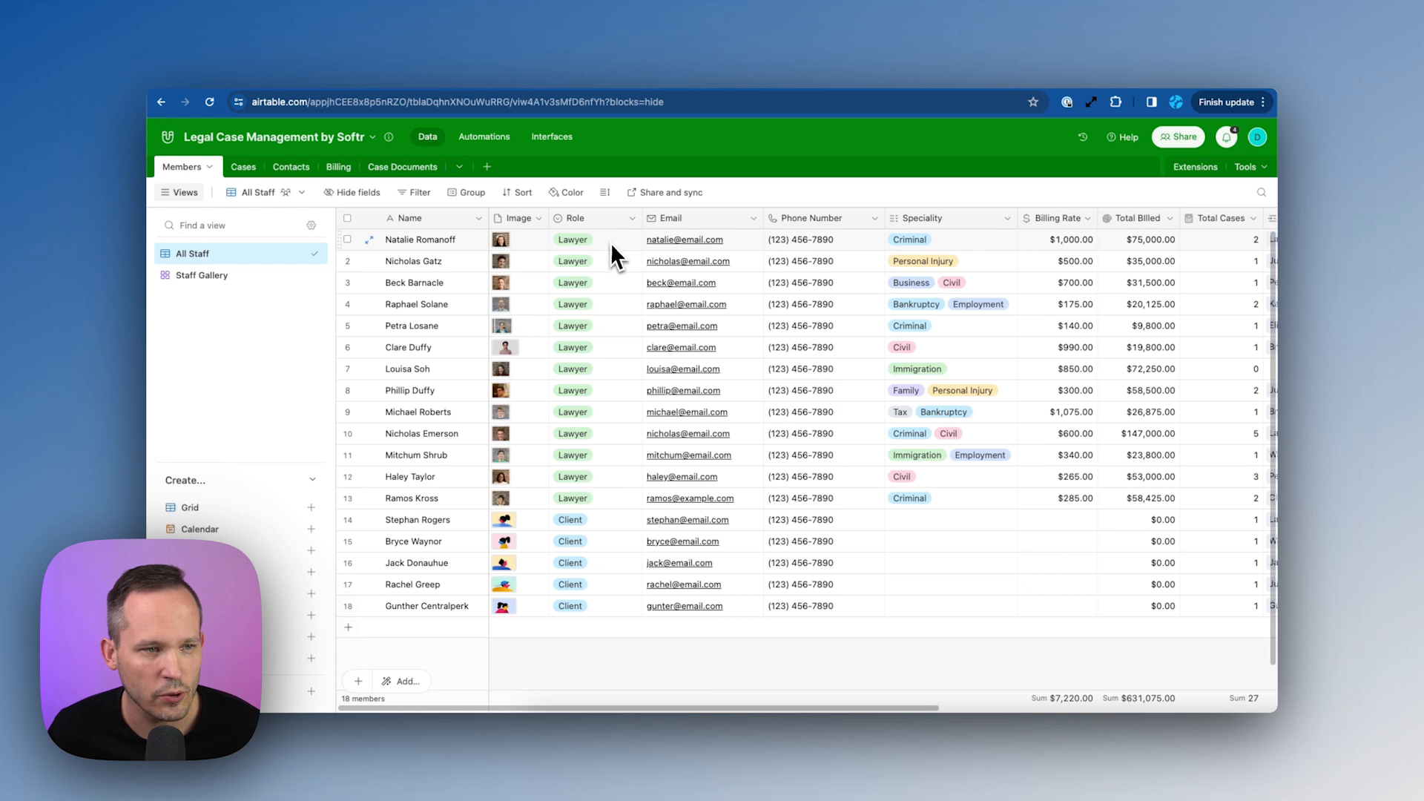
# Set the first Members row's Role from Lawyer to Managing Partner.
pyautogui.click(595, 239)
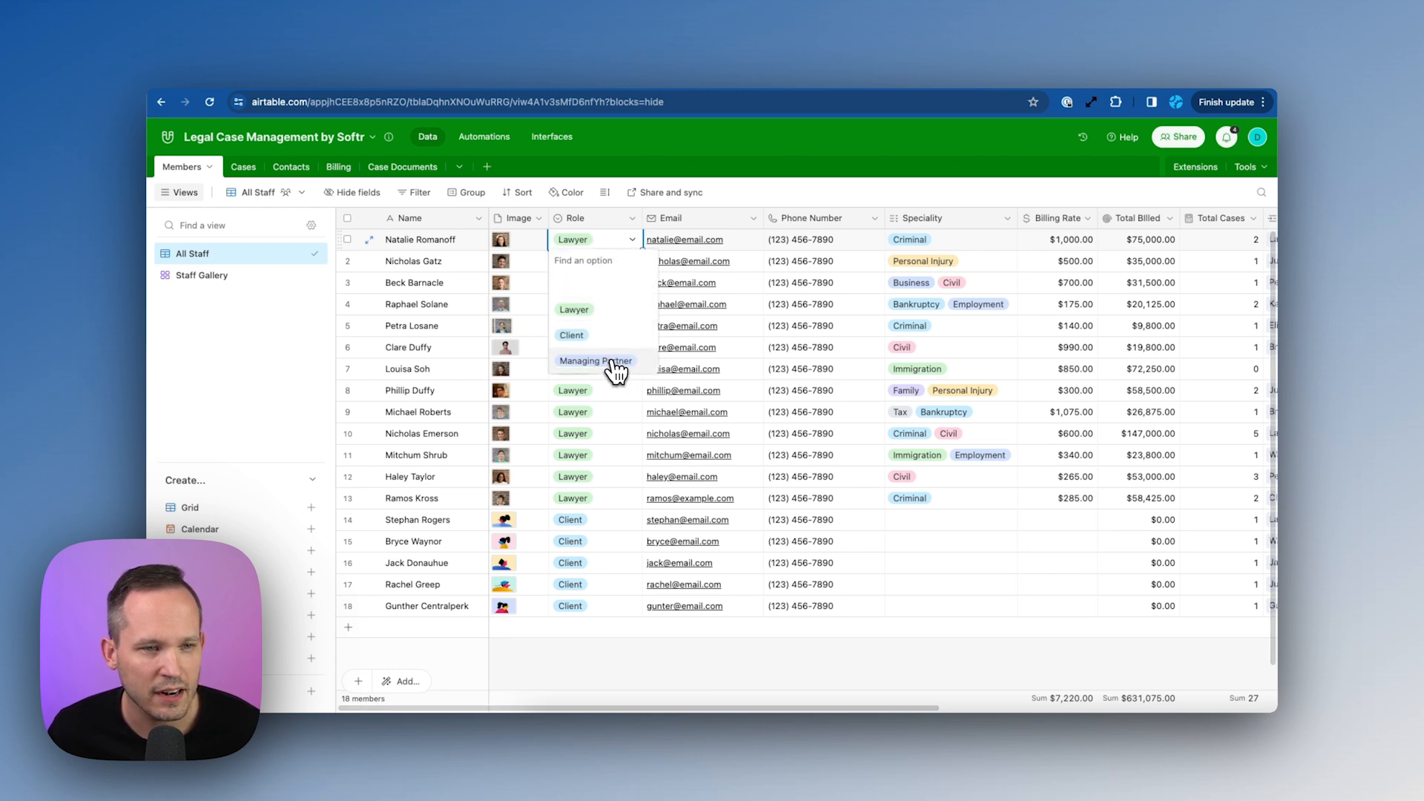
pyautogui.click(595, 361)
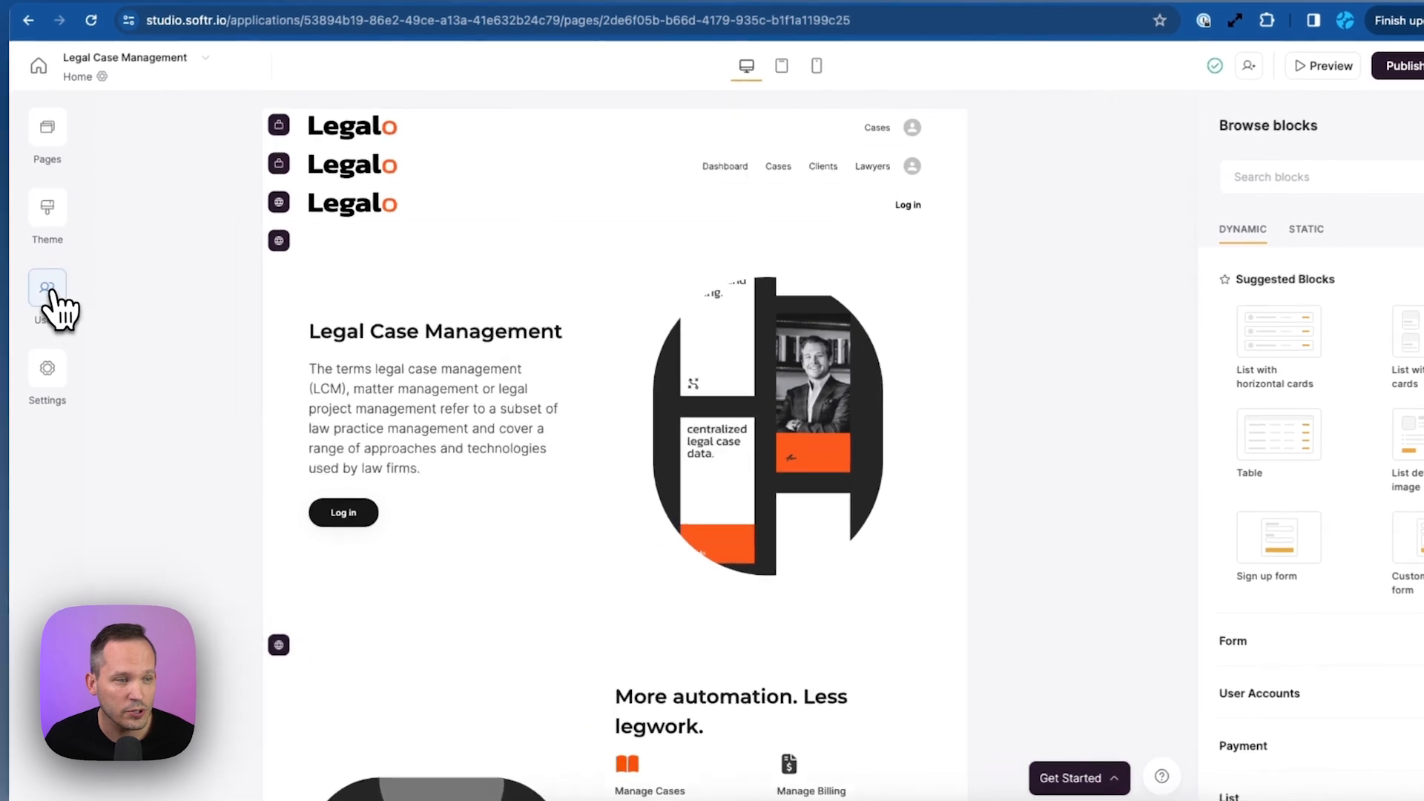
# Open Users, switch to User Groups, and review the Lawyers group's 'Role is Lawyer' condition.
pyautogui.click(46, 286)
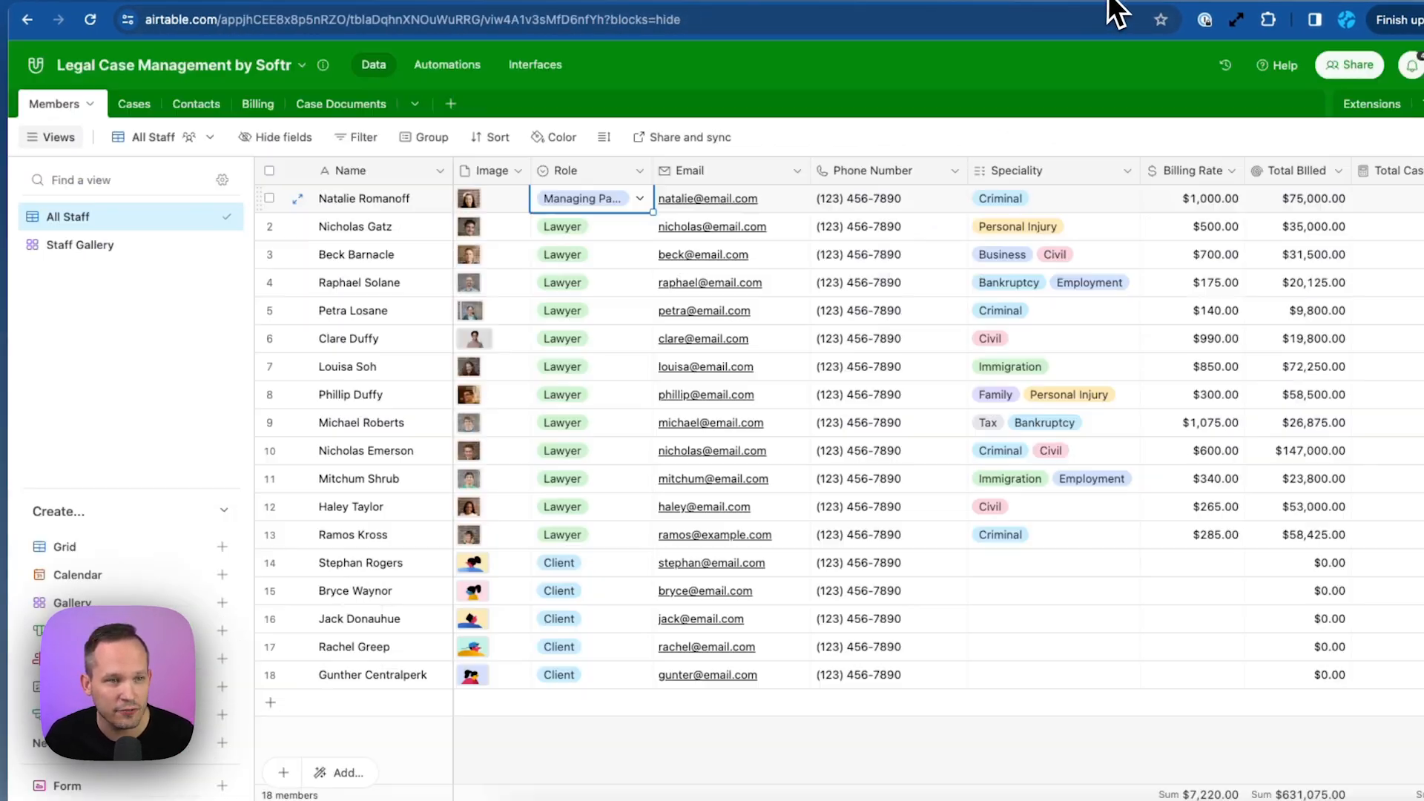
pyautogui.moveTo(535, 527)
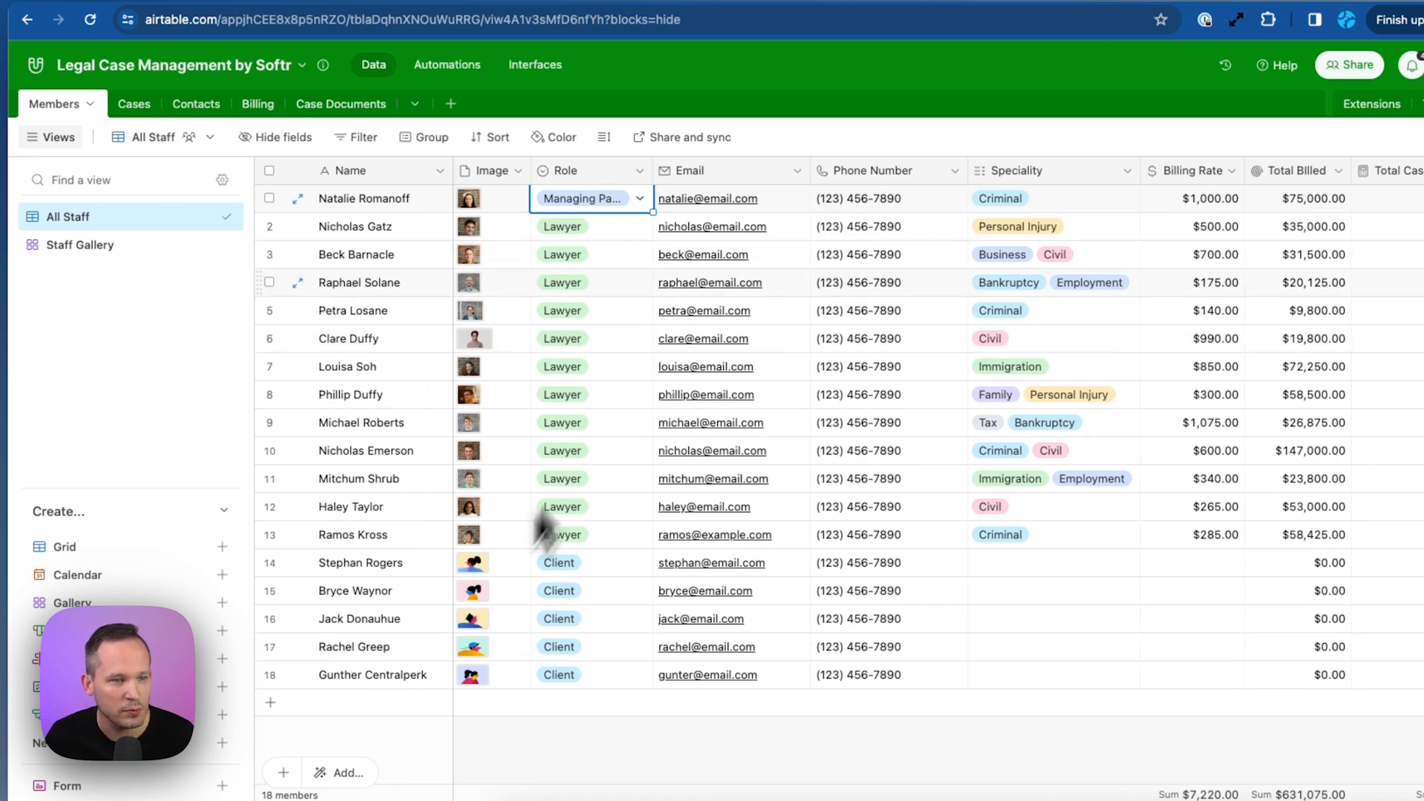
pyautogui.moveTo(925, 12)
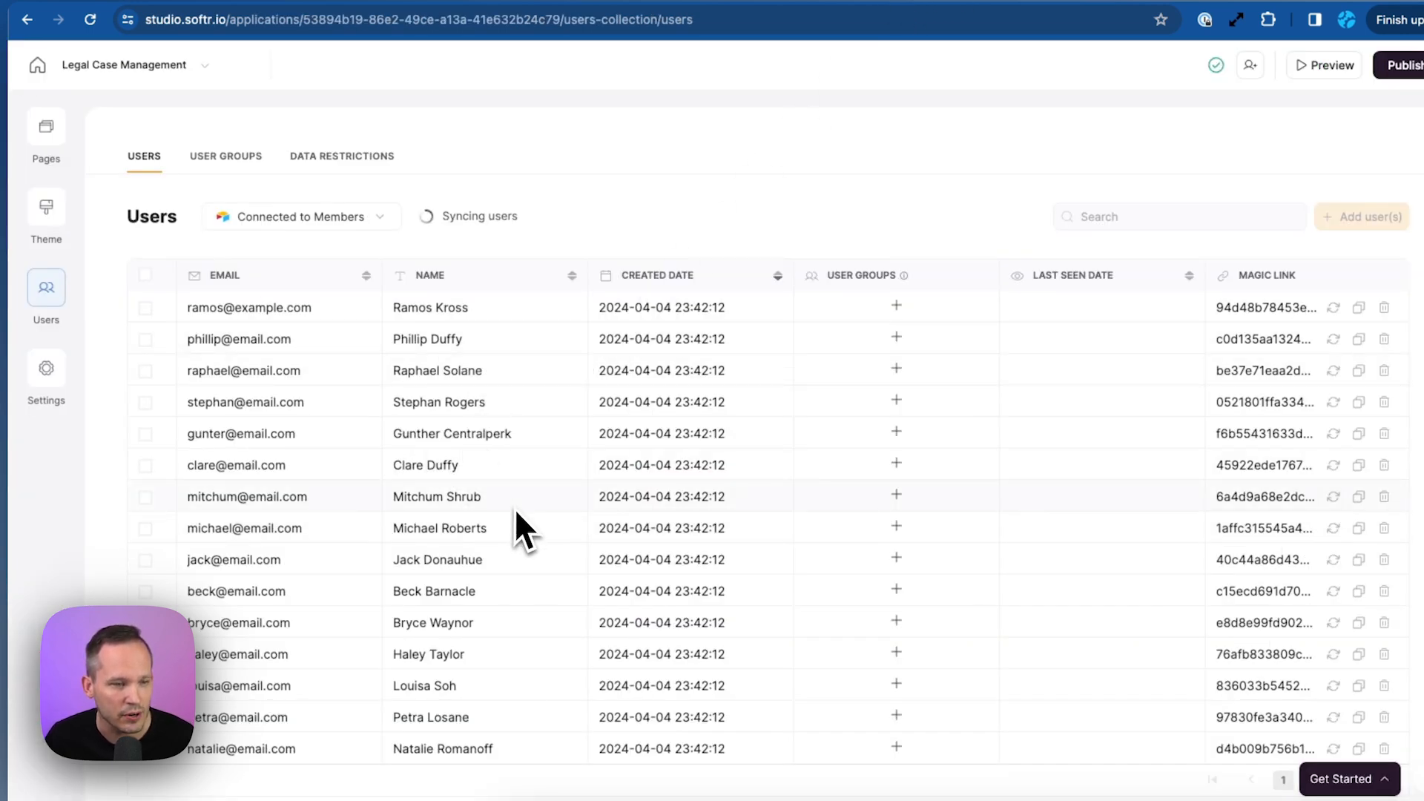
pyautogui.click(225, 155)
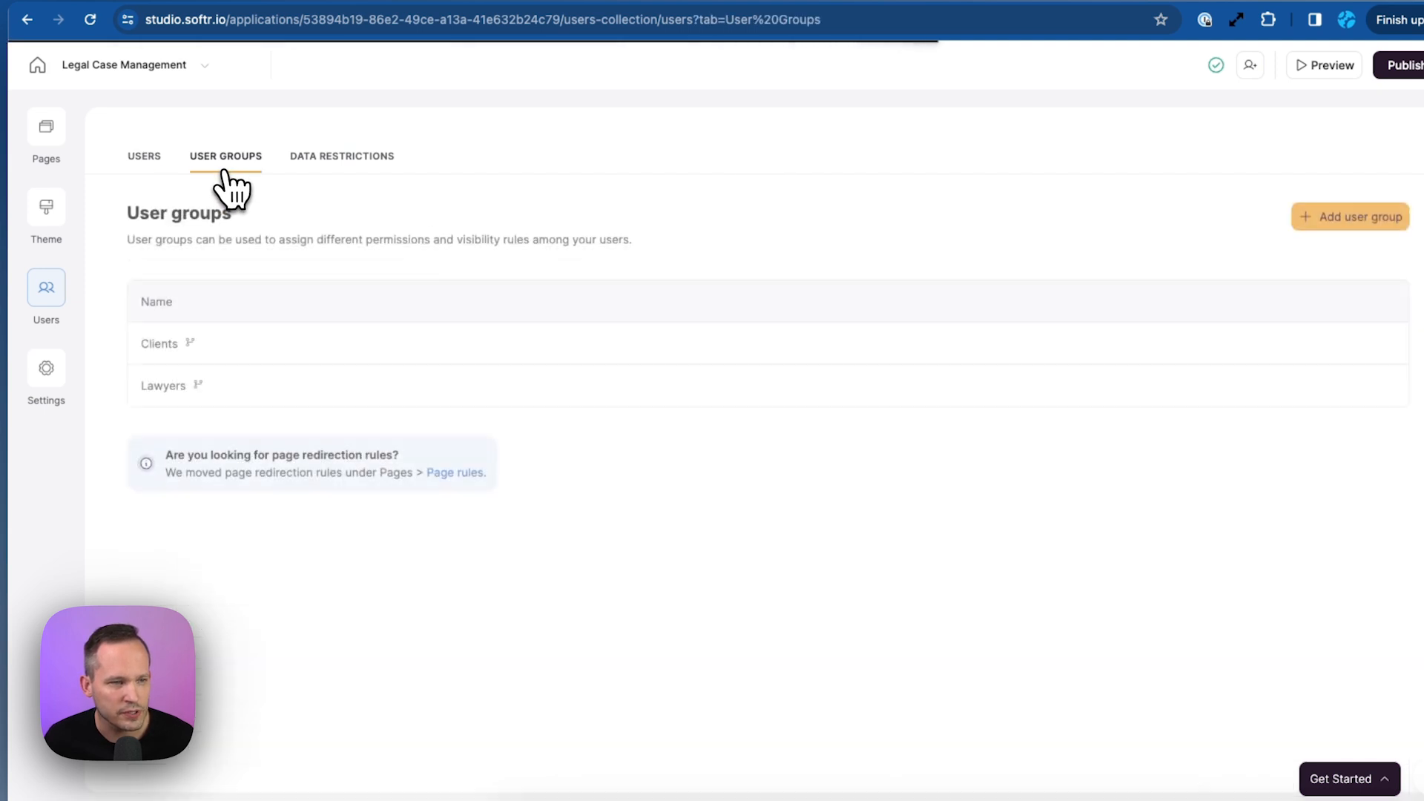
pyautogui.moveTo(234, 348)
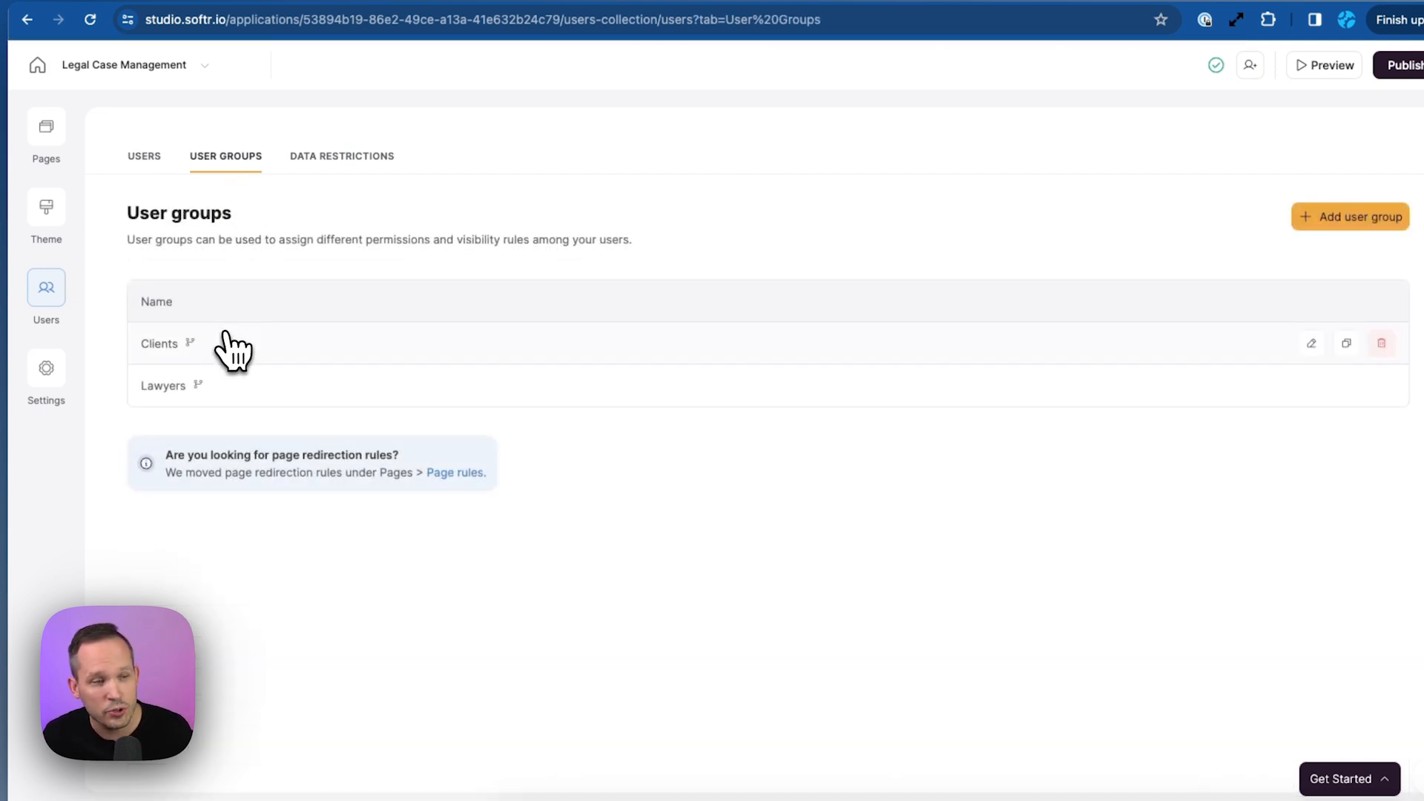
pyautogui.moveTo(190, 344)
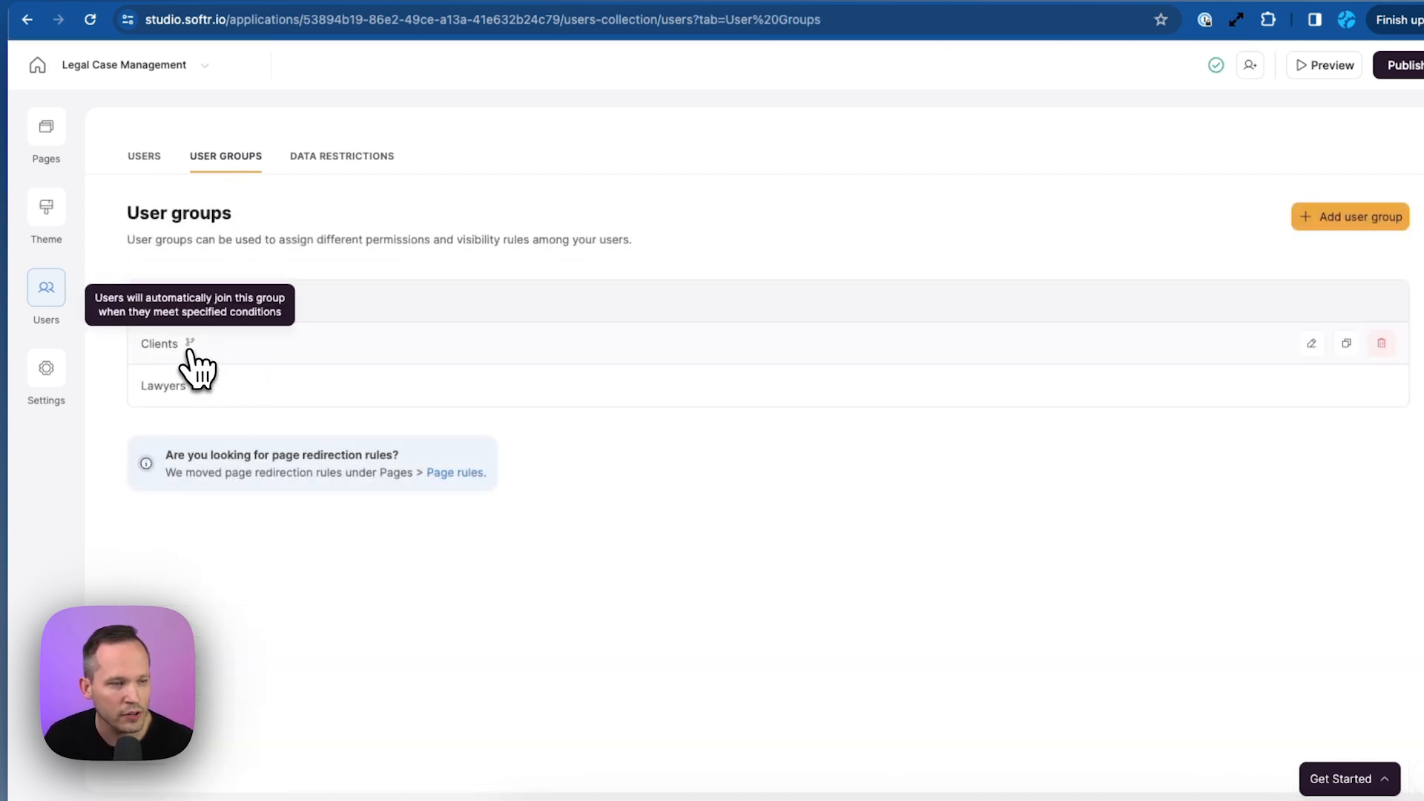
pyautogui.moveTo(1242, 421)
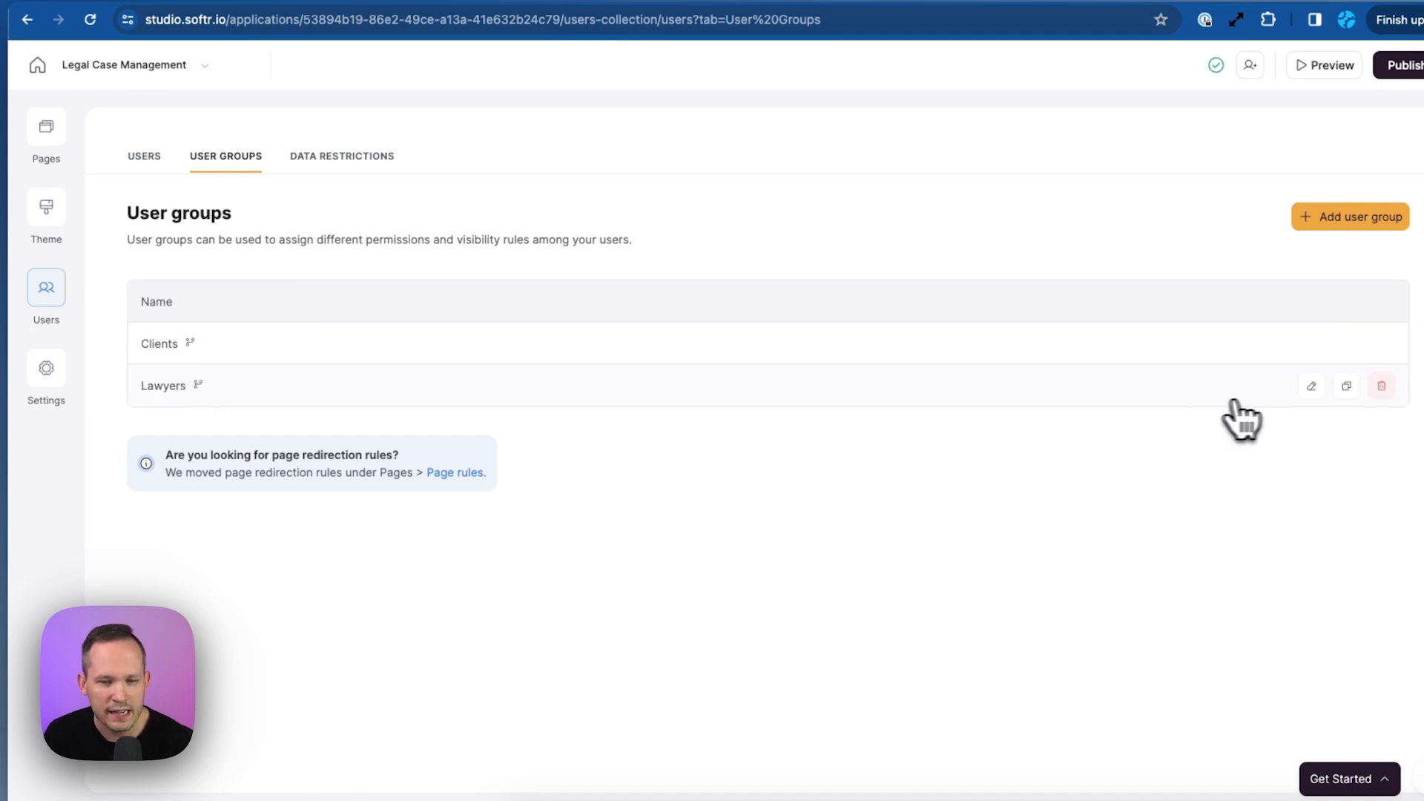
pyautogui.click(1312, 386)
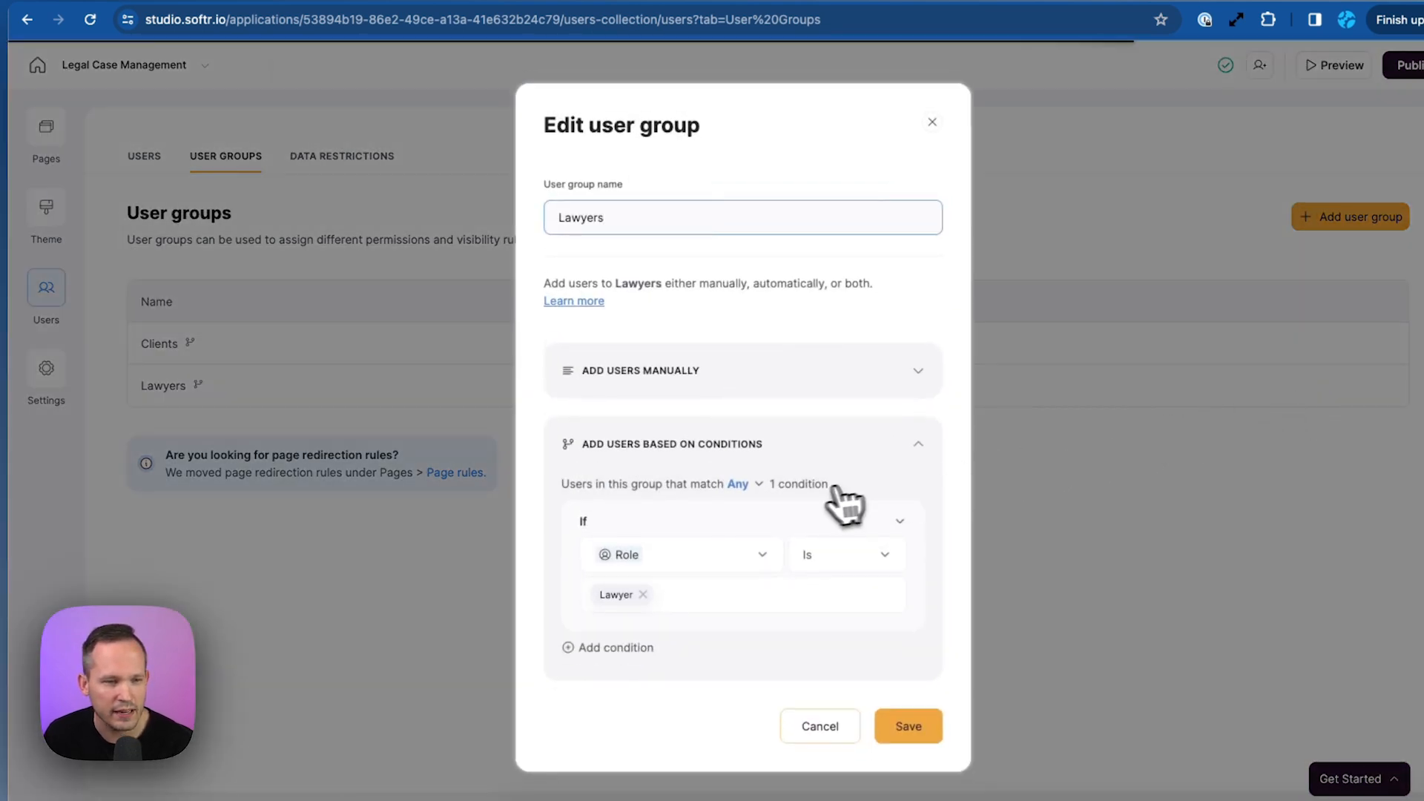
pyautogui.moveTo(806, 463)
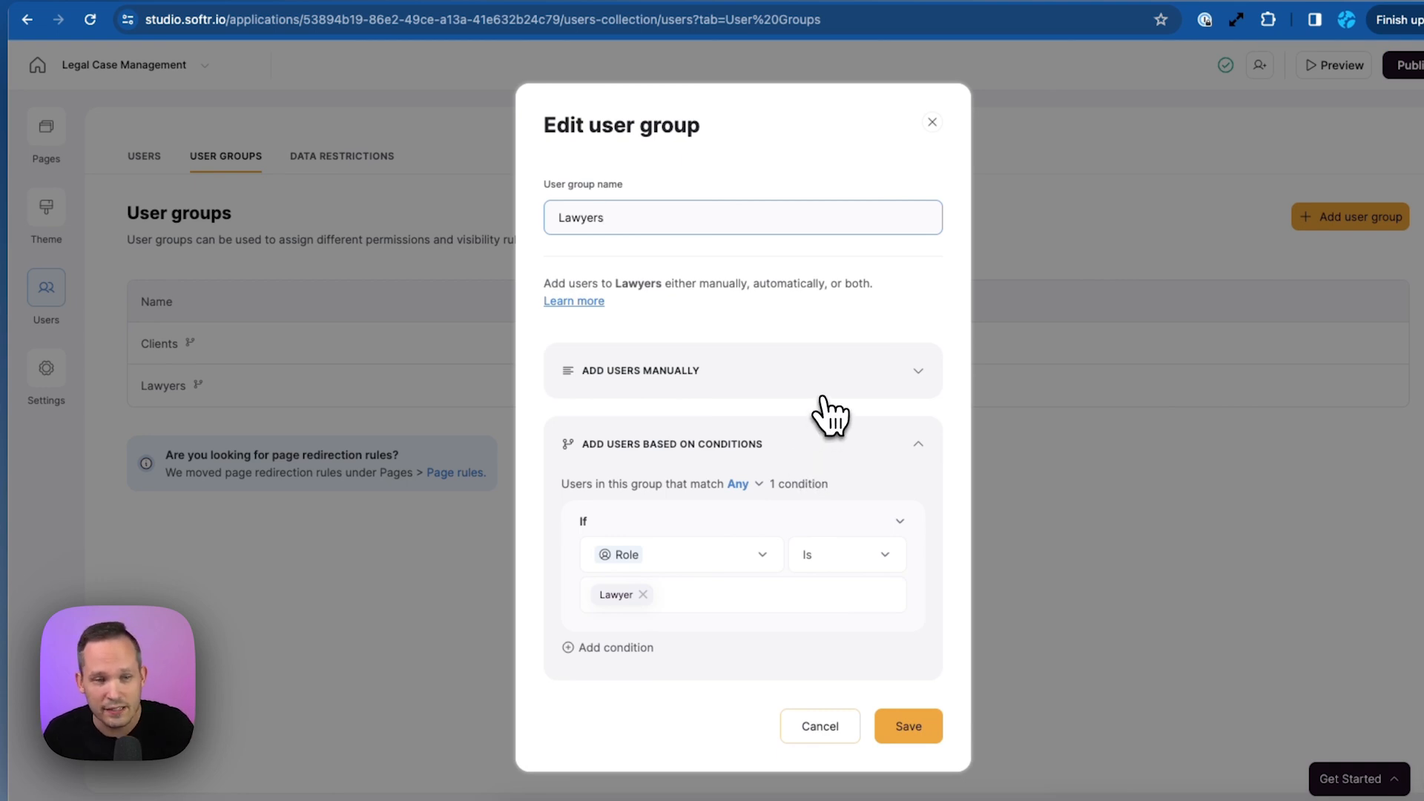
pyautogui.moveTo(799, 472)
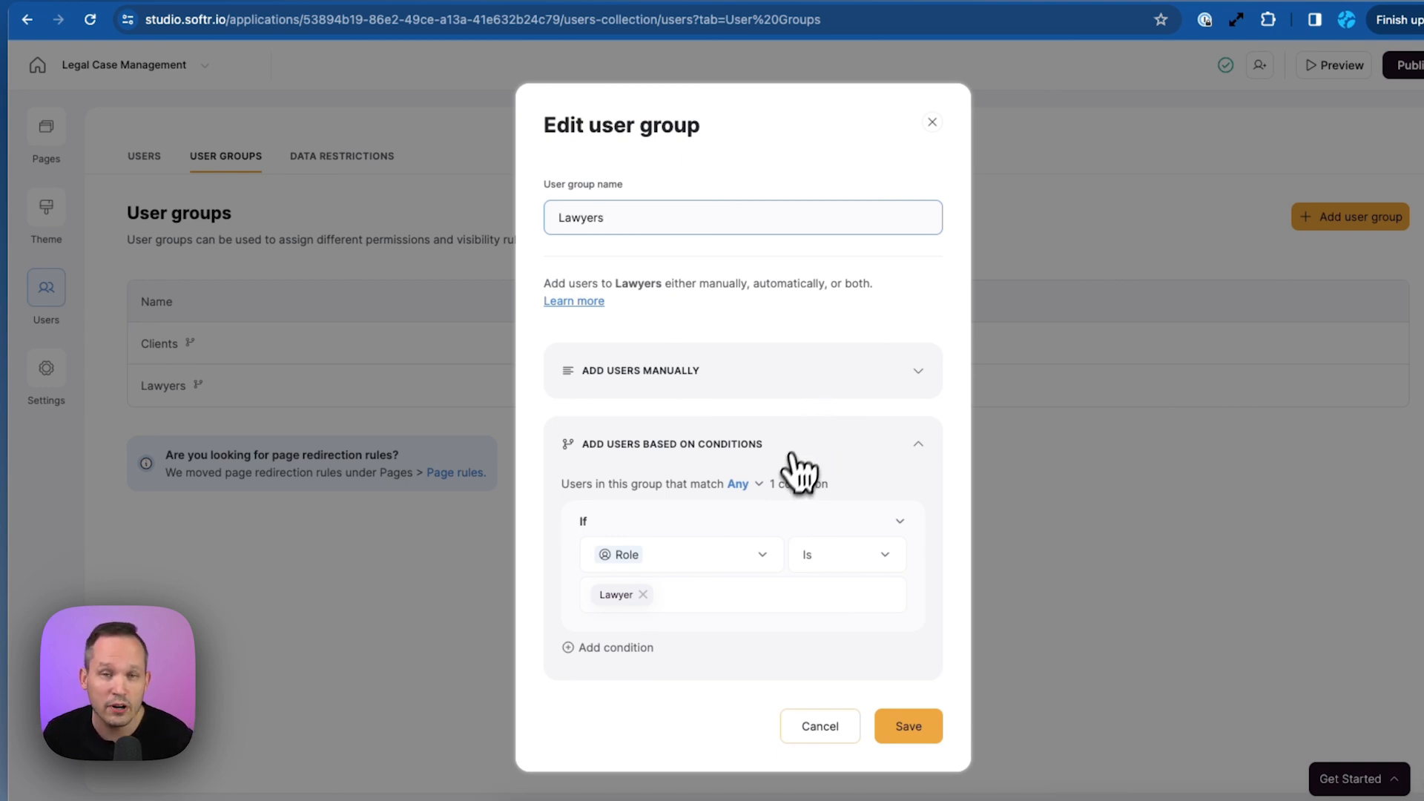
pyautogui.moveTo(722, 486)
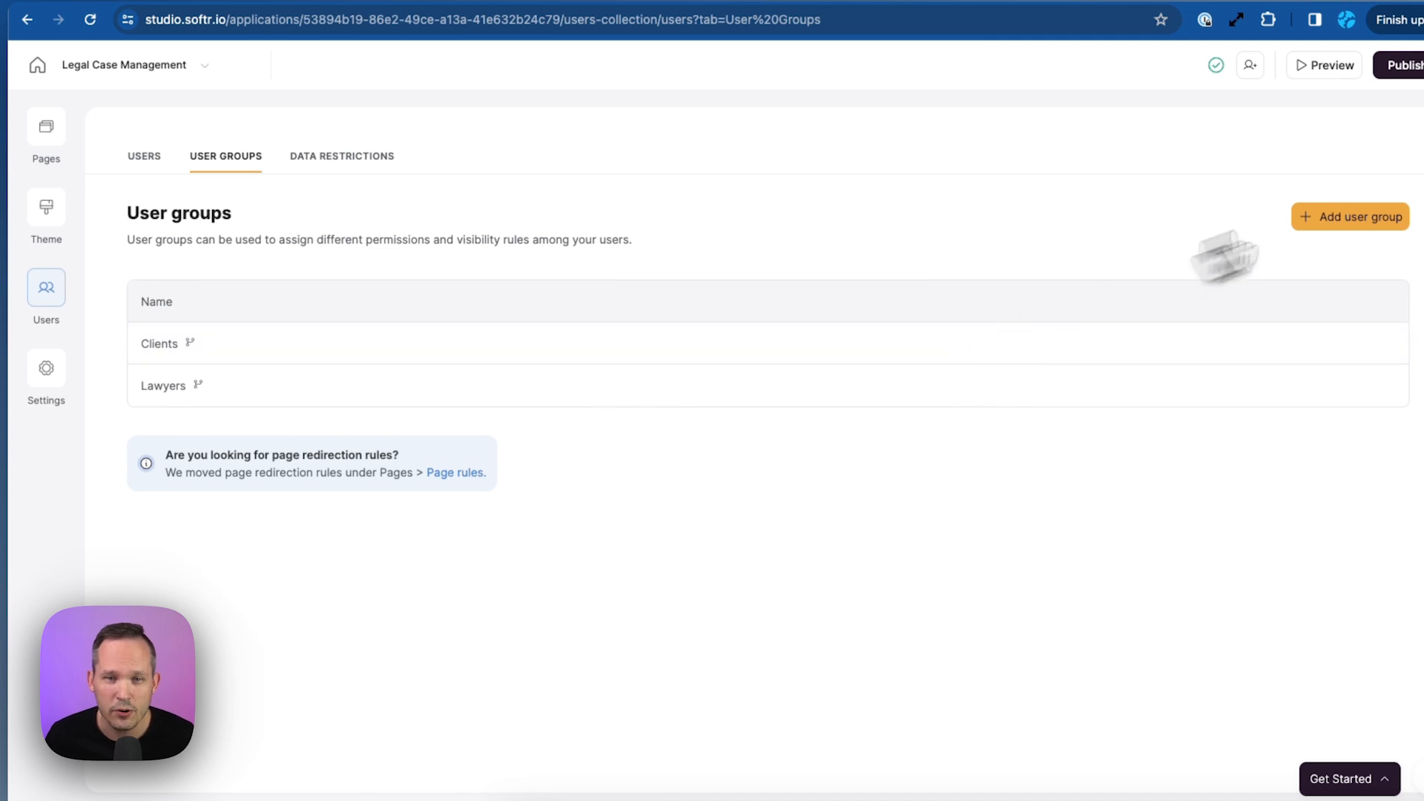
# Give the new group the membership rule Role is Managing Partner.
pyautogui.click(1350, 216)
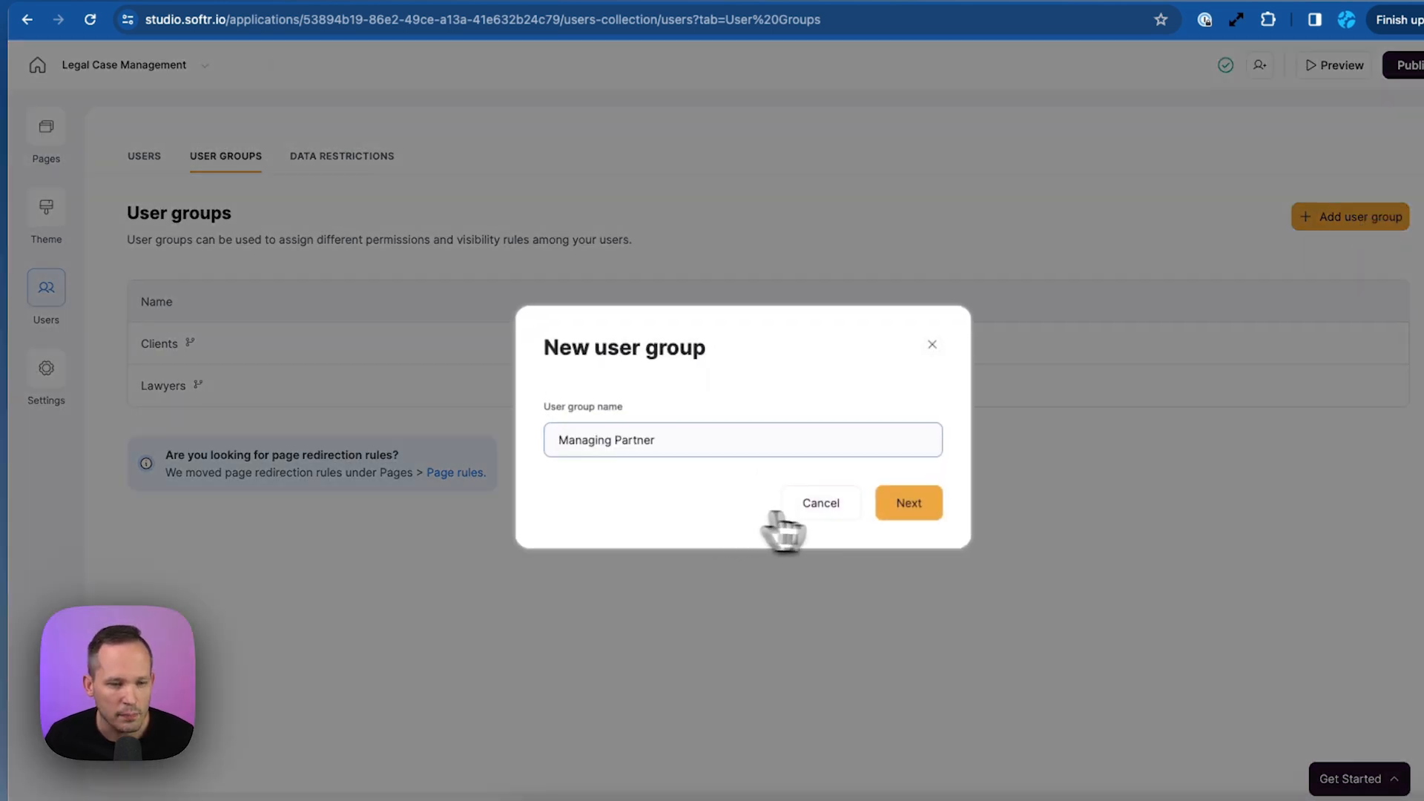
pyautogui.click(908, 503)
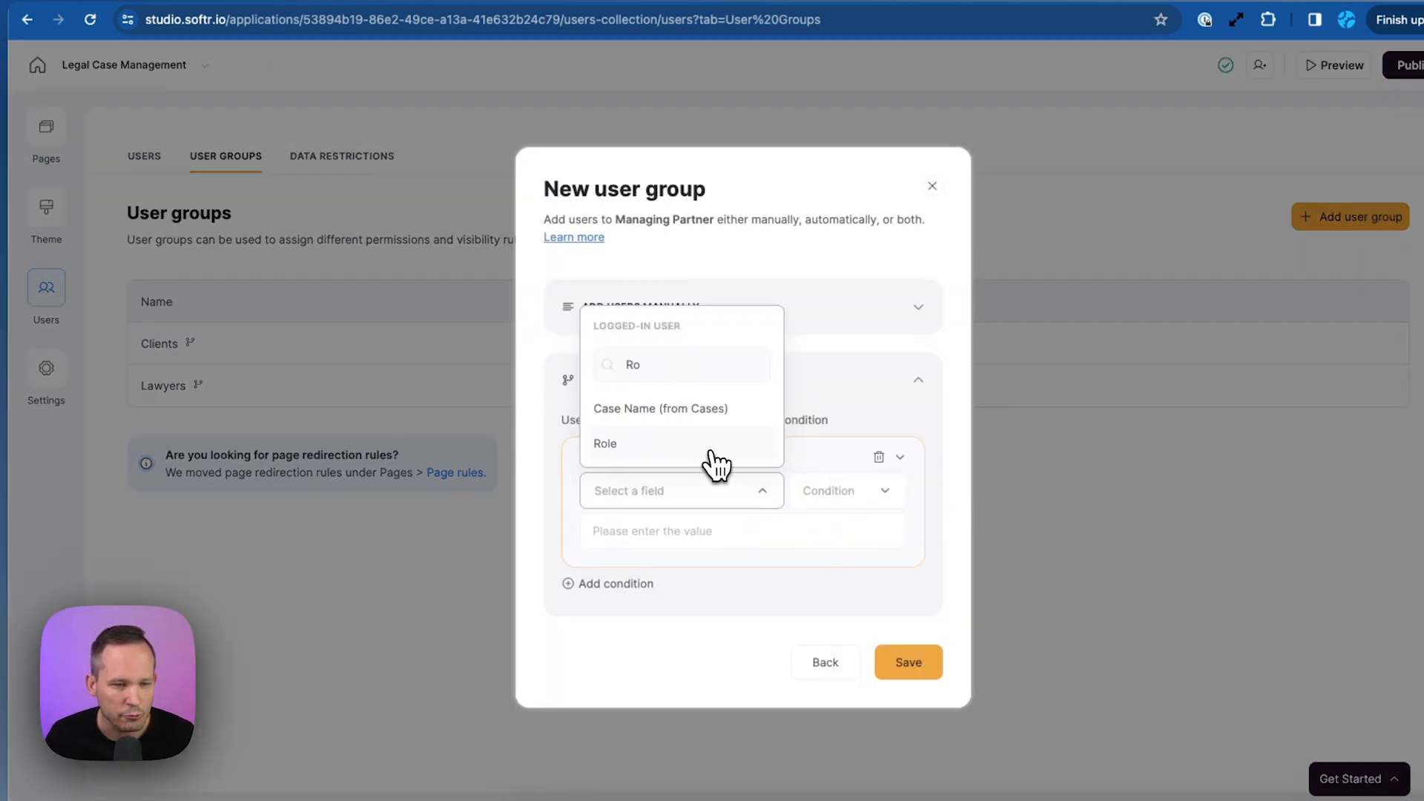
pyautogui.click(605, 444)
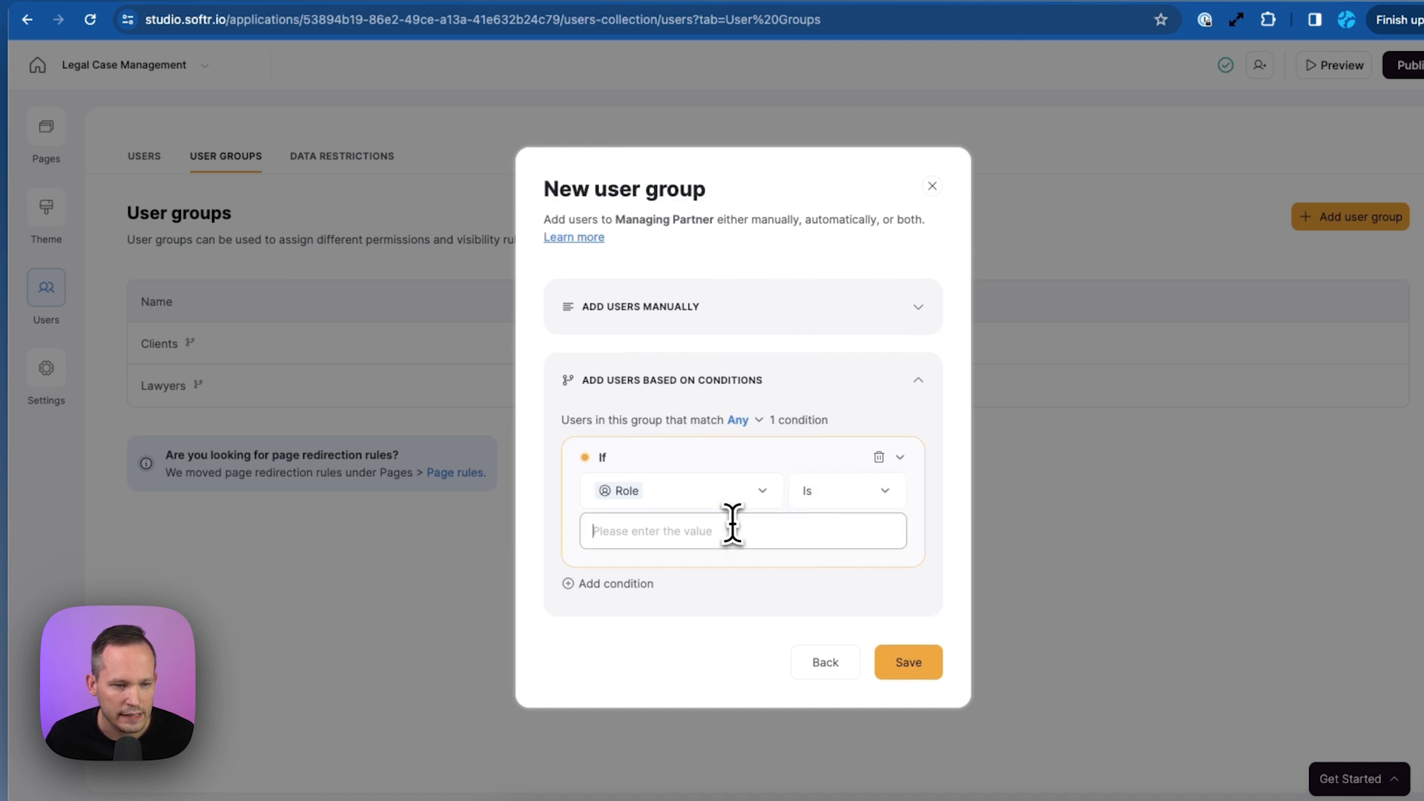
pyautogui.write('Managing Partner')
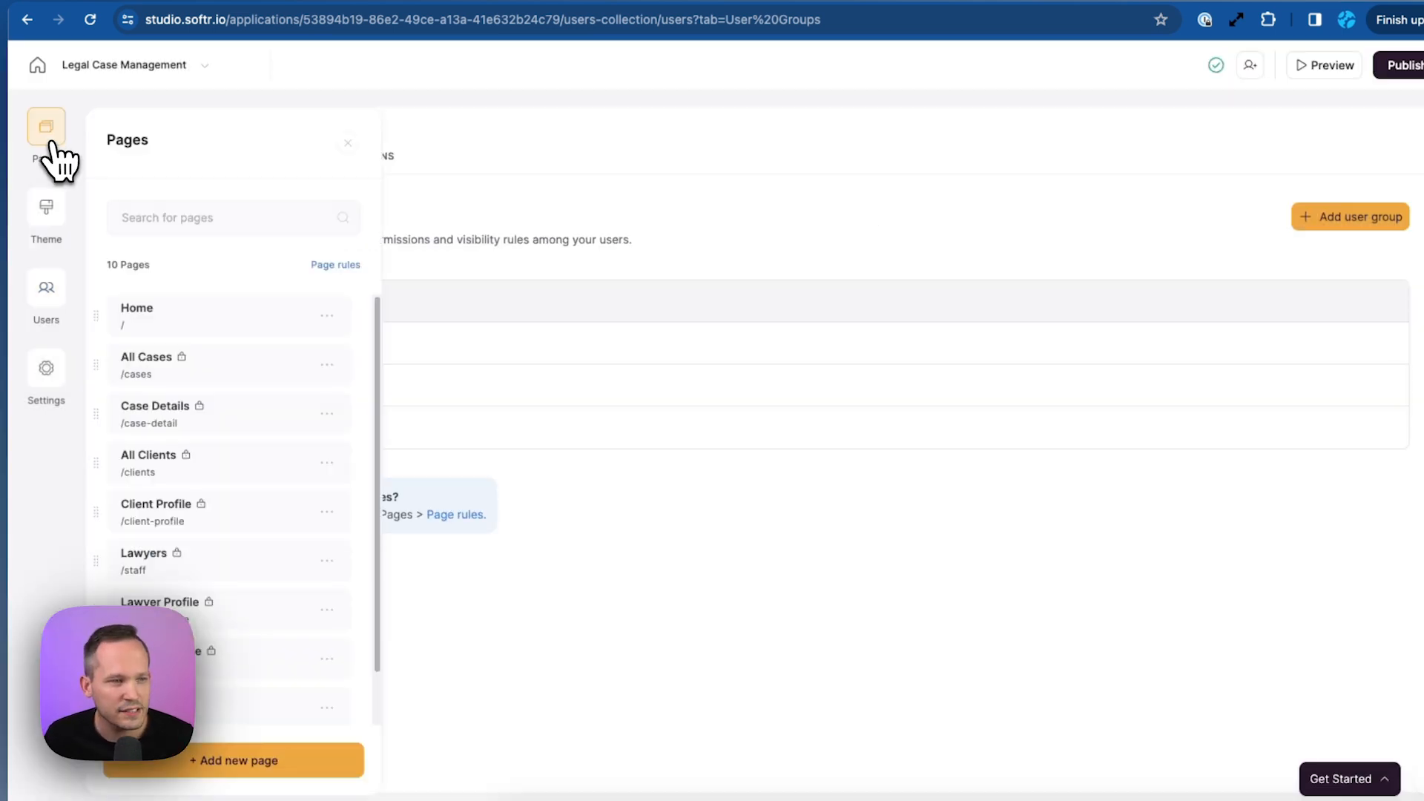
# Switch the Home page Billing Overview visibility from Lawyers to the Managing Partner group.
pyautogui.click(136, 316)
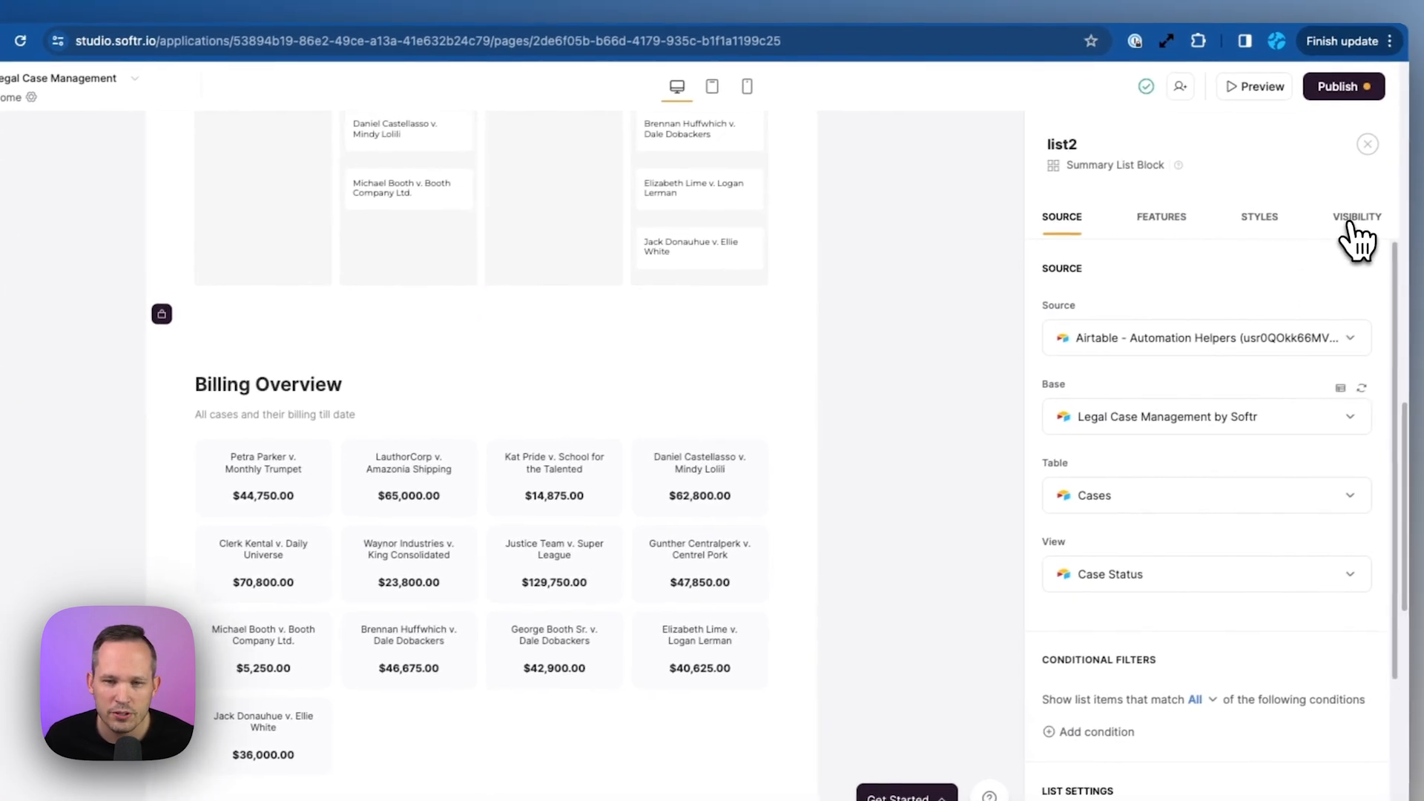
pyautogui.click(1355, 216)
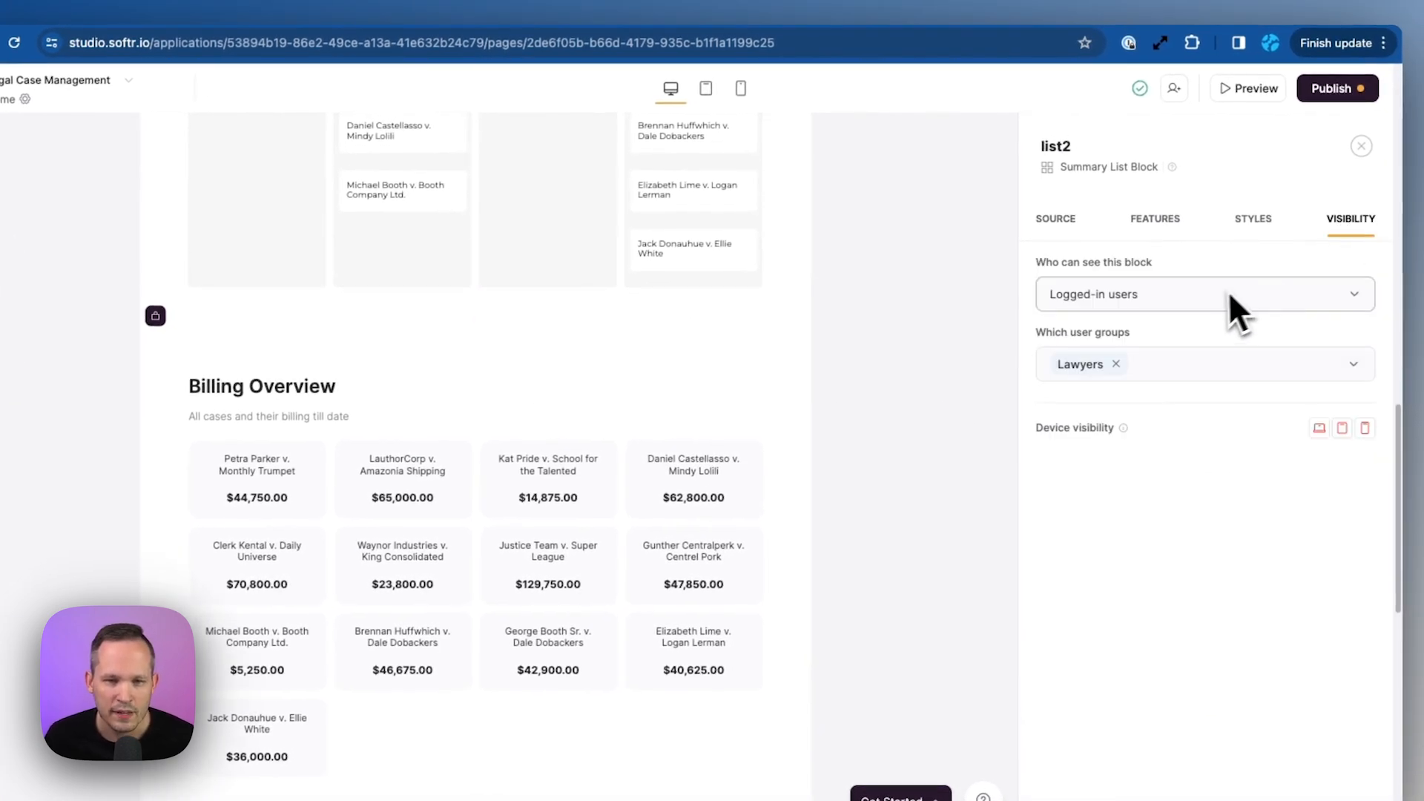
pyautogui.moveTo(1118, 322)
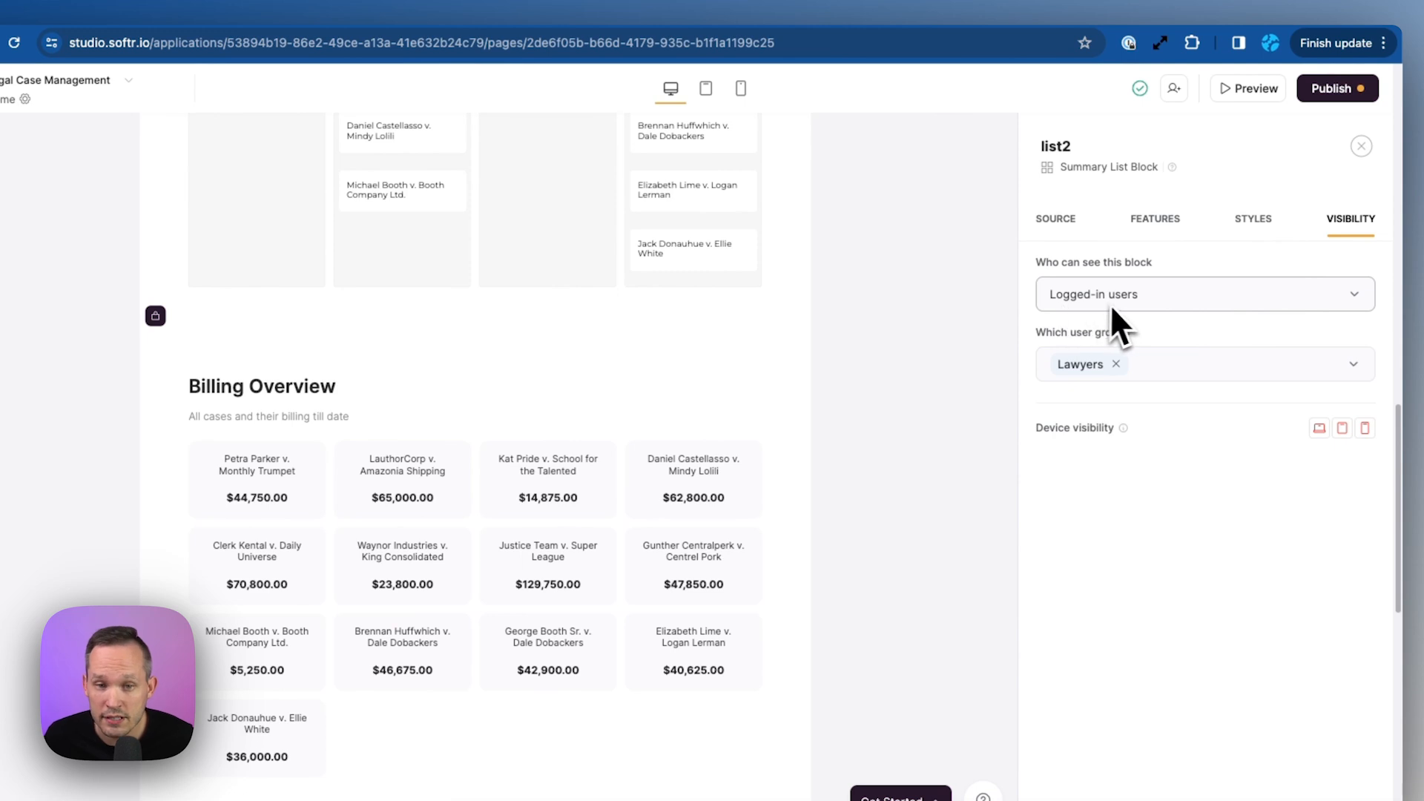
pyautogui.moveTo(1129, 377)
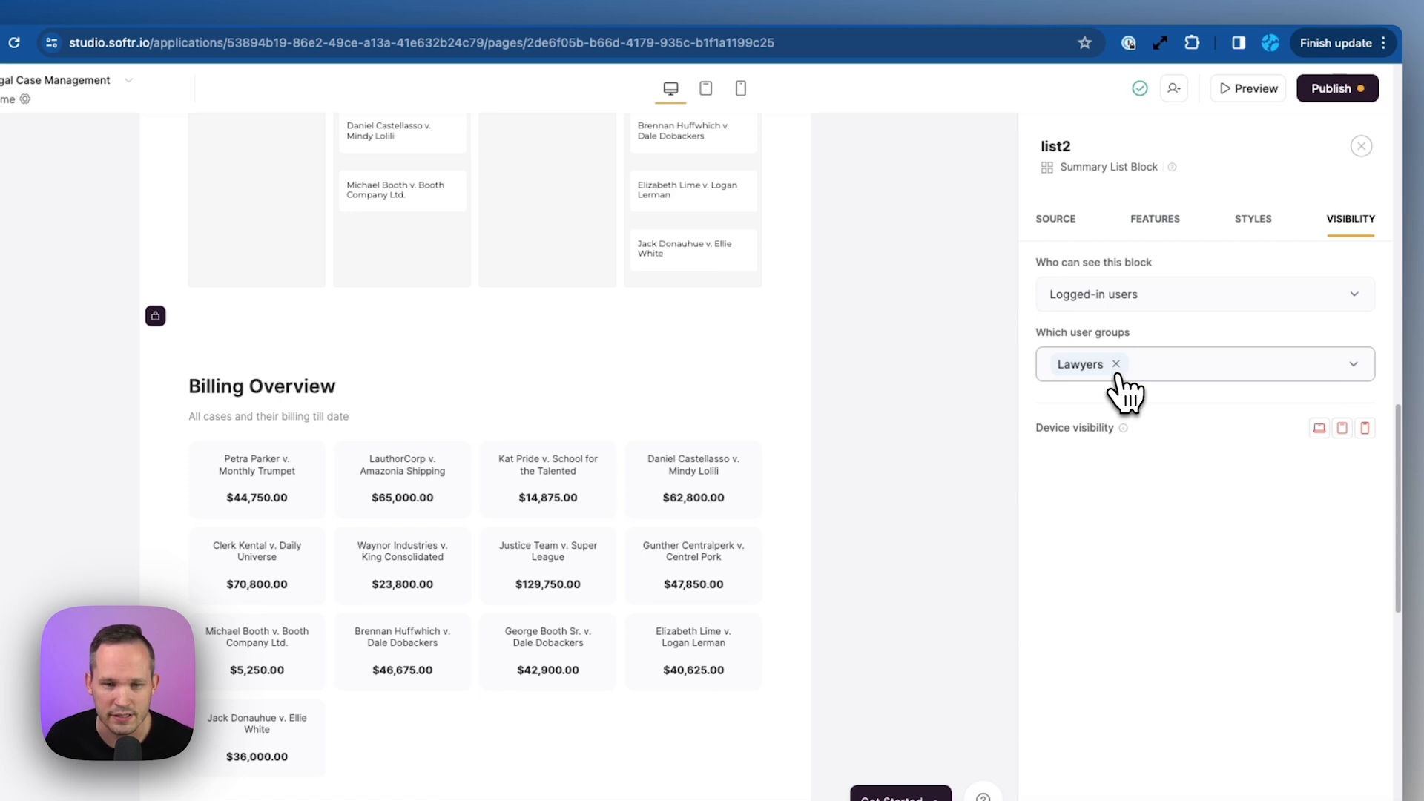
pyautogui.click(1117, 364)
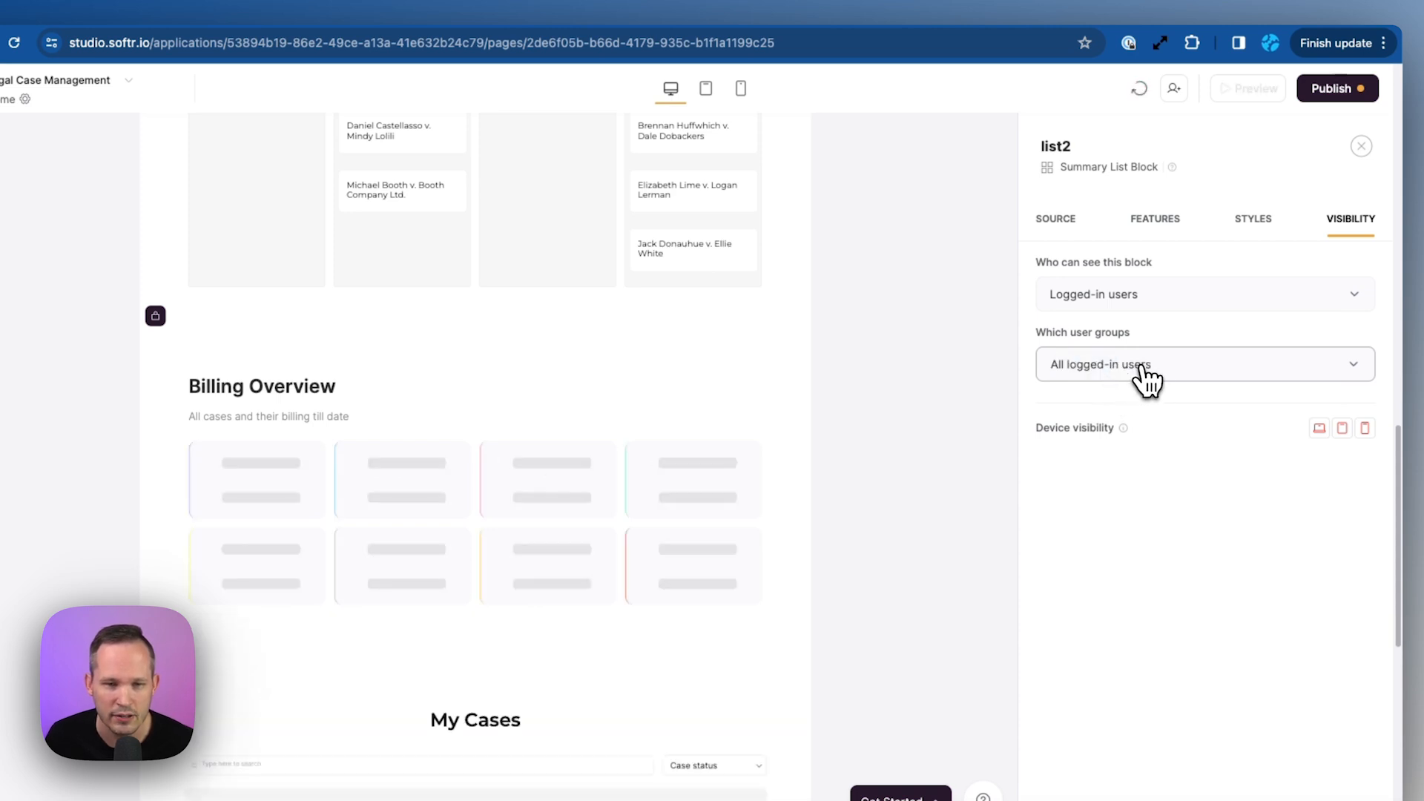
pyautogui.click(1100, 505)
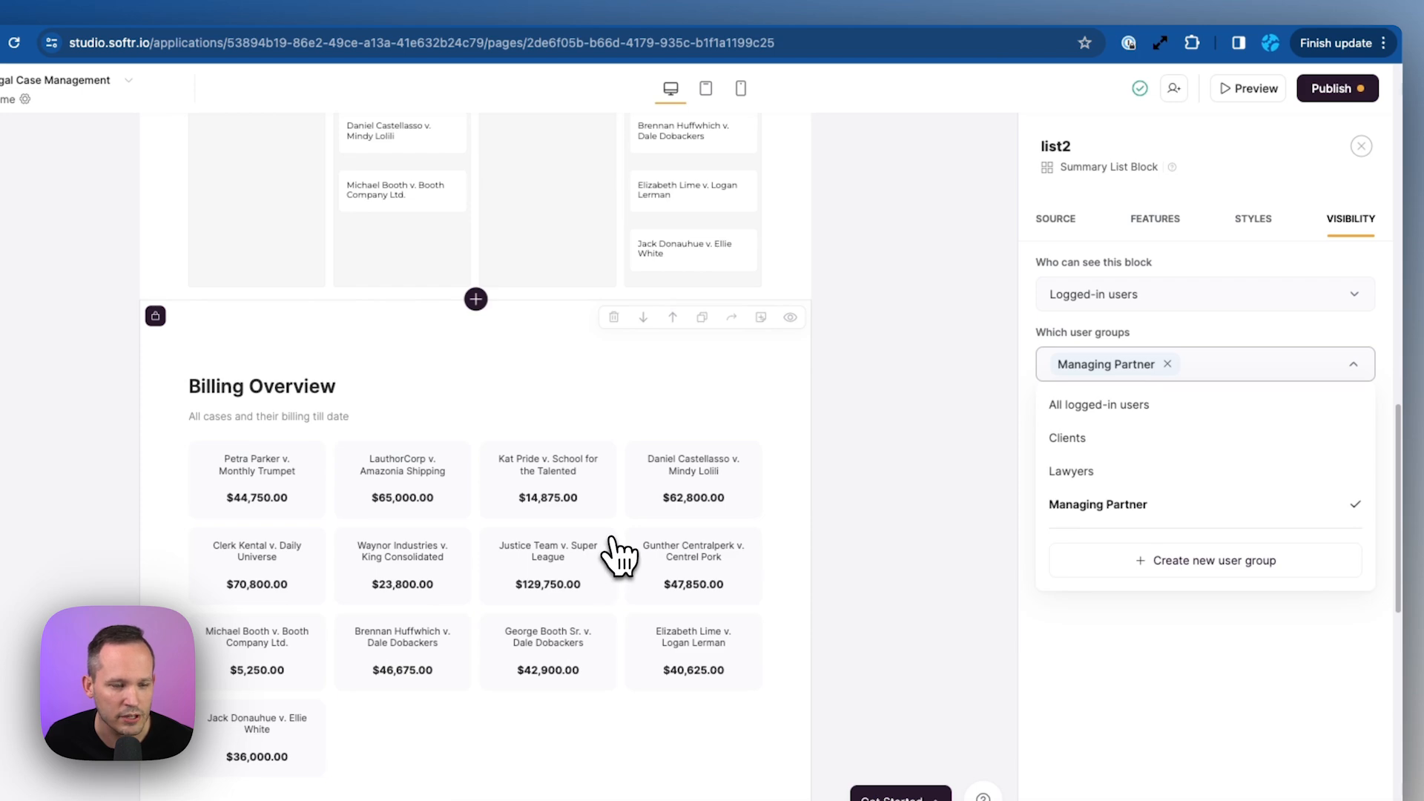
pyautogui.click(1250, 88)
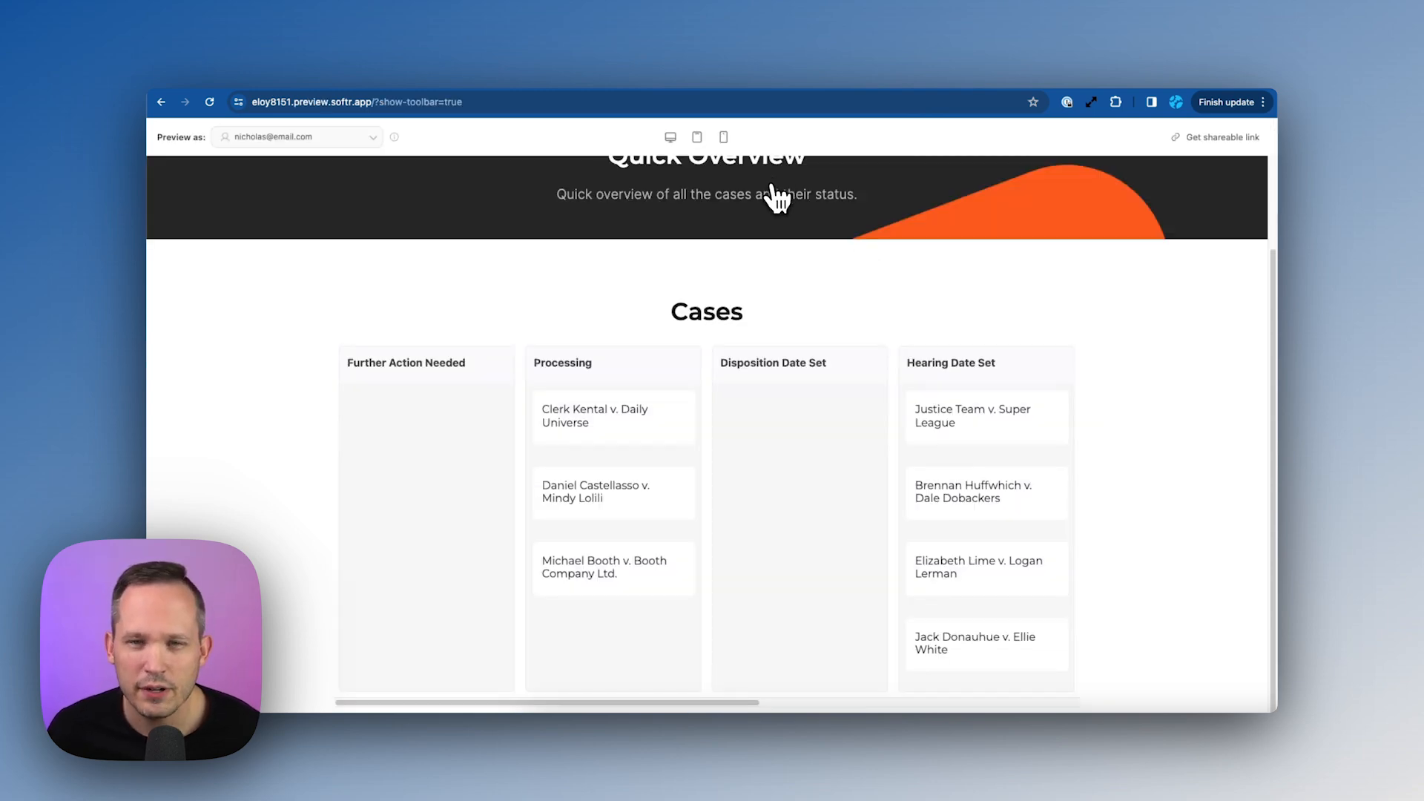
# Preview the Clerk Kental v. Daily Universe case details, then return to the editor's pages list.
pyautogui.click(604, 434)
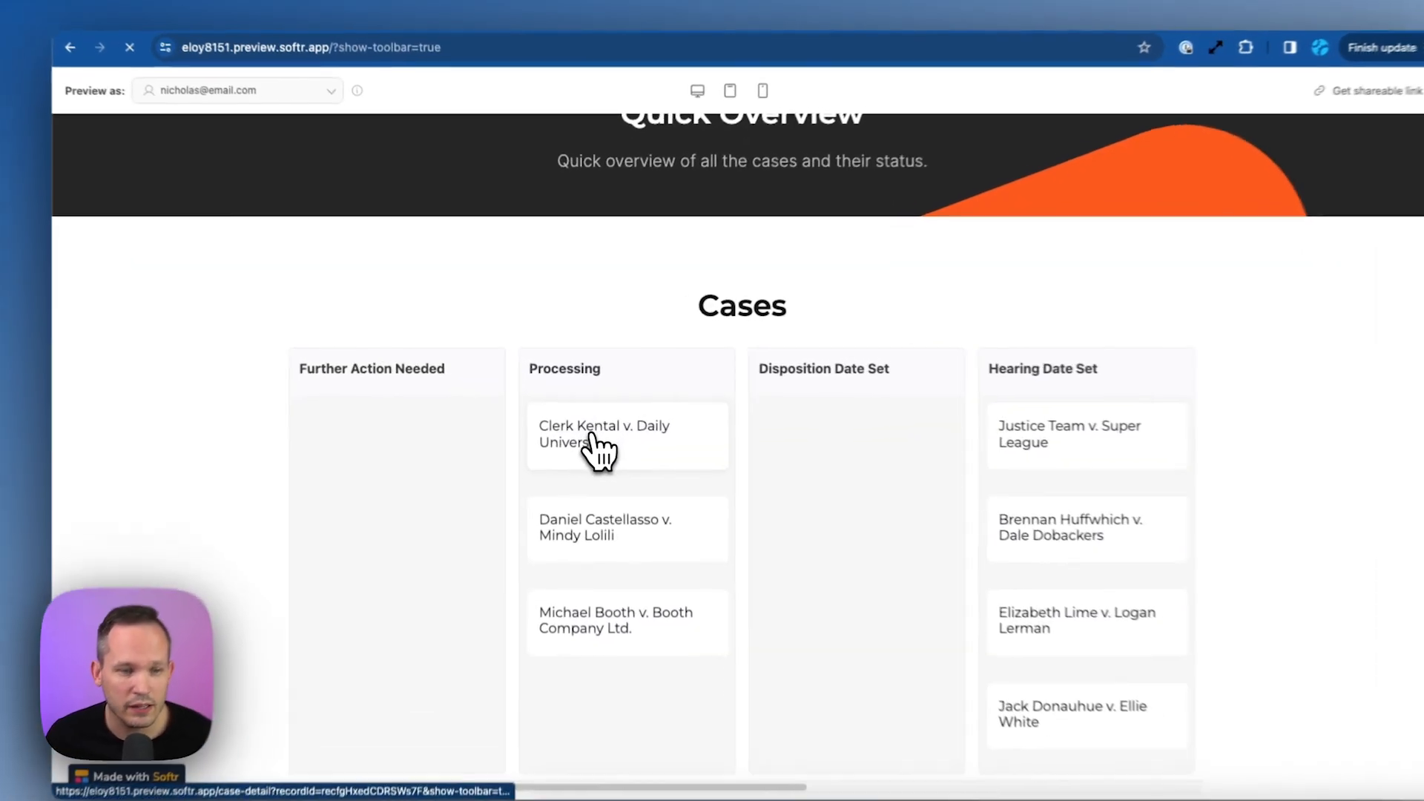
pyautogui.click(604, 434)
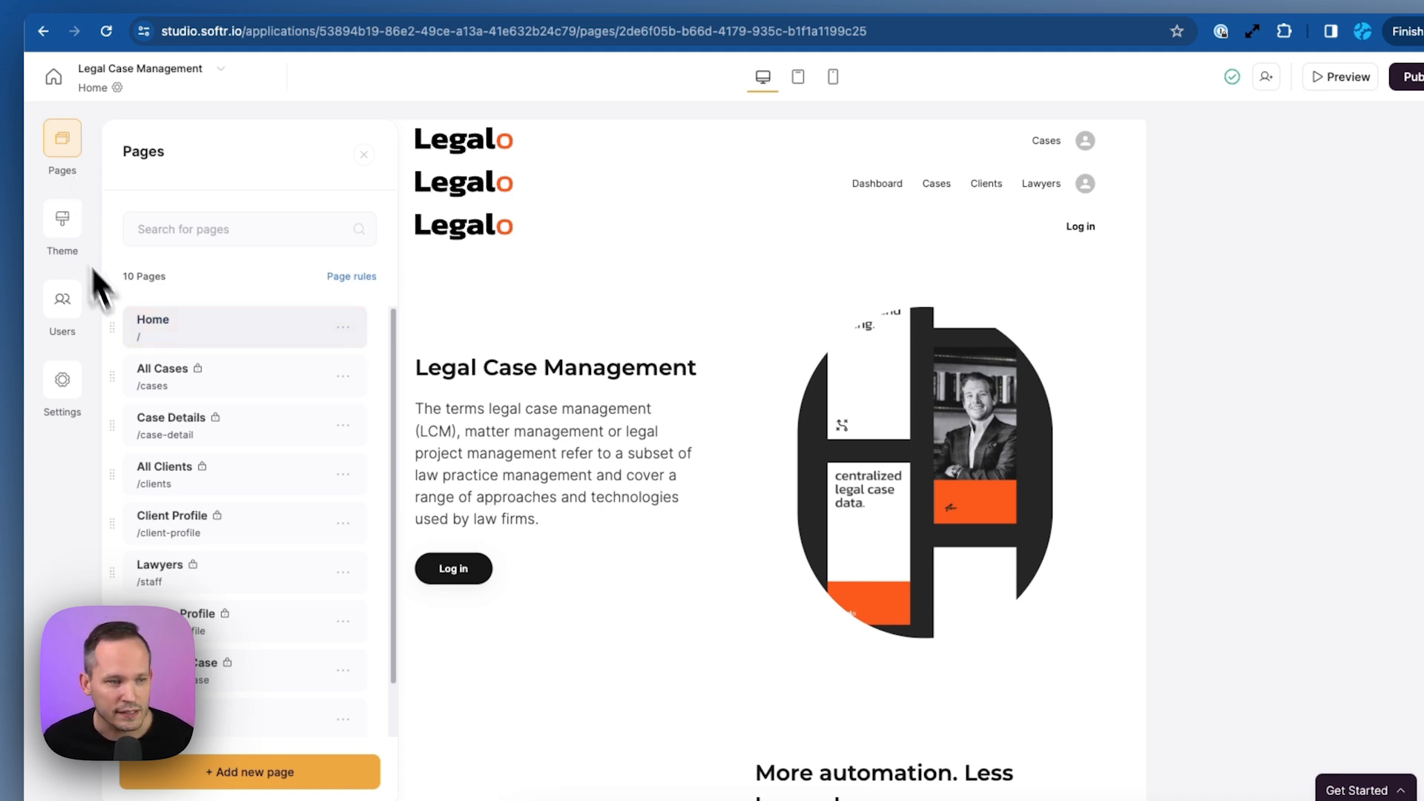
# On Case Details, delete the add-a-new-document form section and confirm the removal.
pyautogui.click(171, 425)
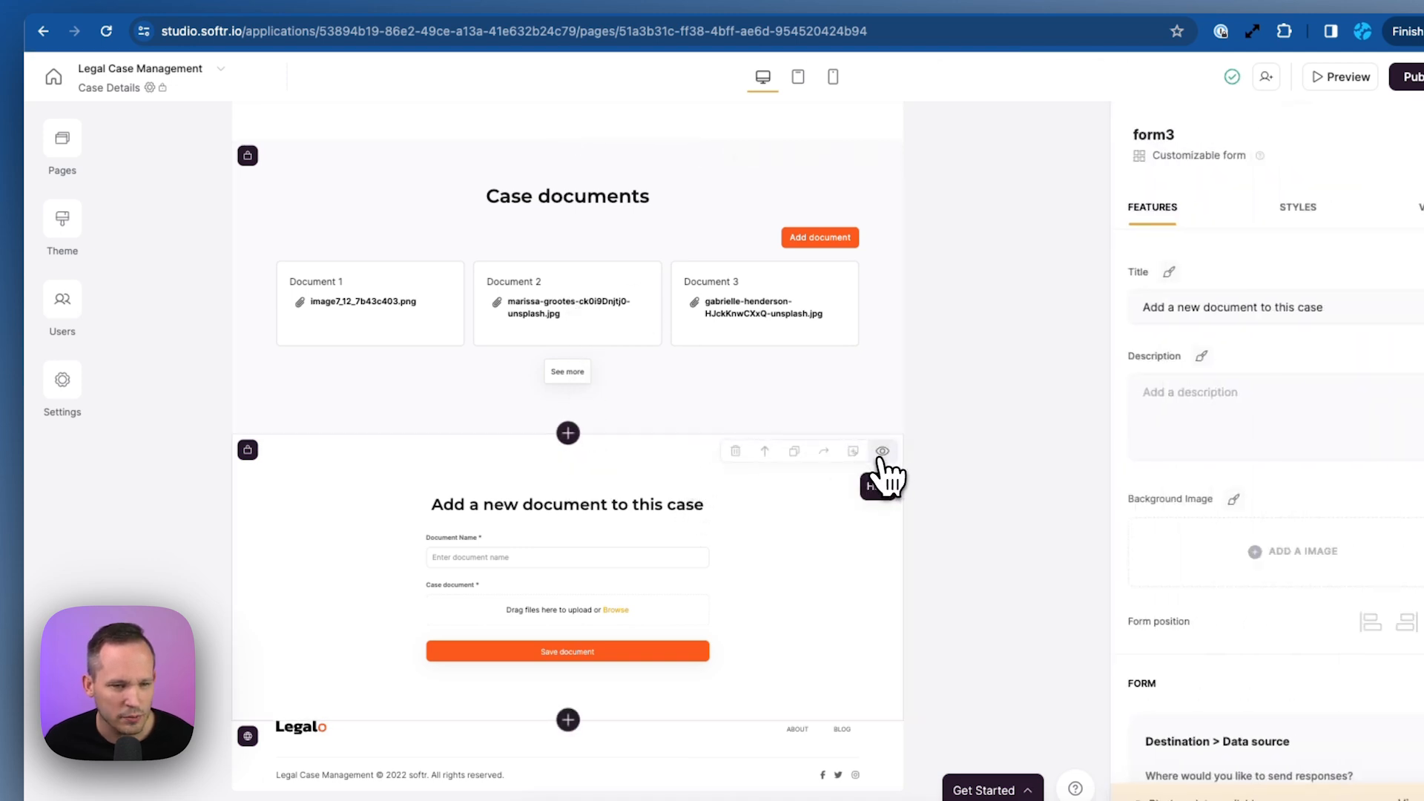
pyautogui.click(735, 452)
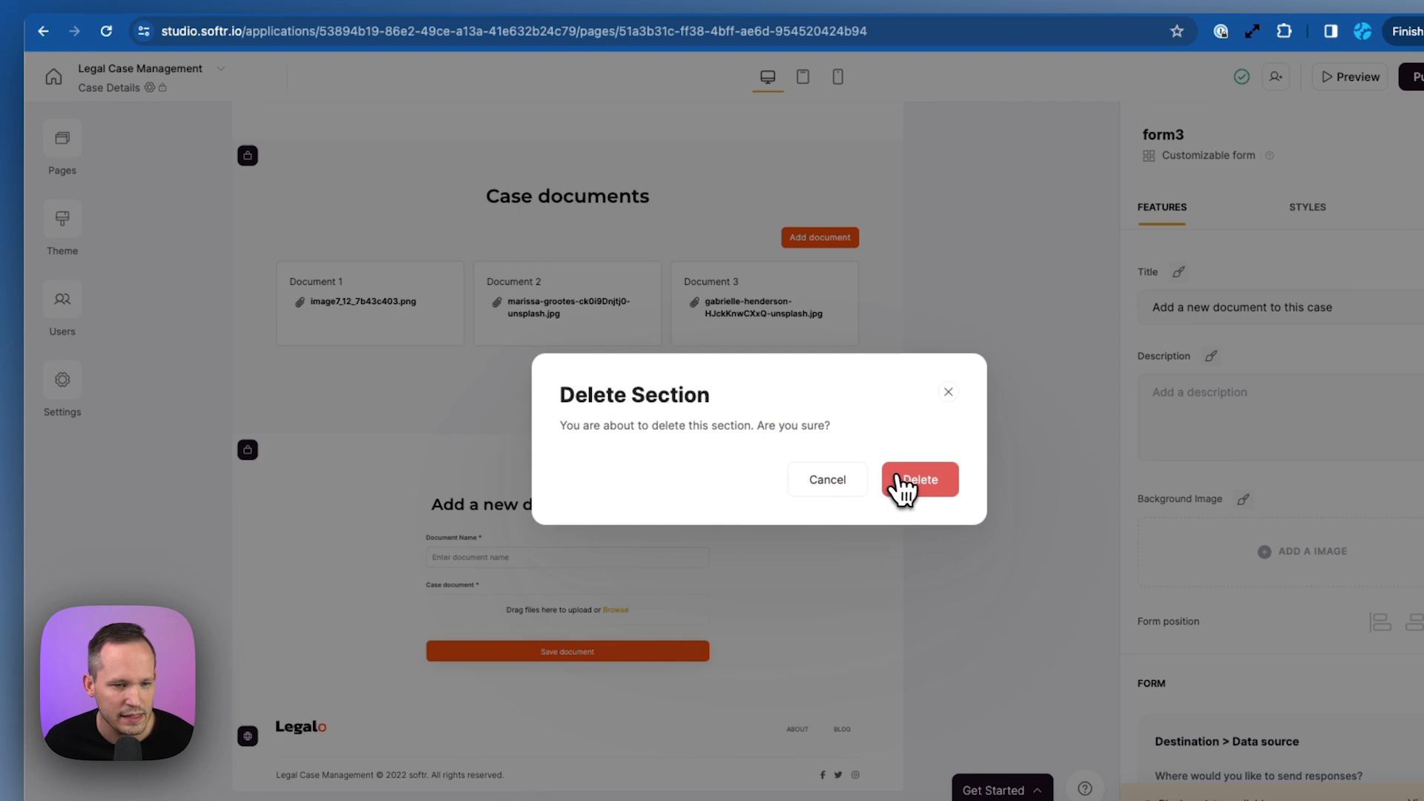
pyautogui.click(919, 480)
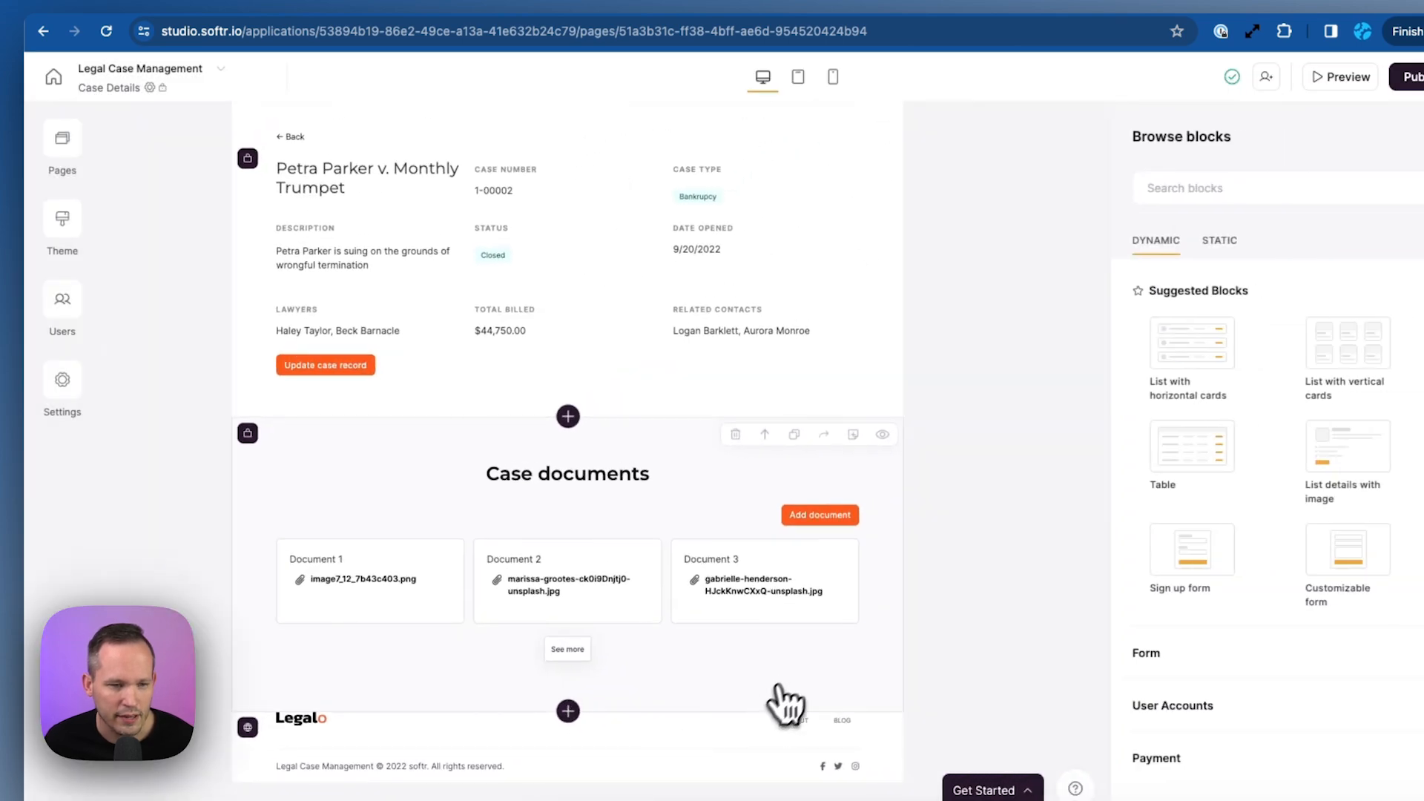
pyautogui.moveTo(968, 437)
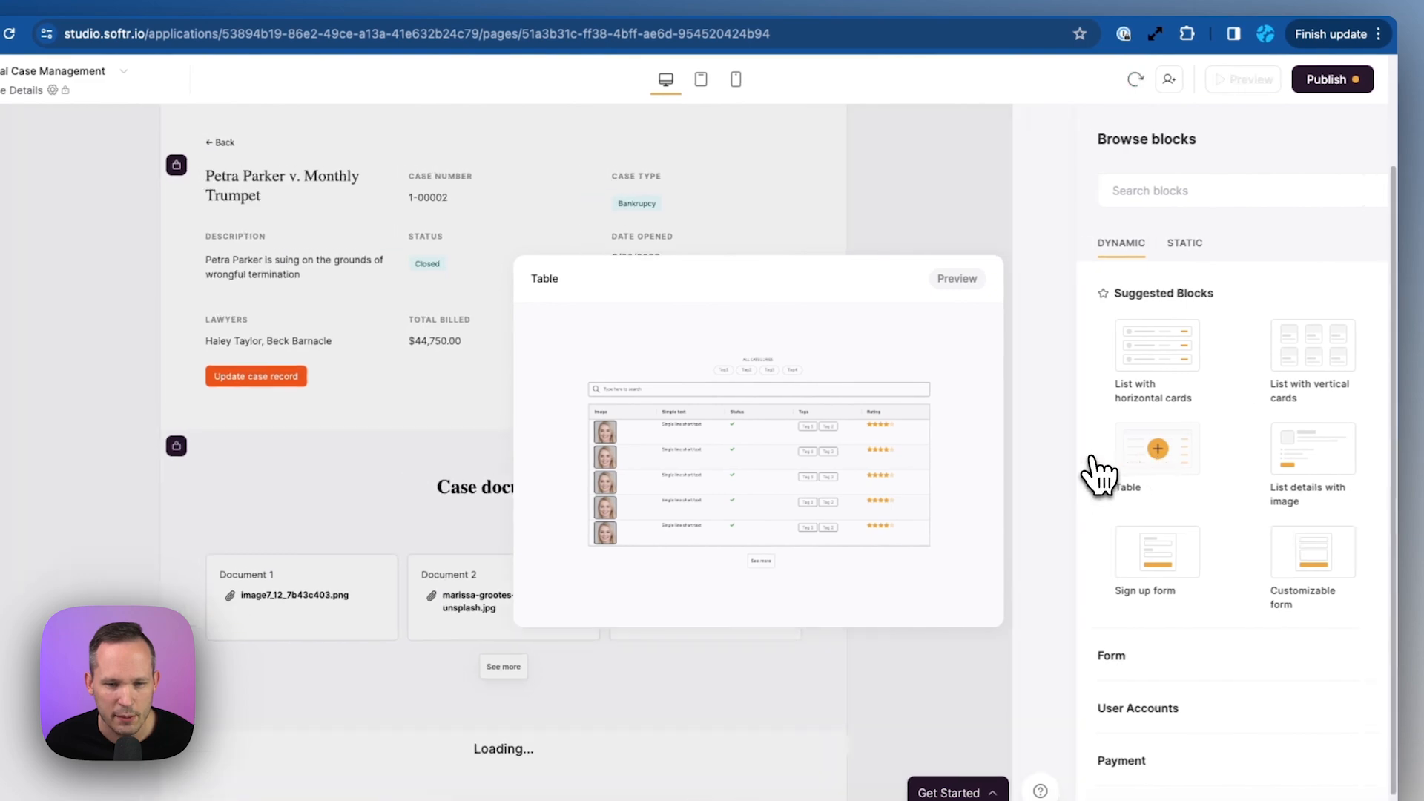
# Add a Billing table block showing Case, Lawyer and Hours Worked, removing the Rating column.
pyautogui.click(1157, 448)
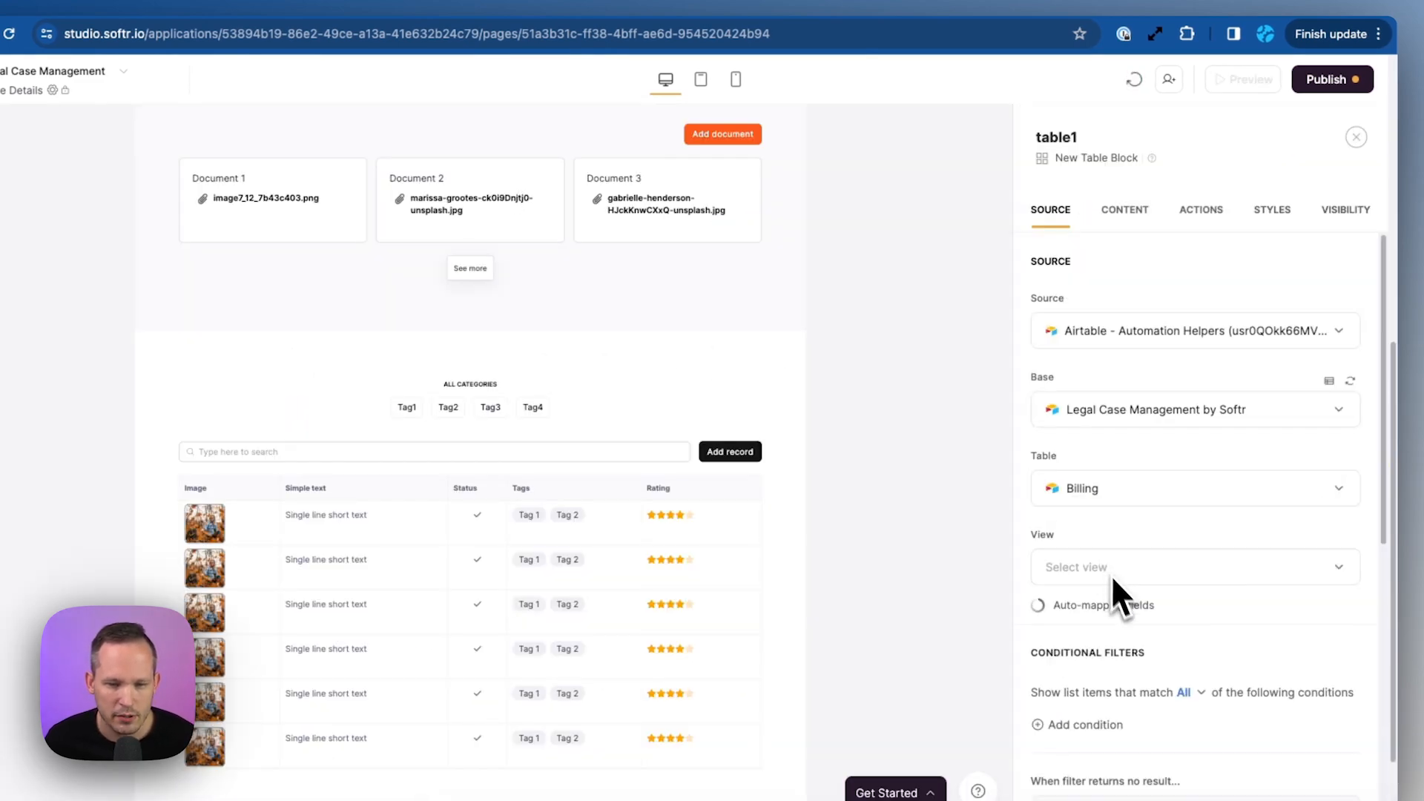
pyautogui.click(1125, 210)
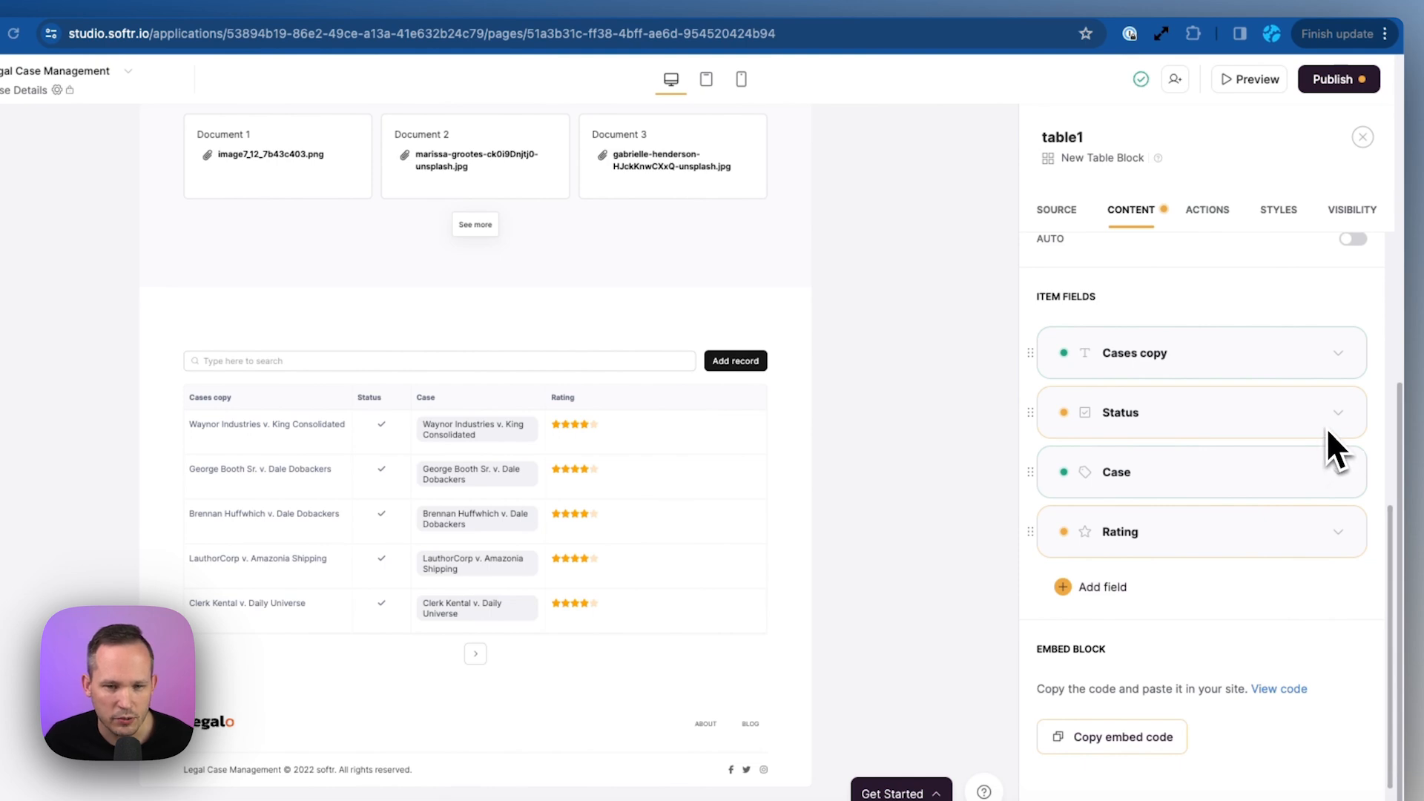
pyautogui.moveTo(1070, 510)
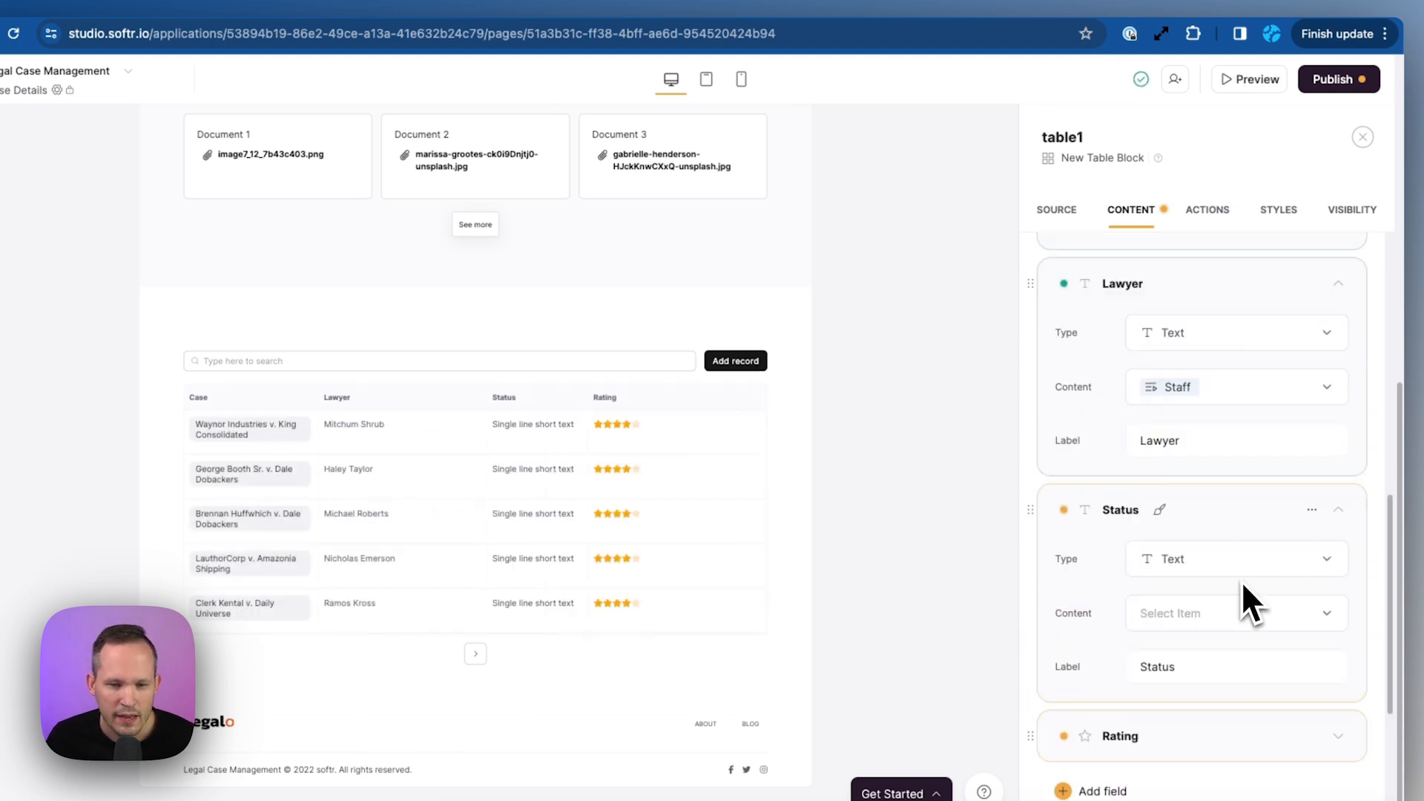
pyautogui.moveTo(1254, 618)
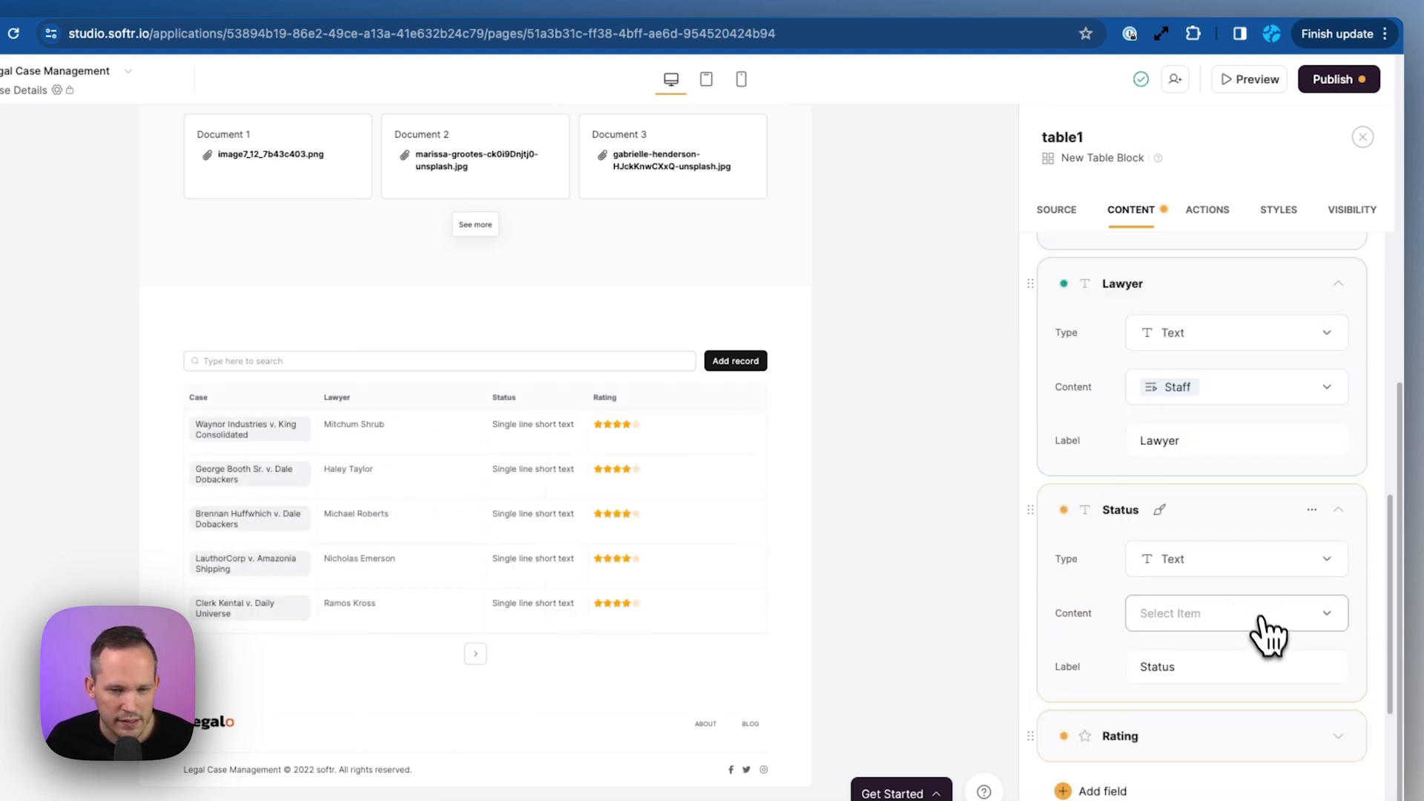
pyautogui.click(1236, 612)
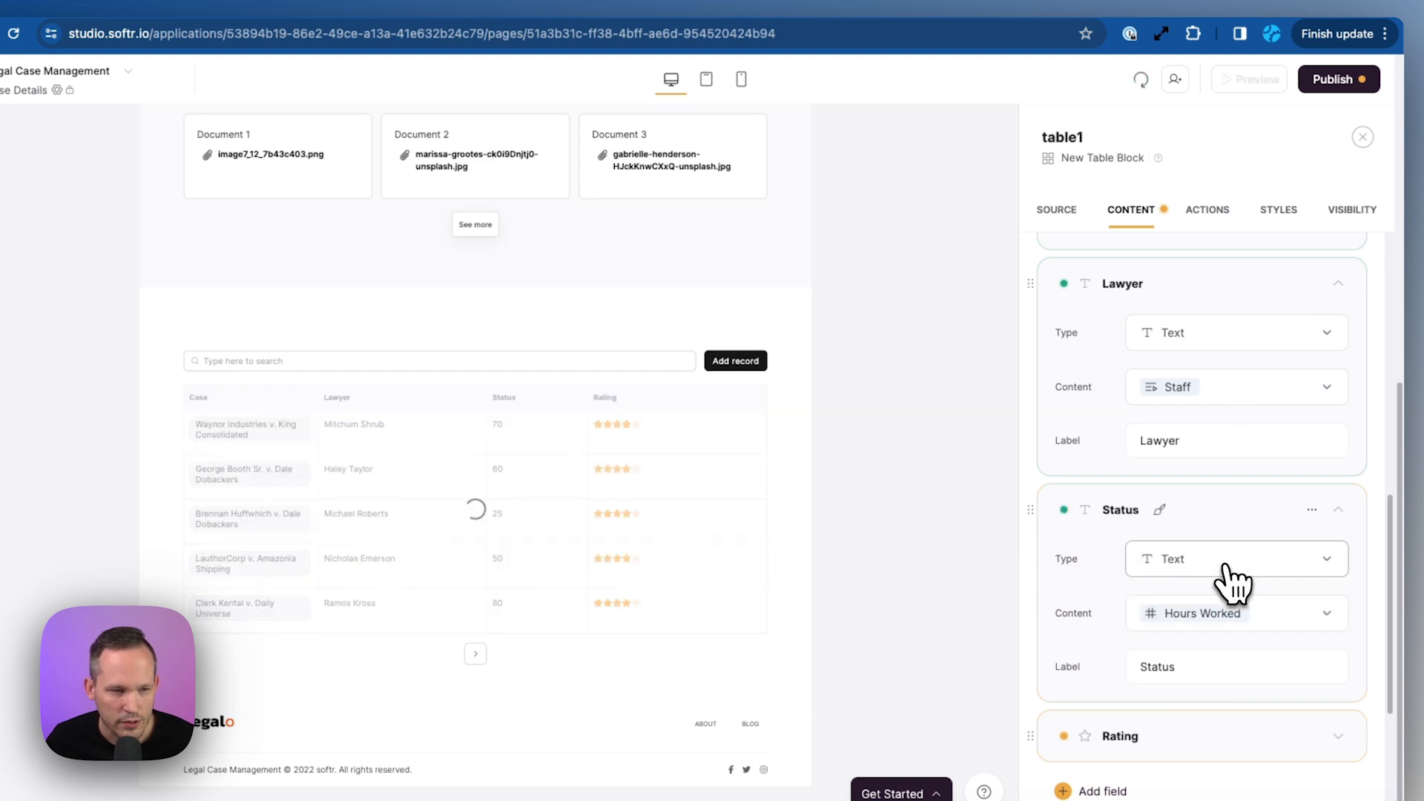
pyautogui.click(1312, 700)
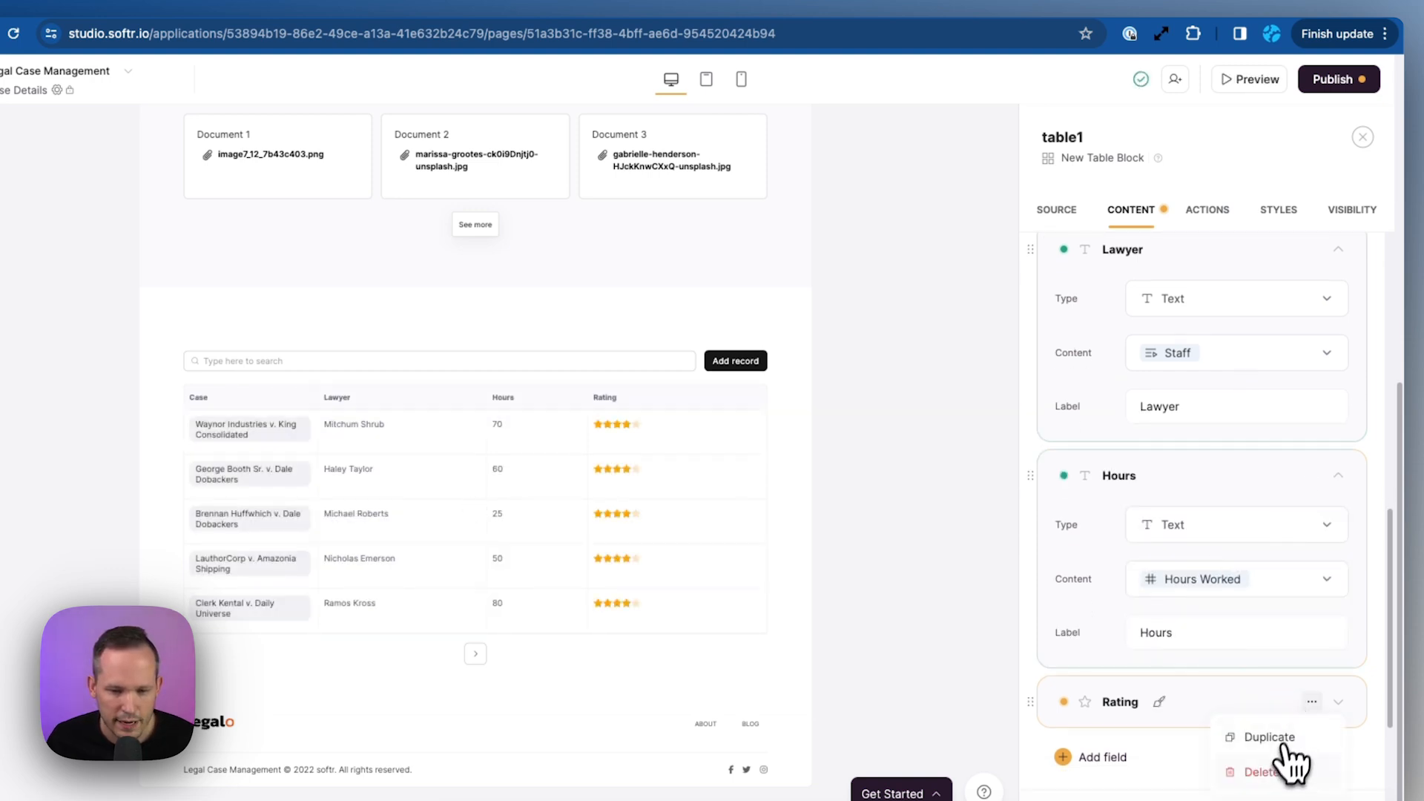
pyautogui.click(1207, 210)
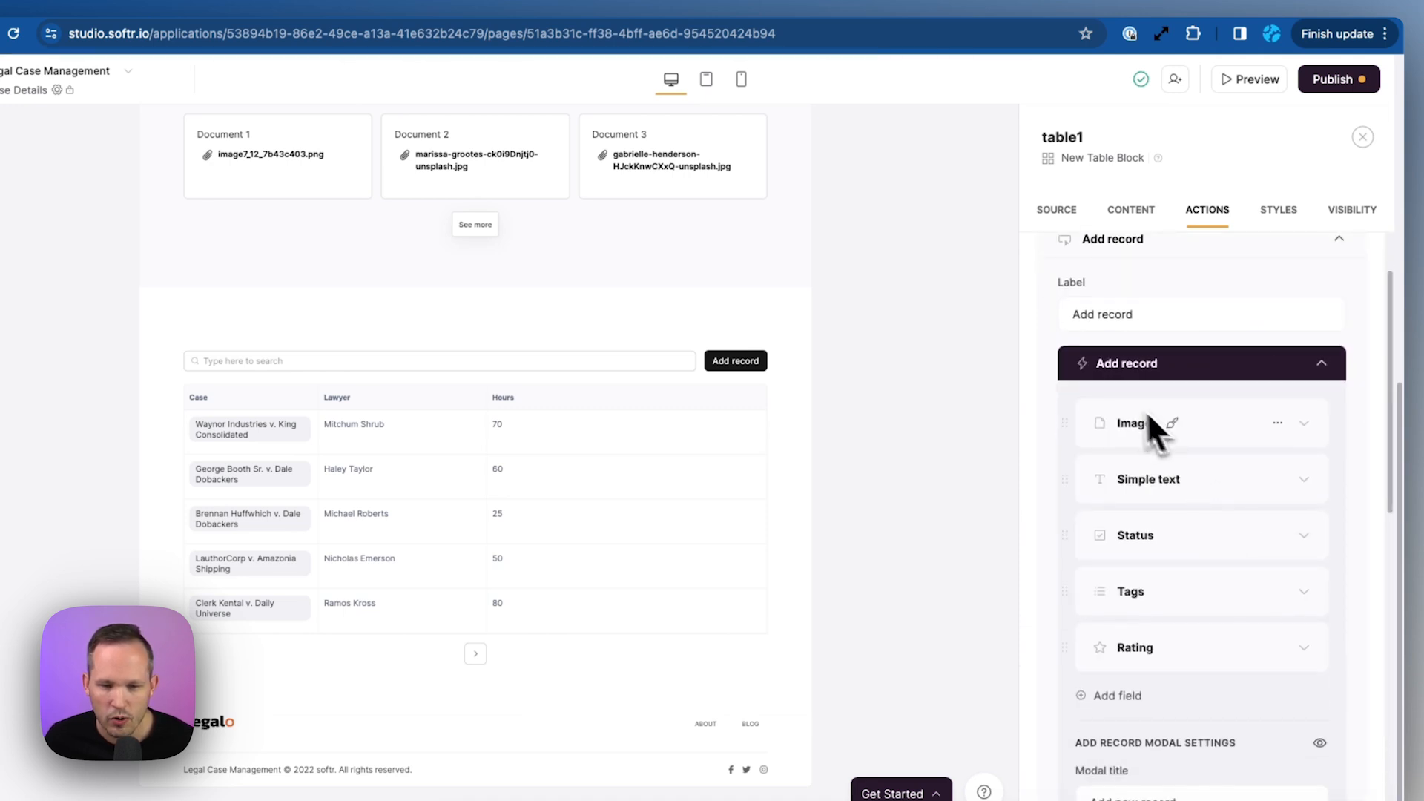
# Rename the table's Add record button to 'Add time' and preview the page.
pyautogui.scroll(3)
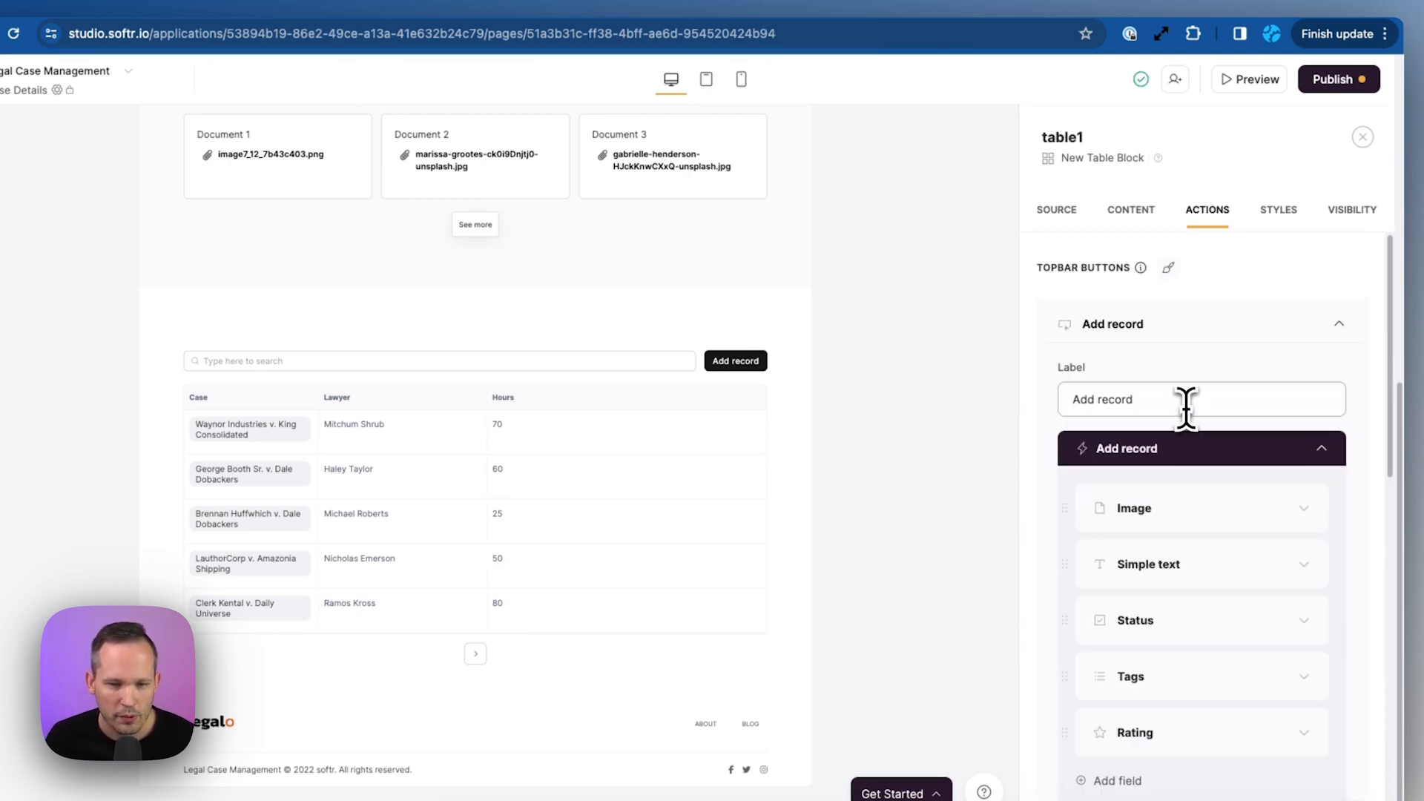
pyautogui.write('Add time')
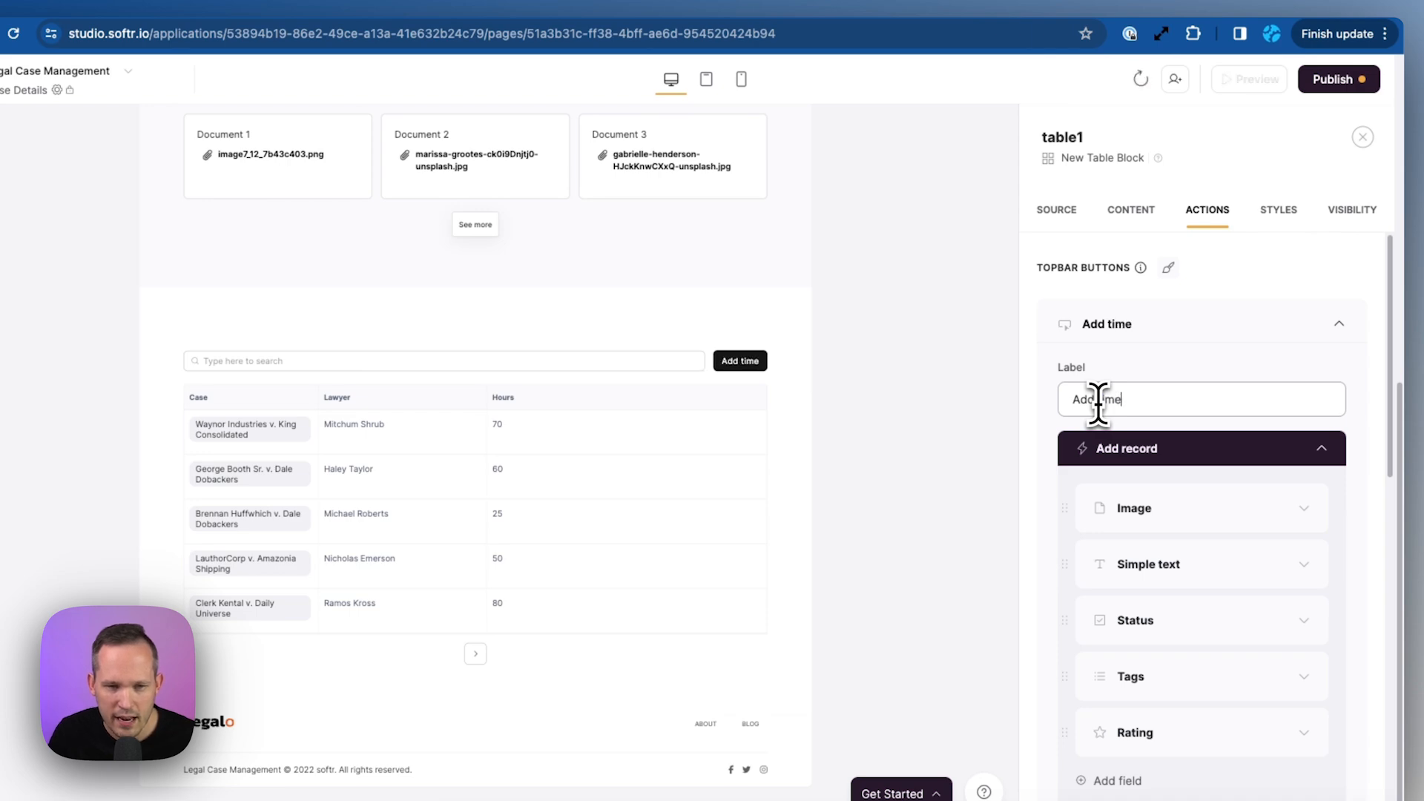
pyautogui.click(1249, 79)
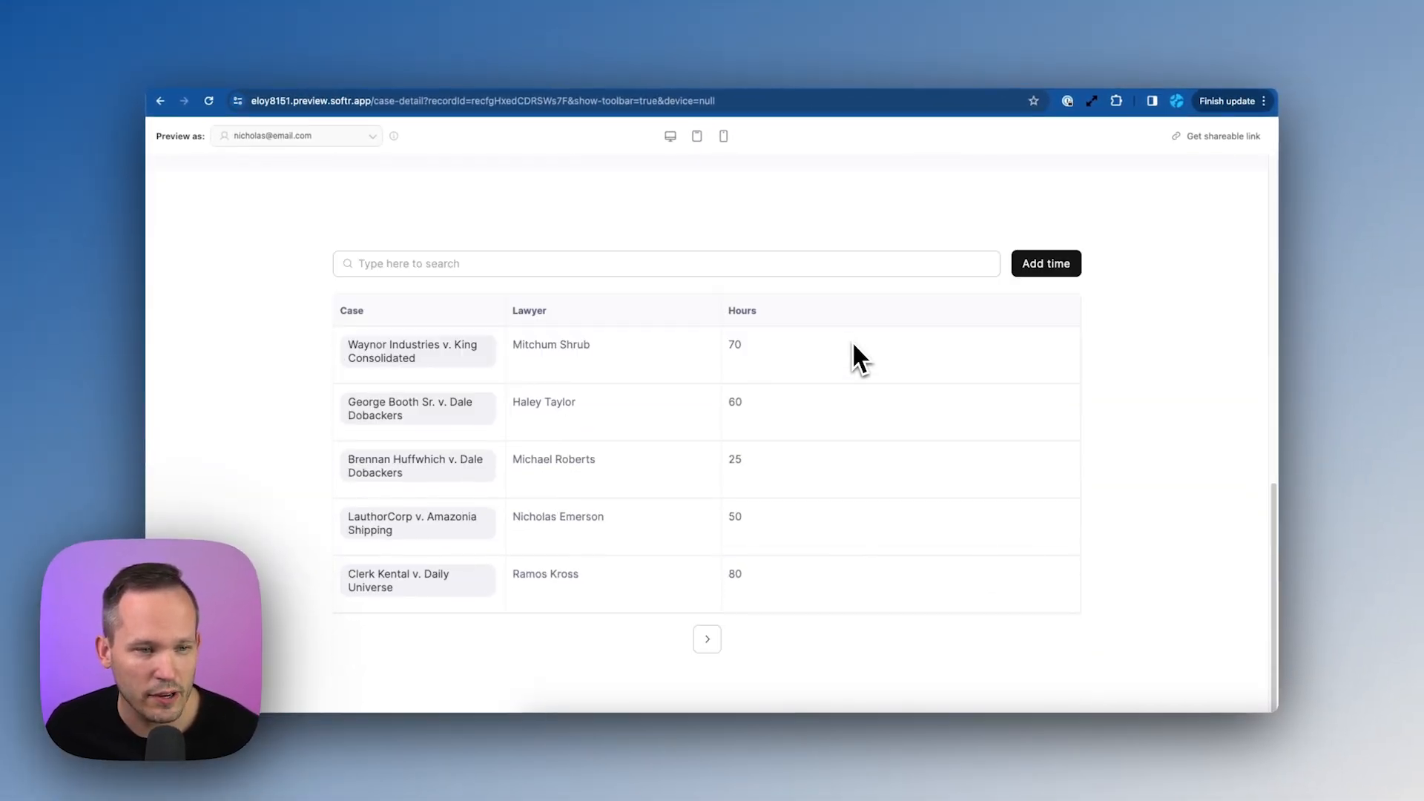
pyautogui.moveTo(883, 355)
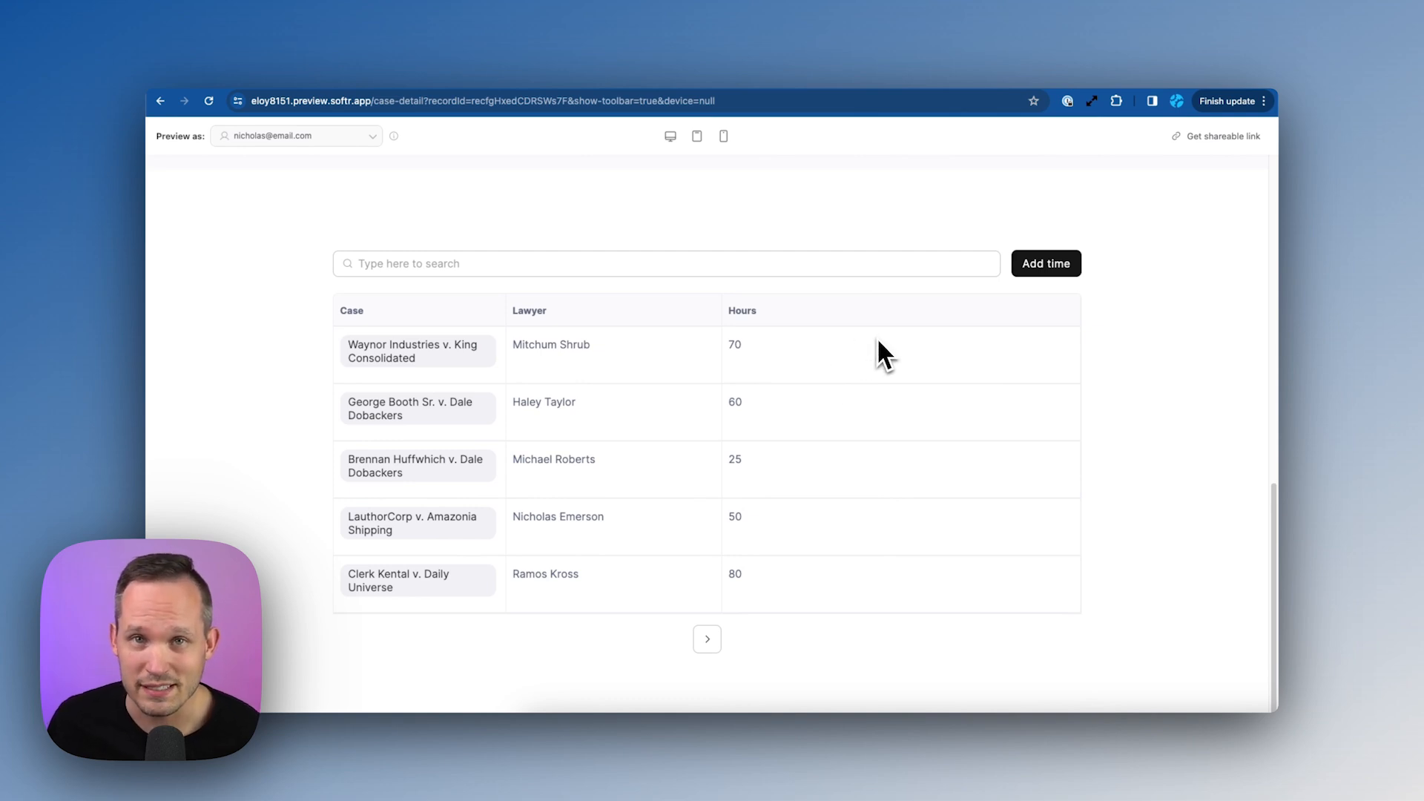